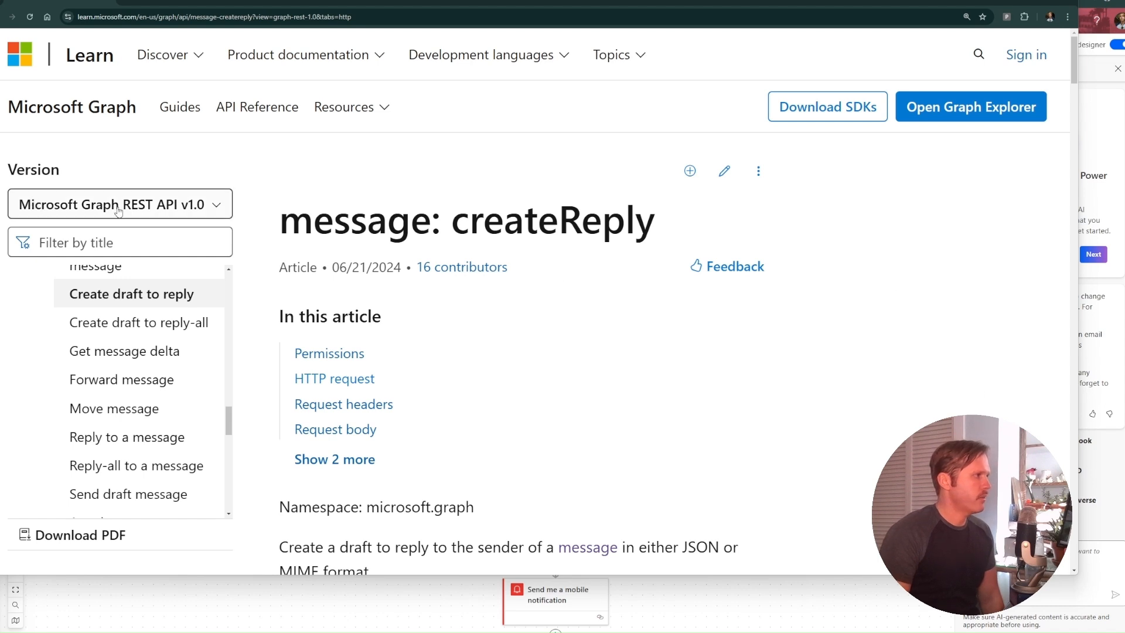
pyautogui.moveTo(177, 213)
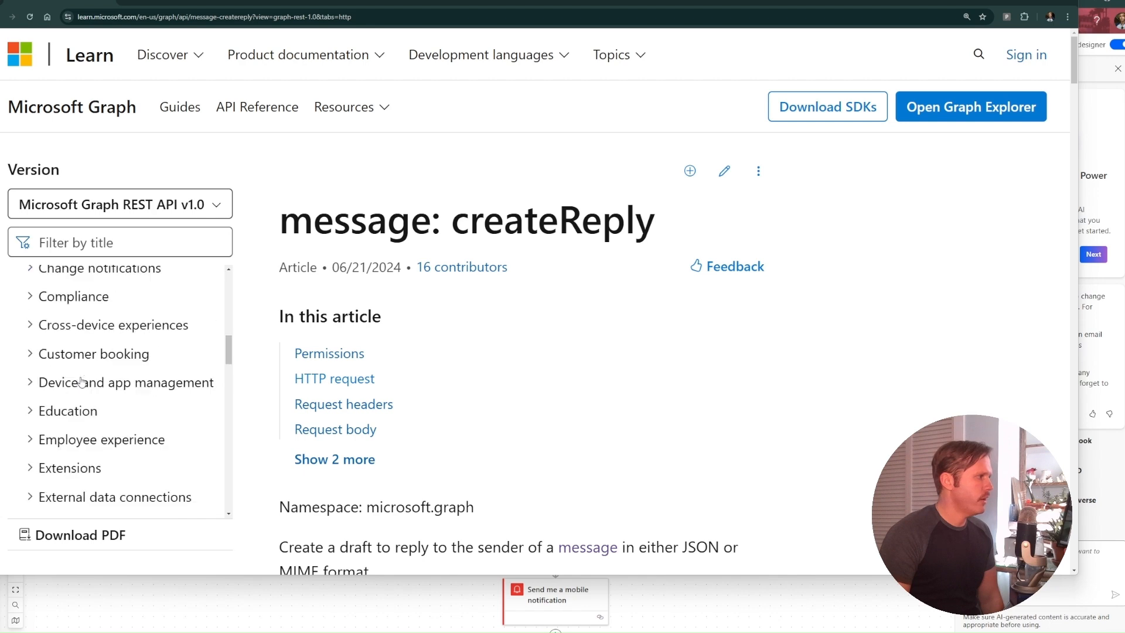
# - Scroll through the flow and examine the me and message-id parts of the Graph endpoint path
pyautogui.scroll(-3)
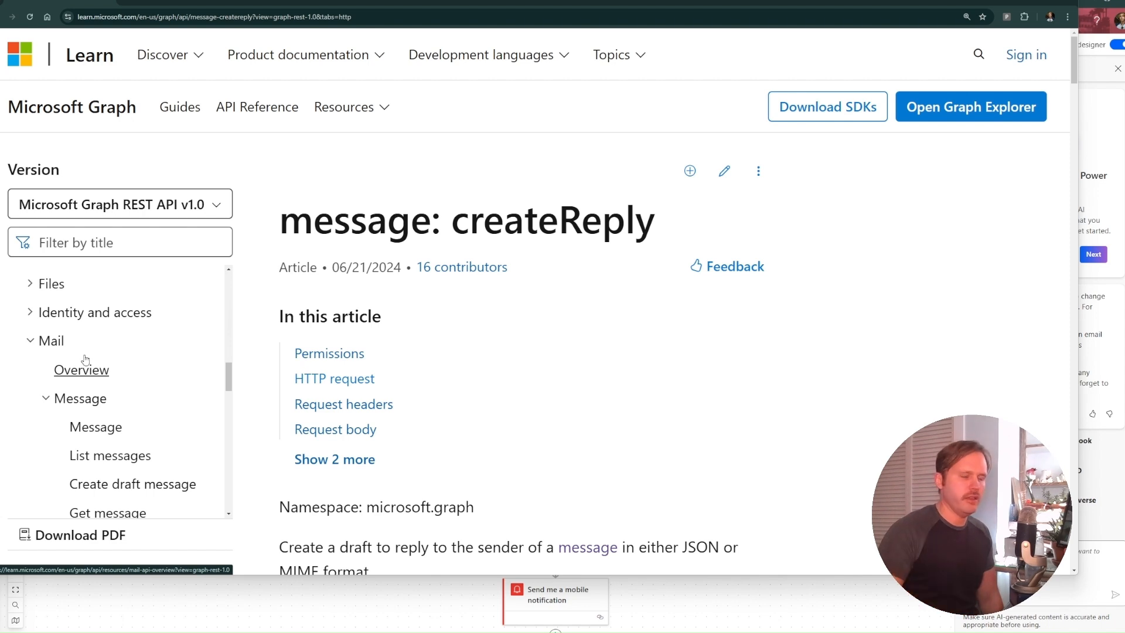
pyautogui.moveTo(121, 365)
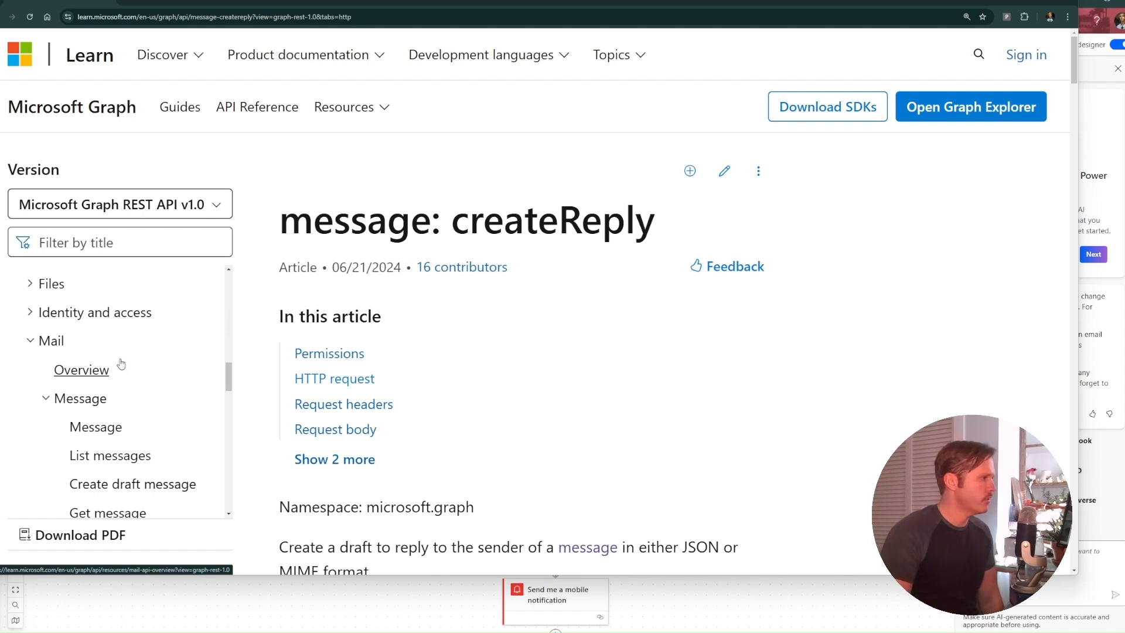
pyautogui.scroll(-3)
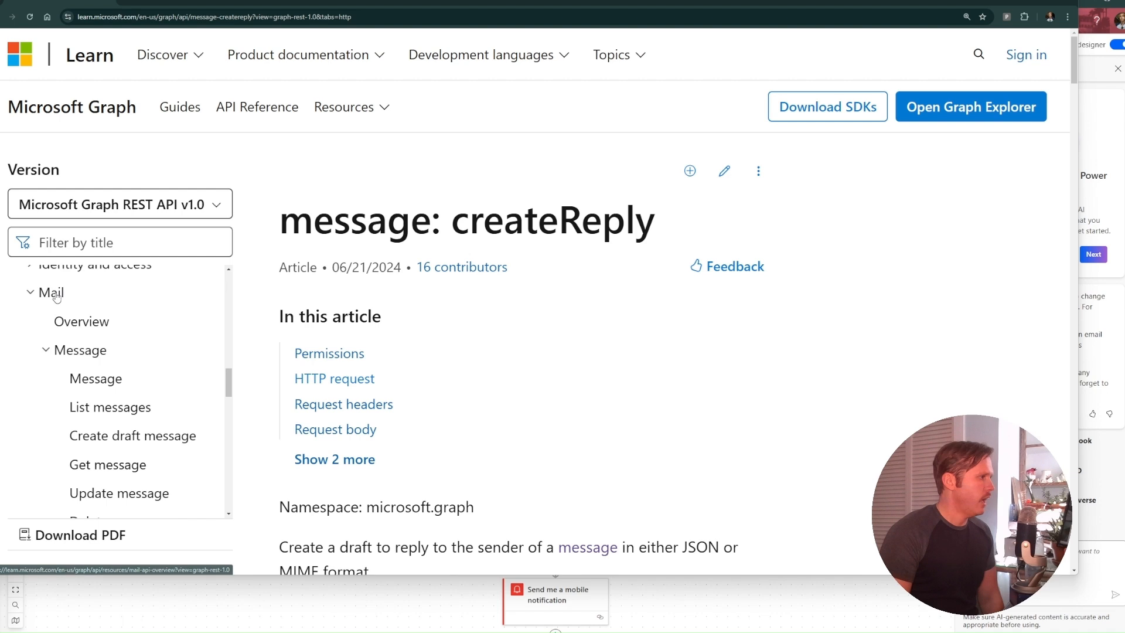
pyautogui.scroll(-3)
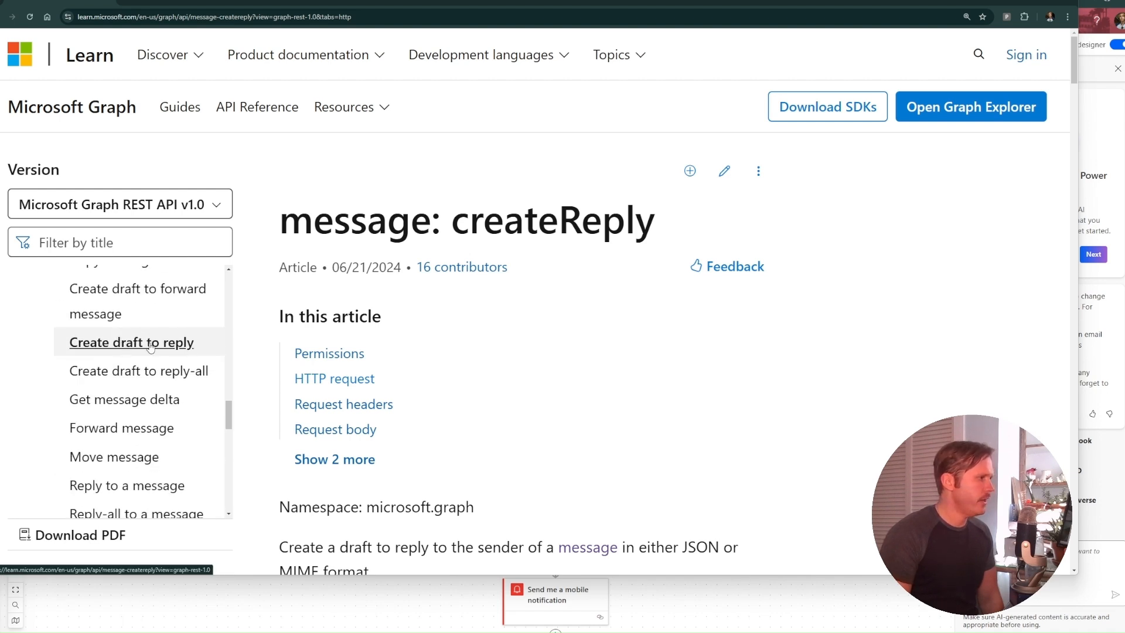
pyautogui.scroll(-3)
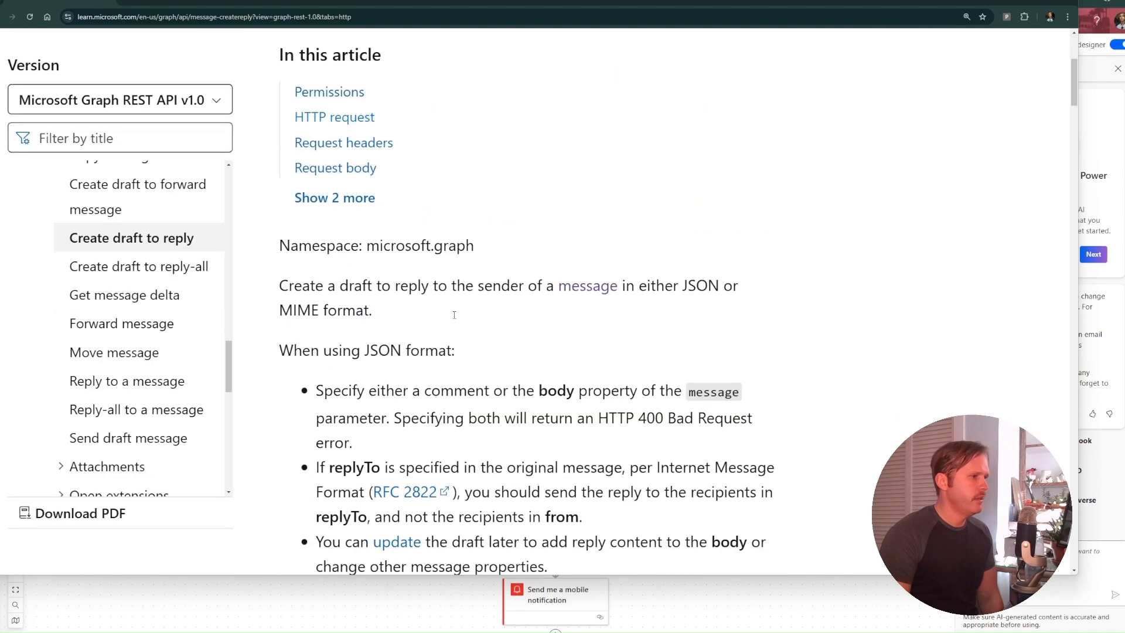
pyautogui.scroll(-3)
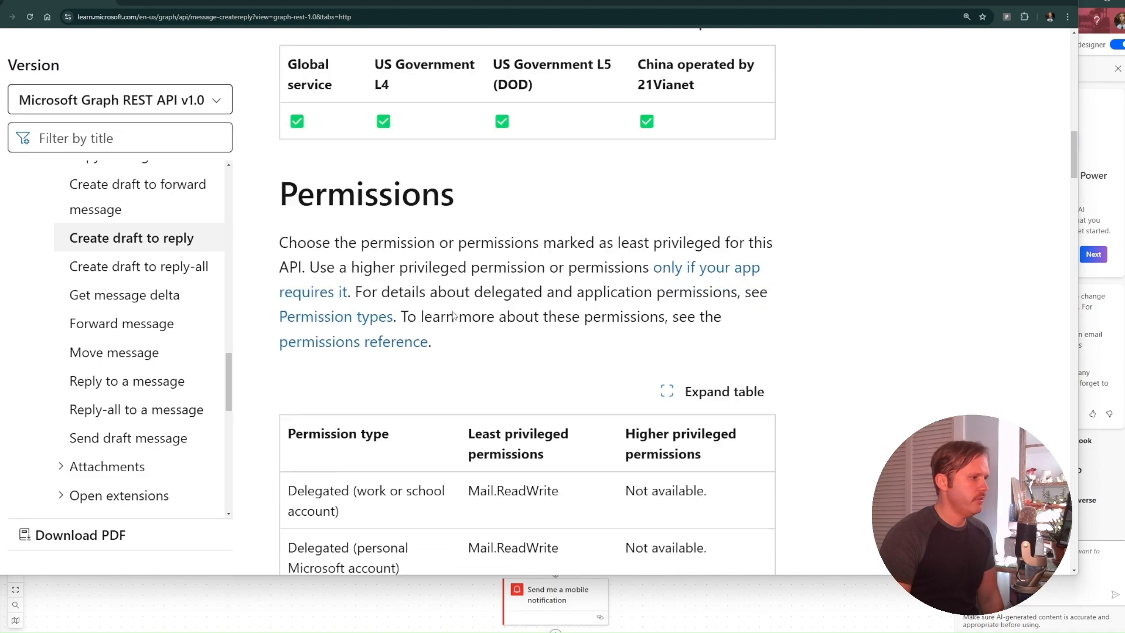
pyautogui.scroll(-3)
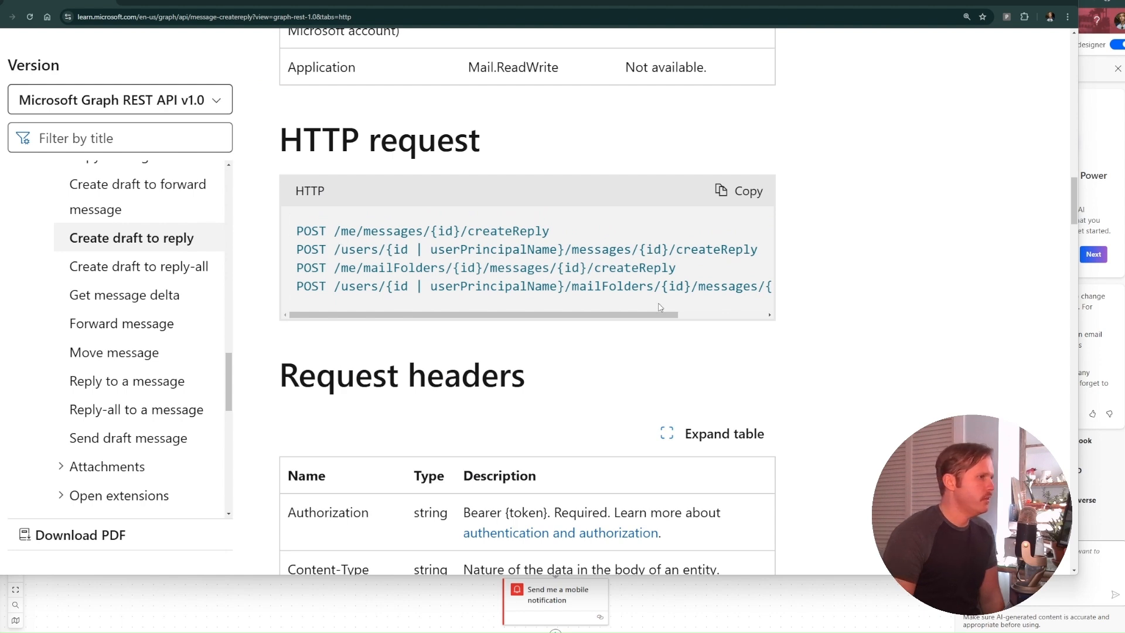
pyautogui.doubleClick(347, 231)
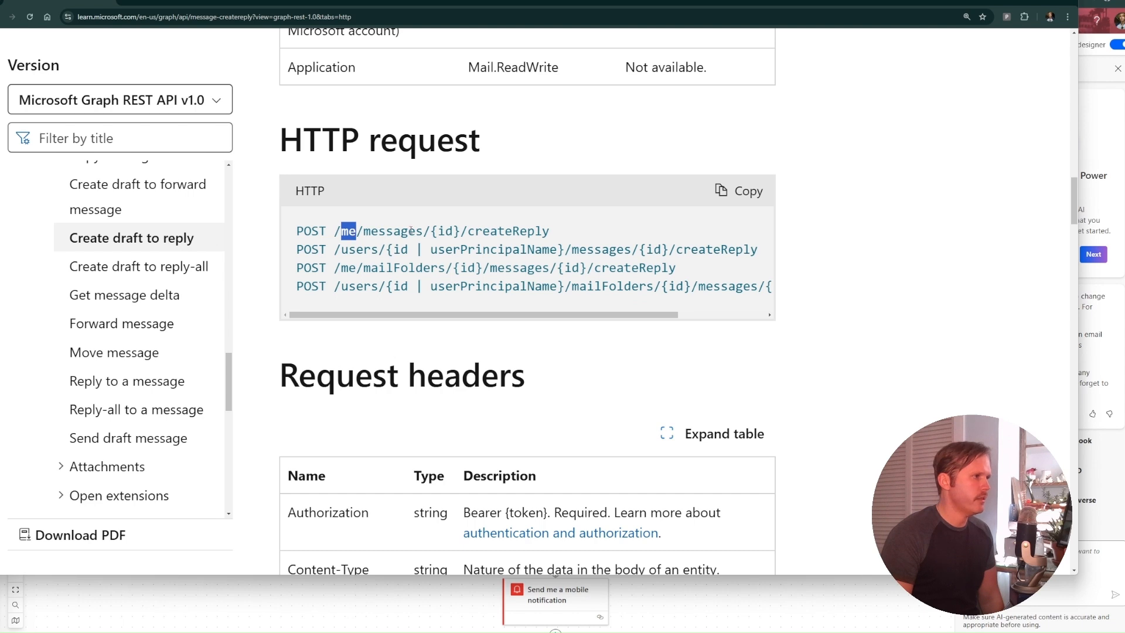
pyautogui.doubleClick(446, 231)
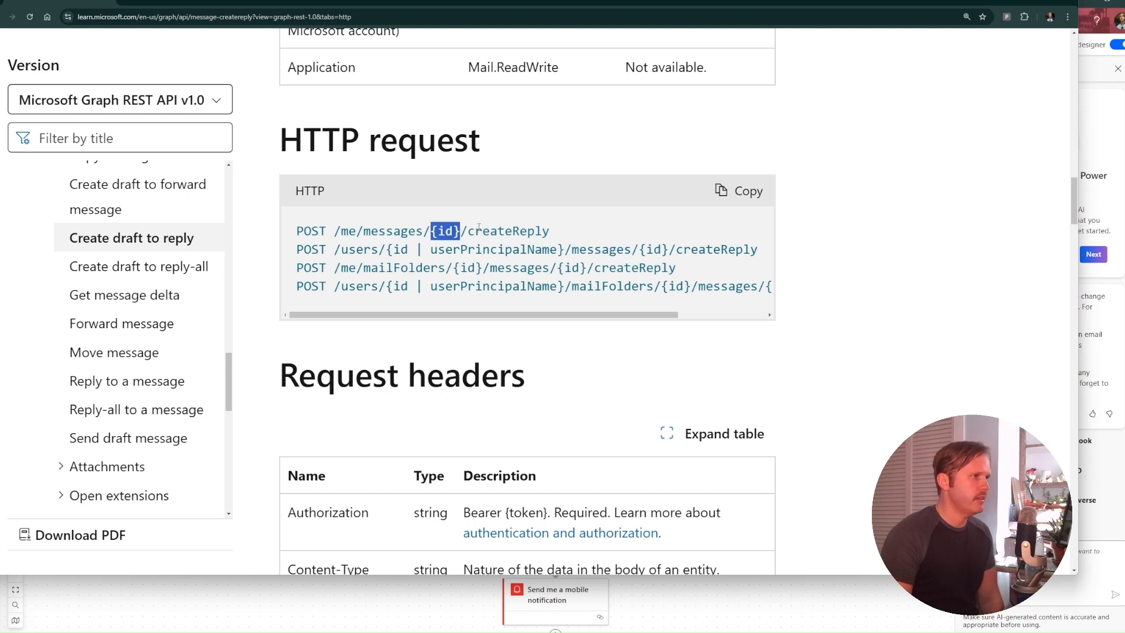
pyautogui.doubleClick(444, 231)
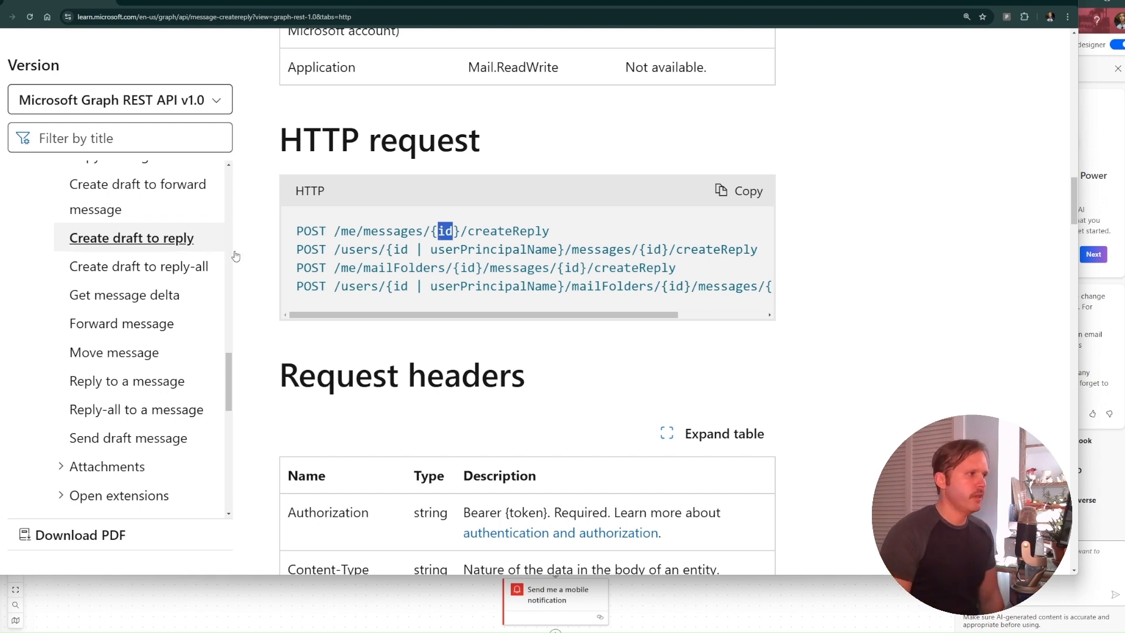
pyautogui.doubleClick(359, 250)
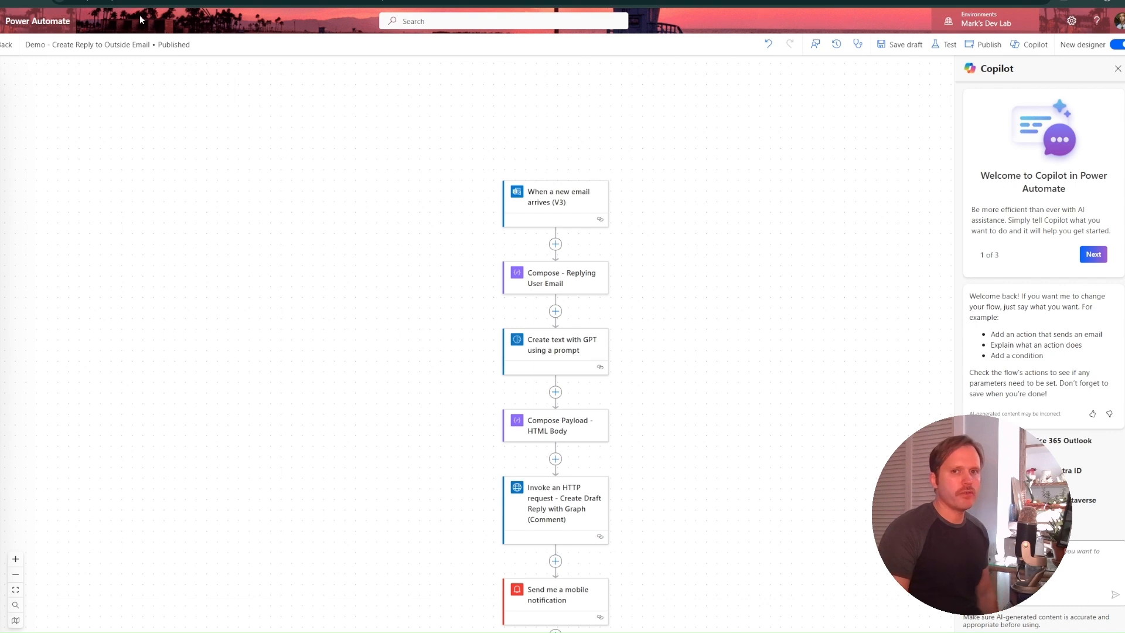
pyautogui.moveTo(457, 188)
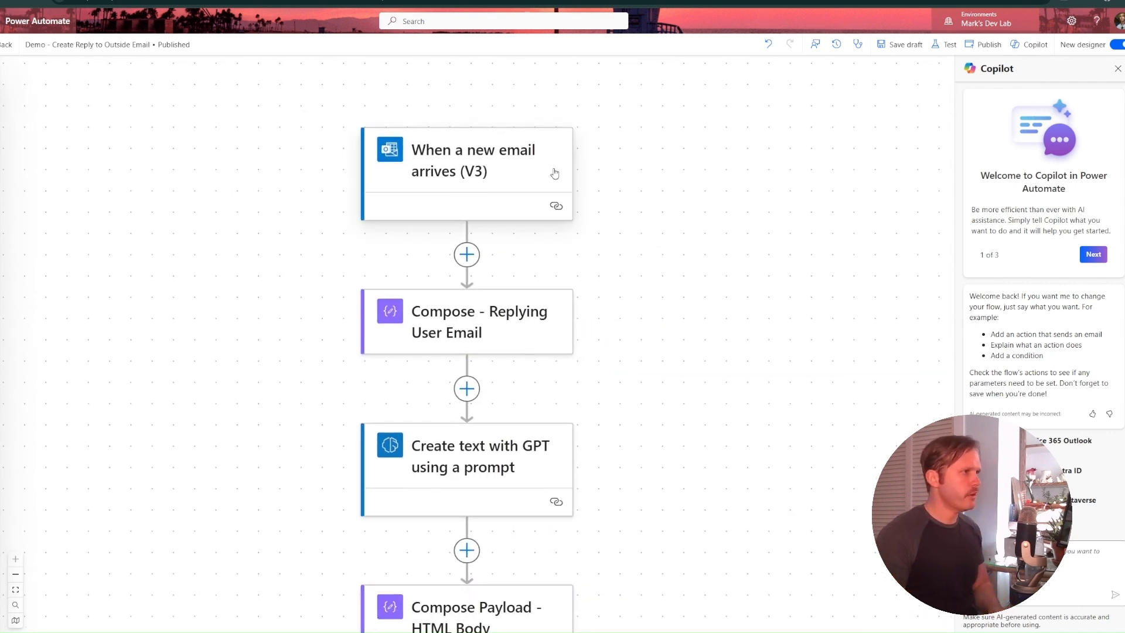
# - Review the new-email trigger's settings and start a new step right after it
pyautogui.click(472, 160)
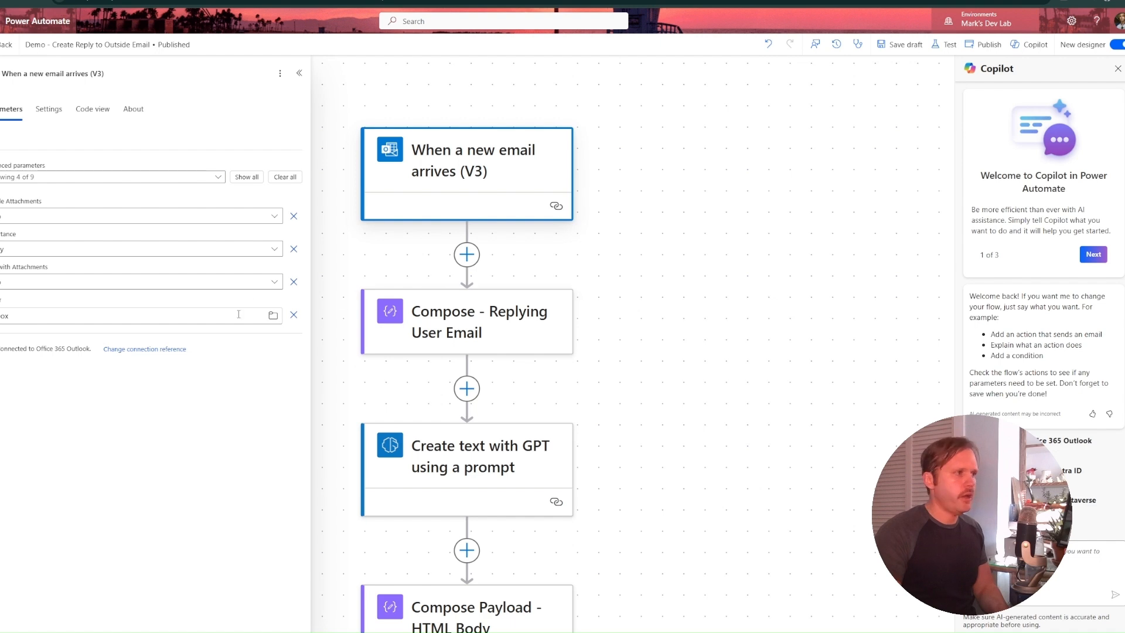
pyautogui.moveTo(466, 254)
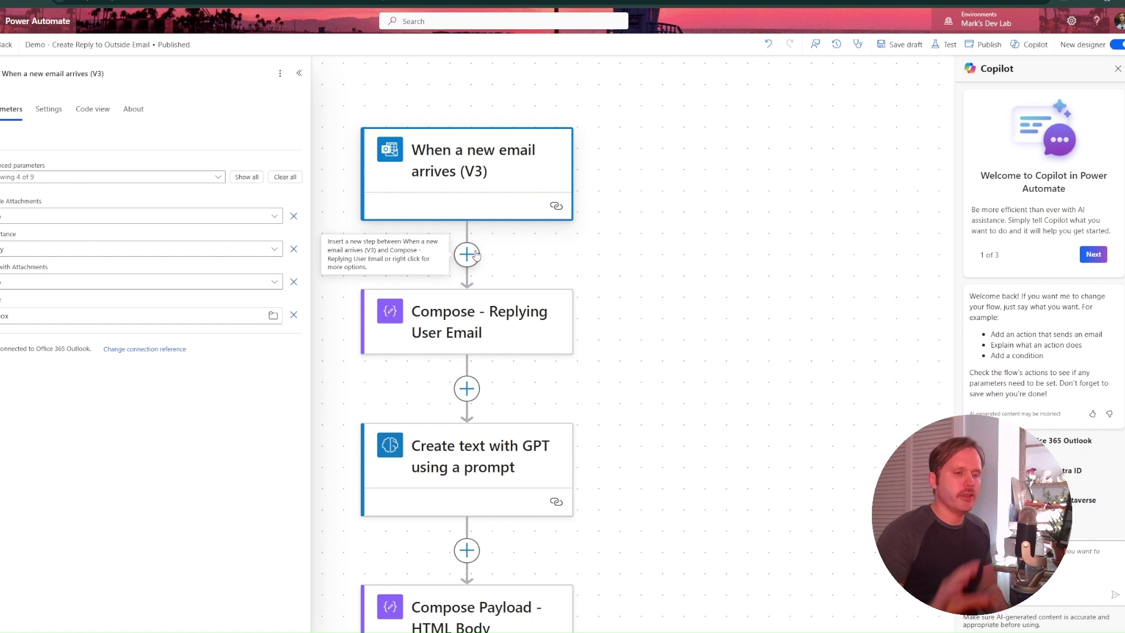
pyautogui.moveTo(481, 212)
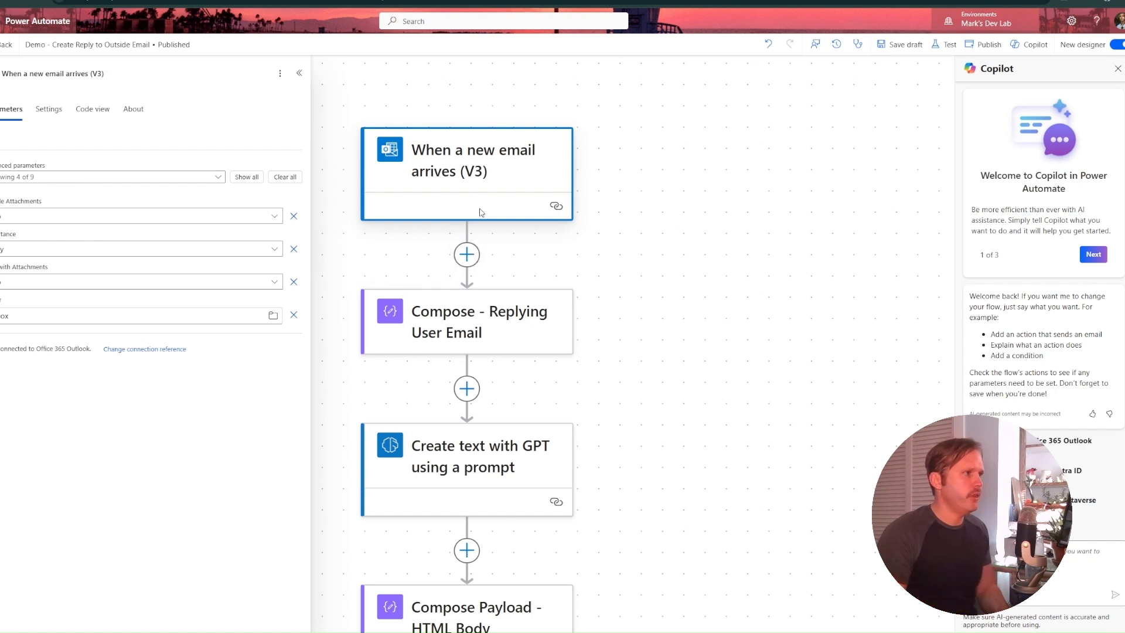
pyautogui.moveTo(467, 254)
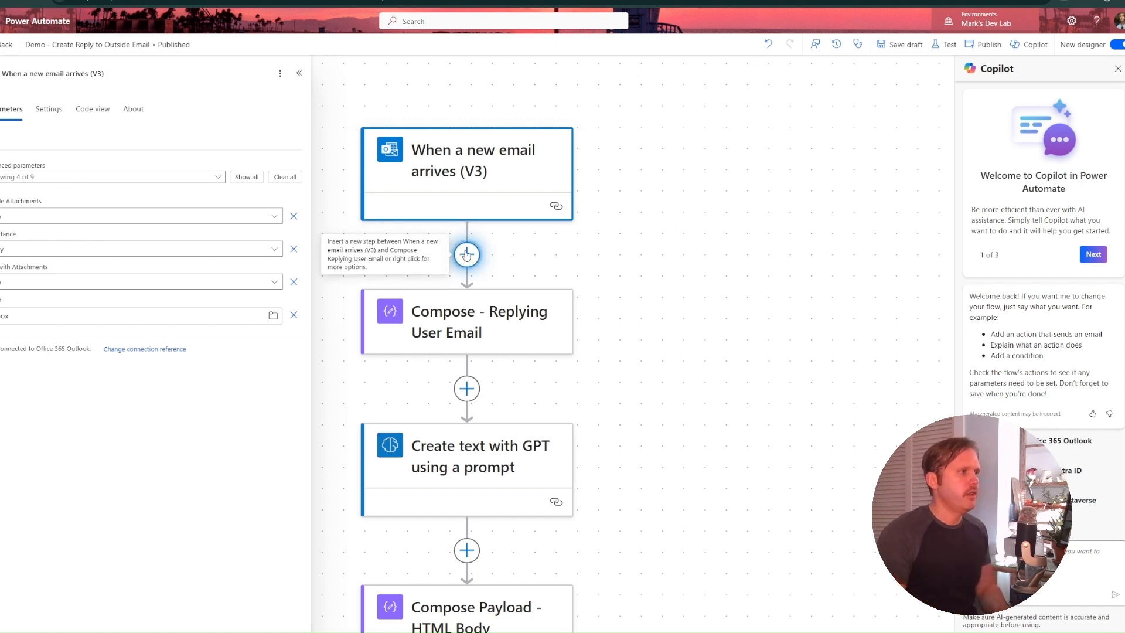
pyautogui.click(466, 254)
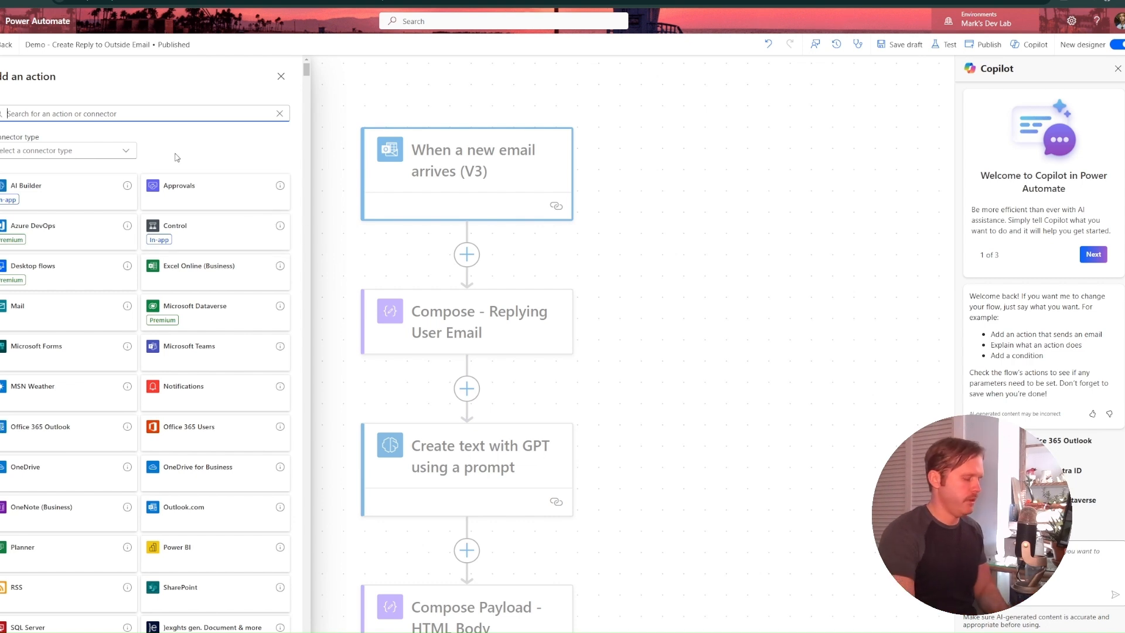
# - Add a Filter array step using the sender From field as the value to filter on
pyautogui.write('filter')
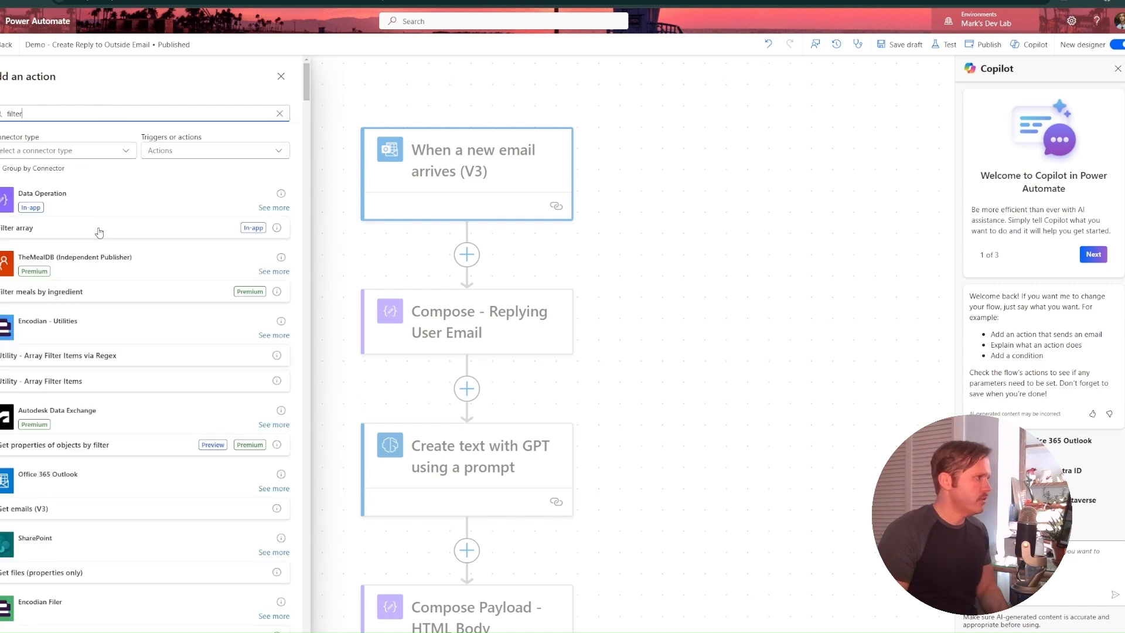
pyautogui.click(281, 76)
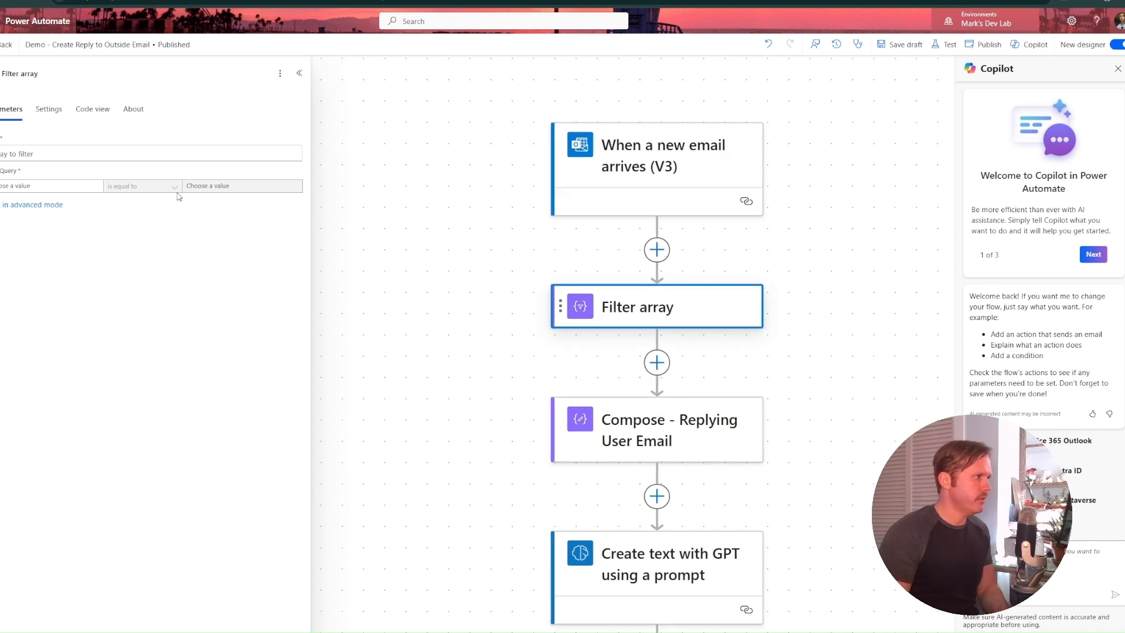
pyautogui.click(35, 185)
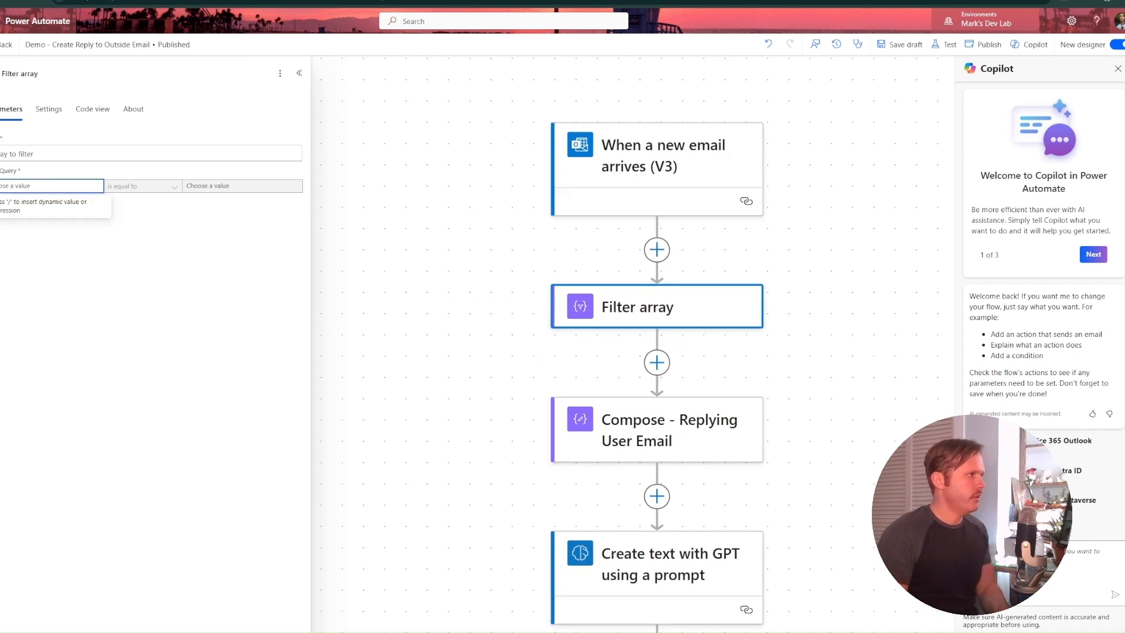
pyautogui.click(30, 186)
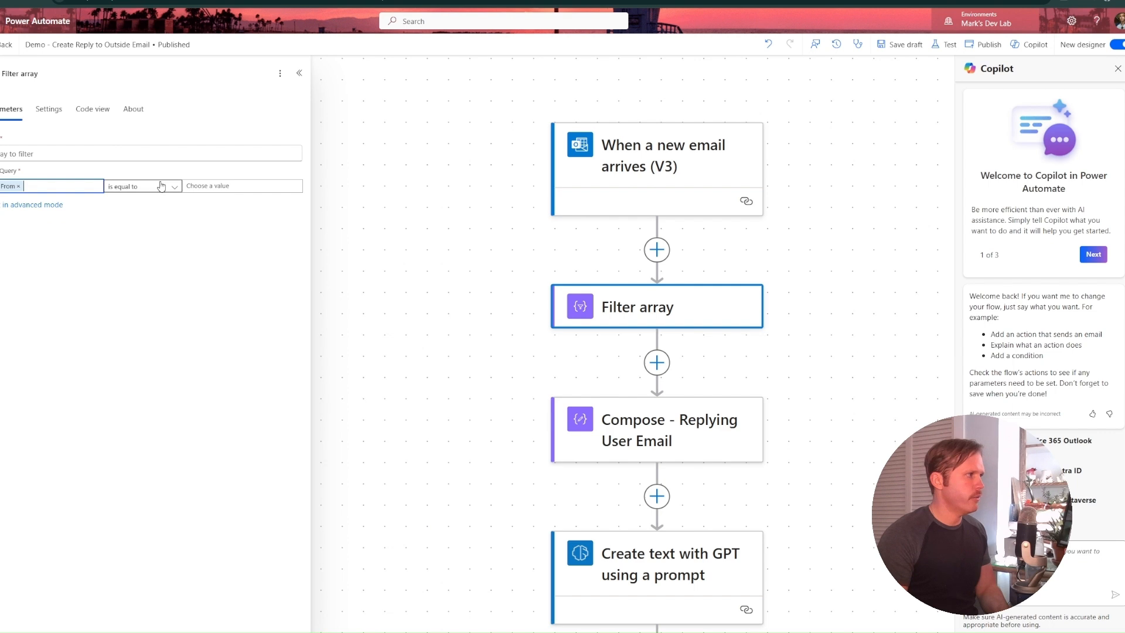
# - Set the condition to From ends with gmail.com, checking it in advanced mode and back to basic
pyautogui.click(175, 186)
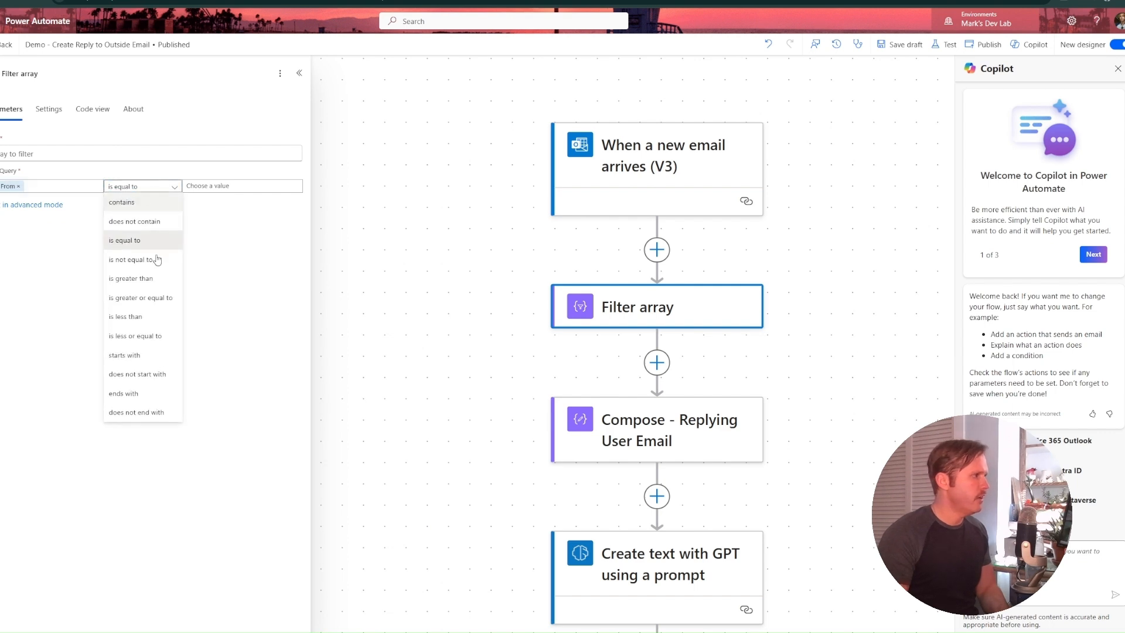
pyautogui.moveTo(156, 378)
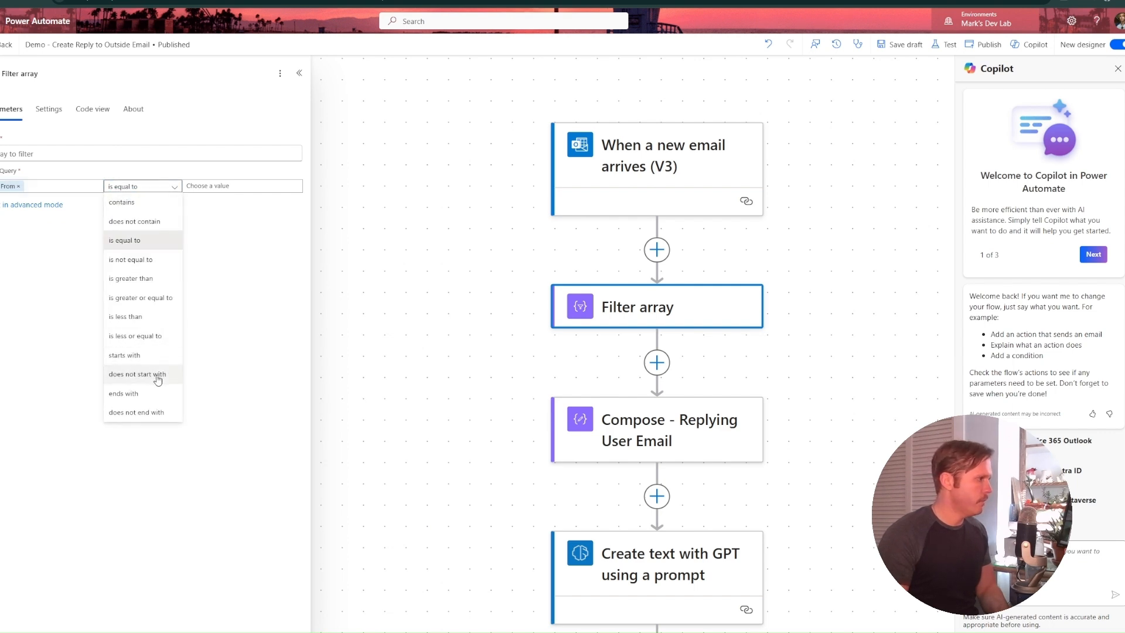
pyautogui.click(124, 393)
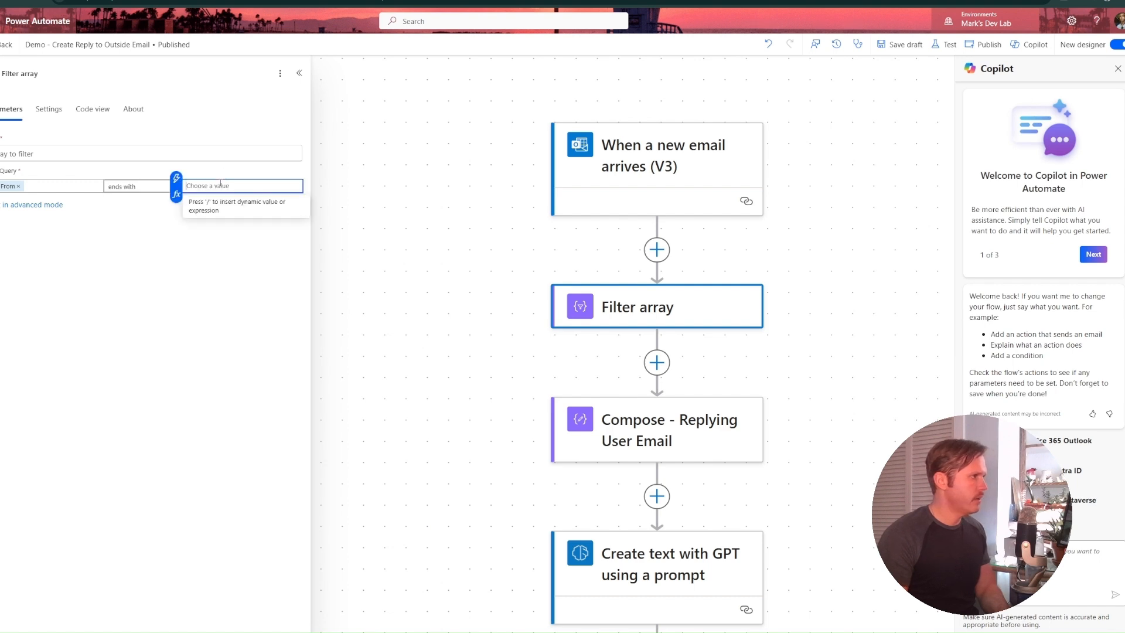
pyautogui.write('gmail.com')
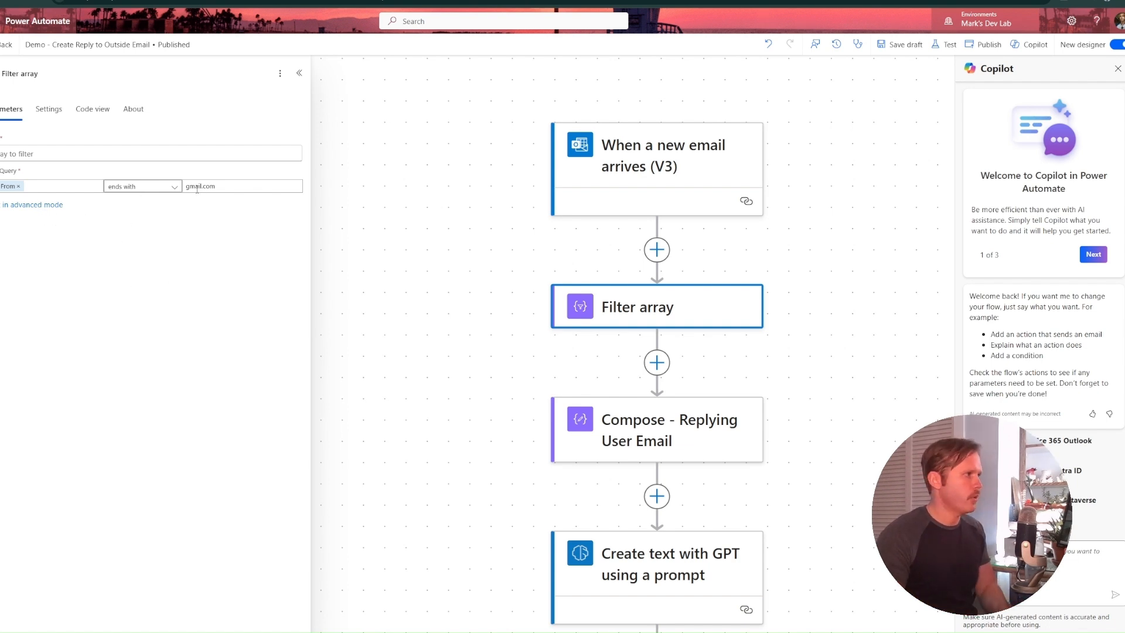
pyautogui.click(241, 186)
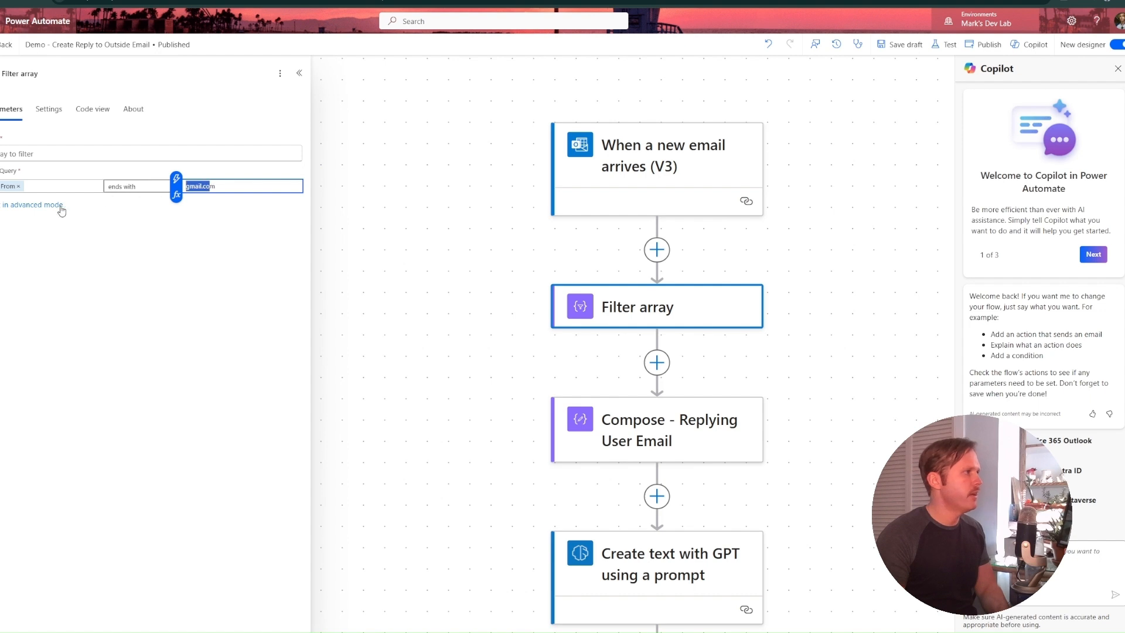
pyautogui.click(30, 205)
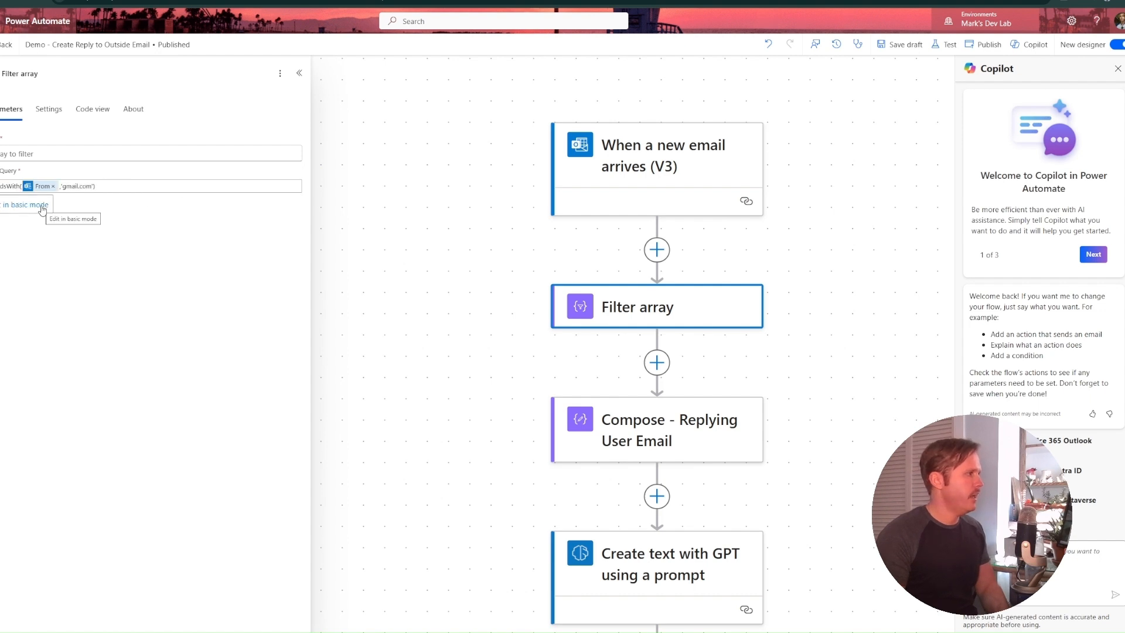
pyautogui.click(24, 204)
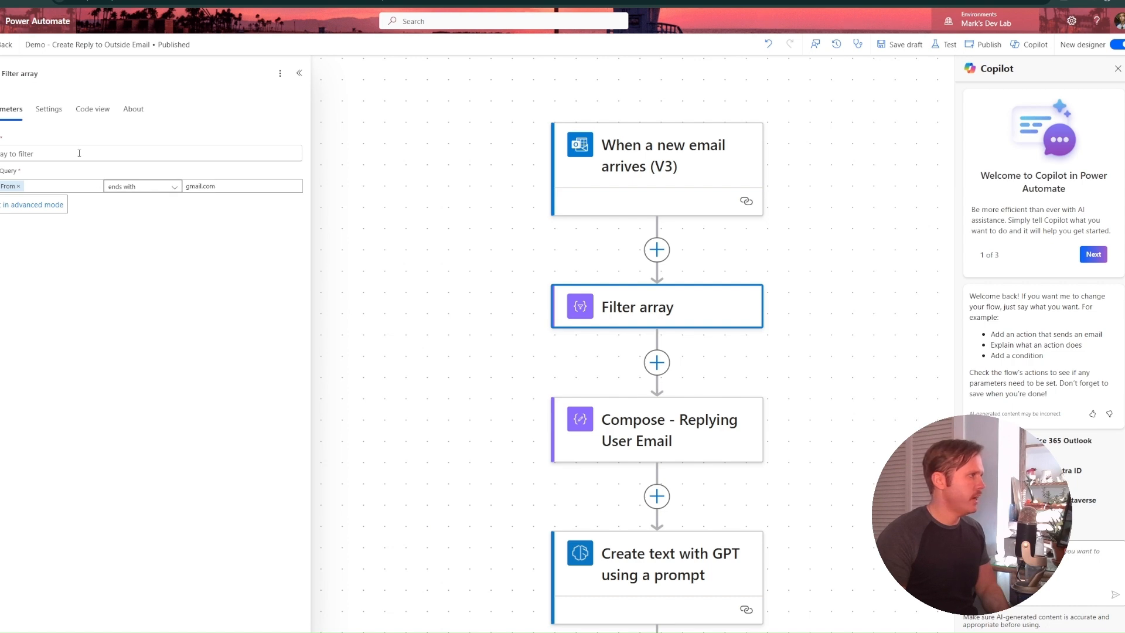
pyautogui.click(92, 108)
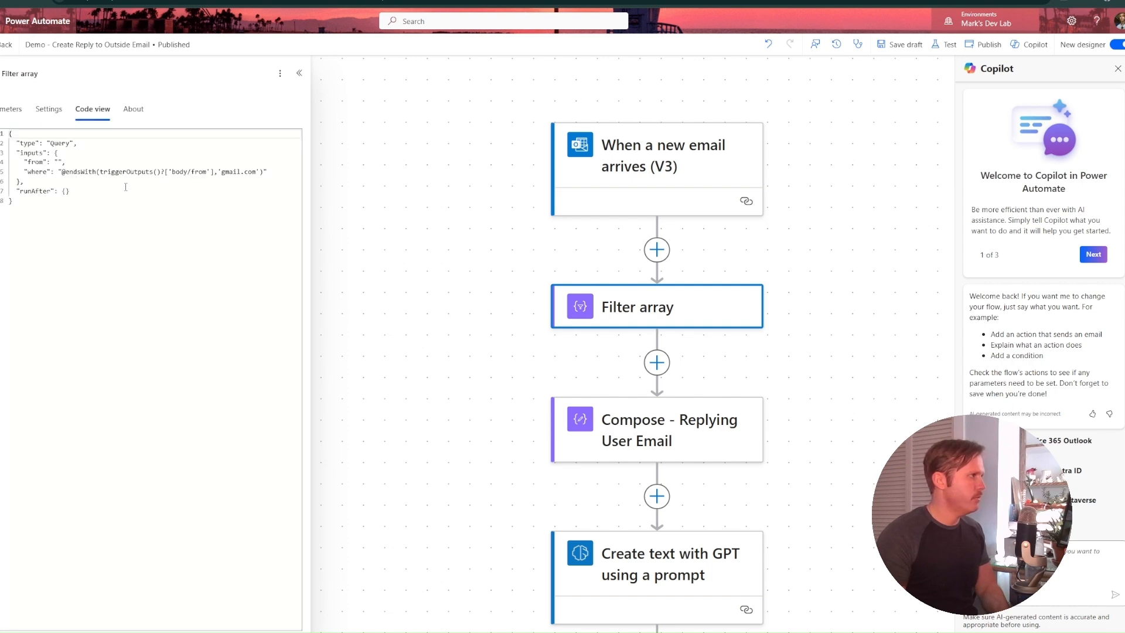
pyautogui.doubleClick(76, 171)
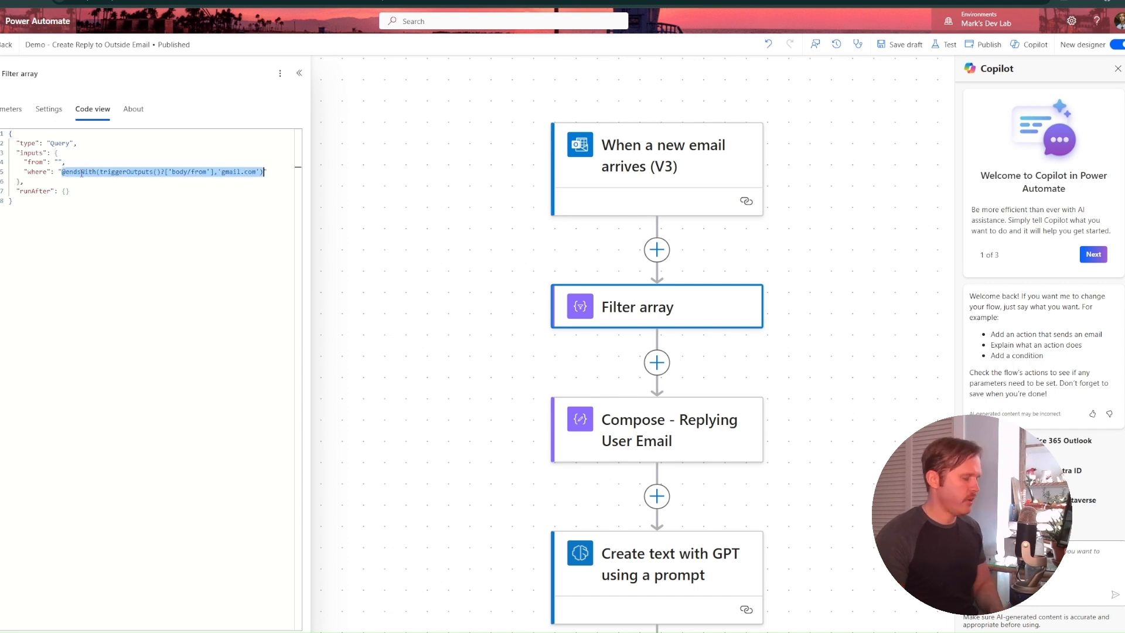
# - Inspect the new-email trigger's settings and its existing gmail.com trigger condition
pyautogui.click(657, 156)
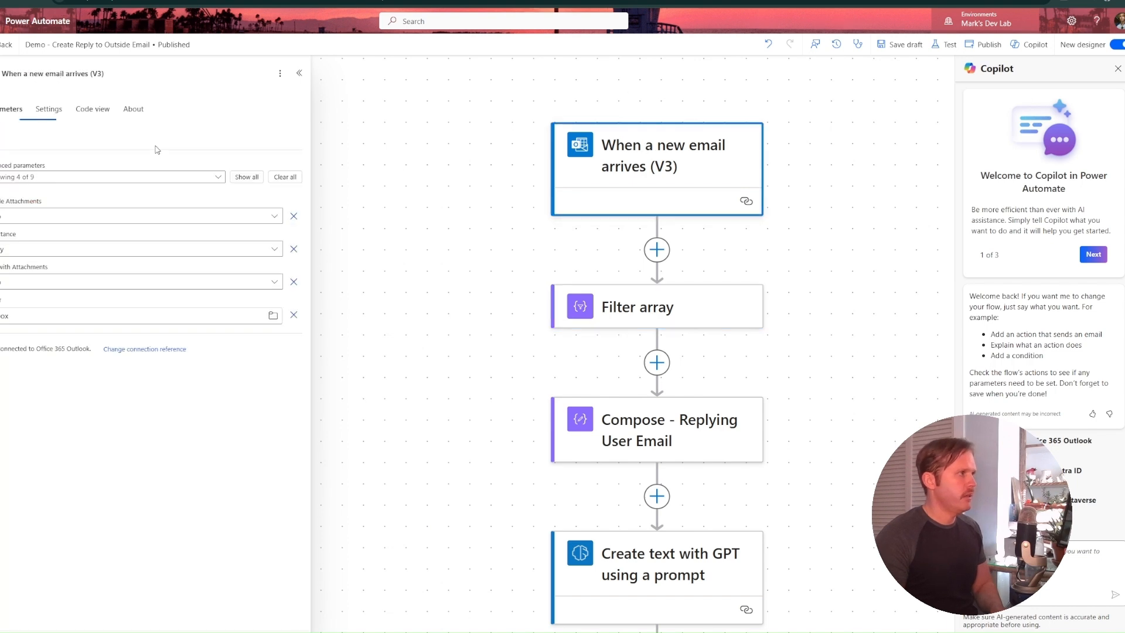
pyautogui.click(48, 109)
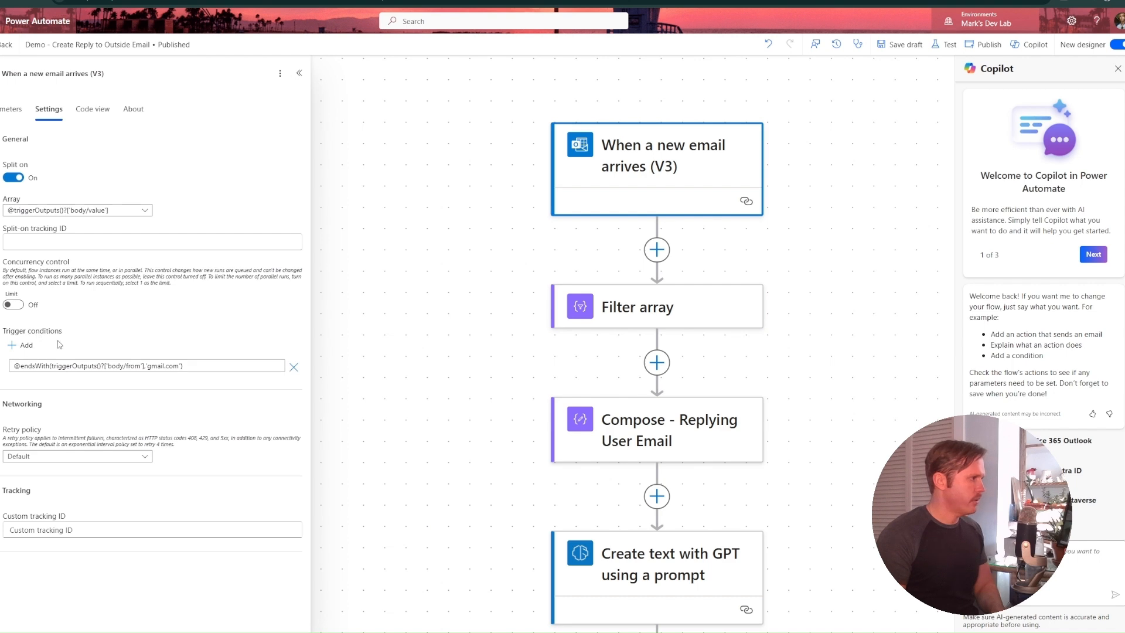
pyautogui.tripleClick(147, 366)
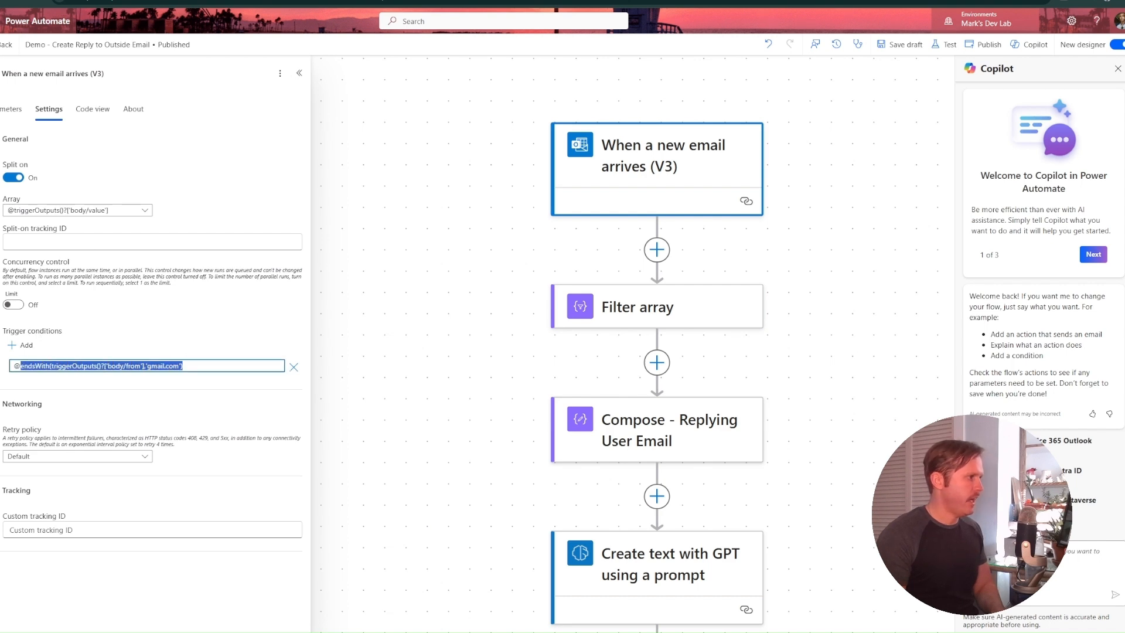
pyautogui.moveTo(403, 316)
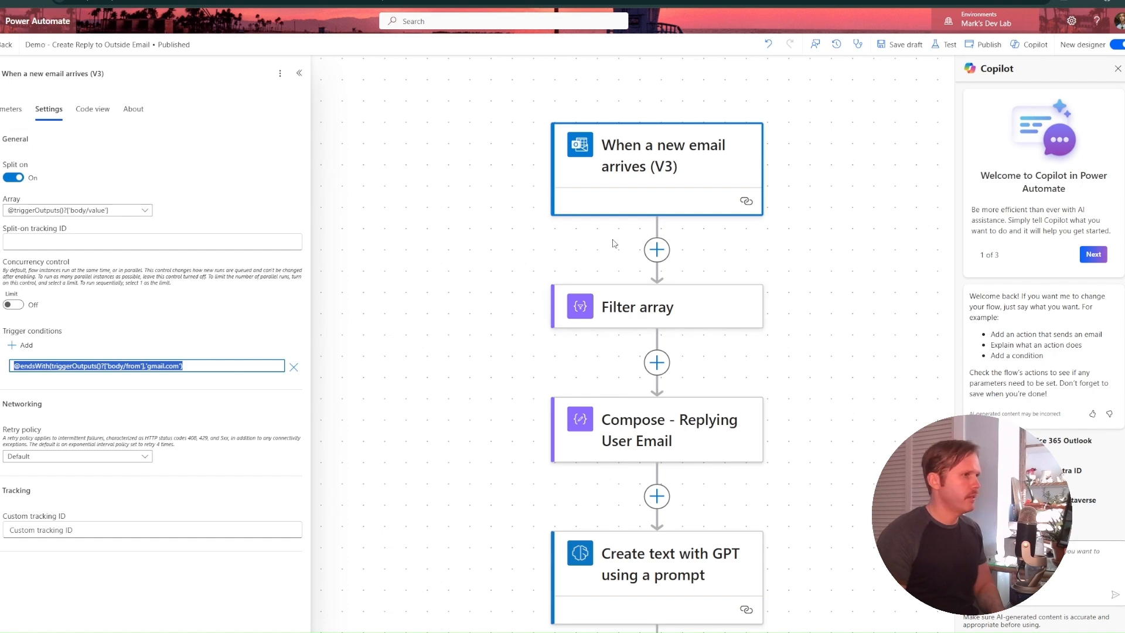
# - Delete the Filter array step so the trigger feeds Compose - Replying User Email directly
pyautogui.rightClick(655, 307)
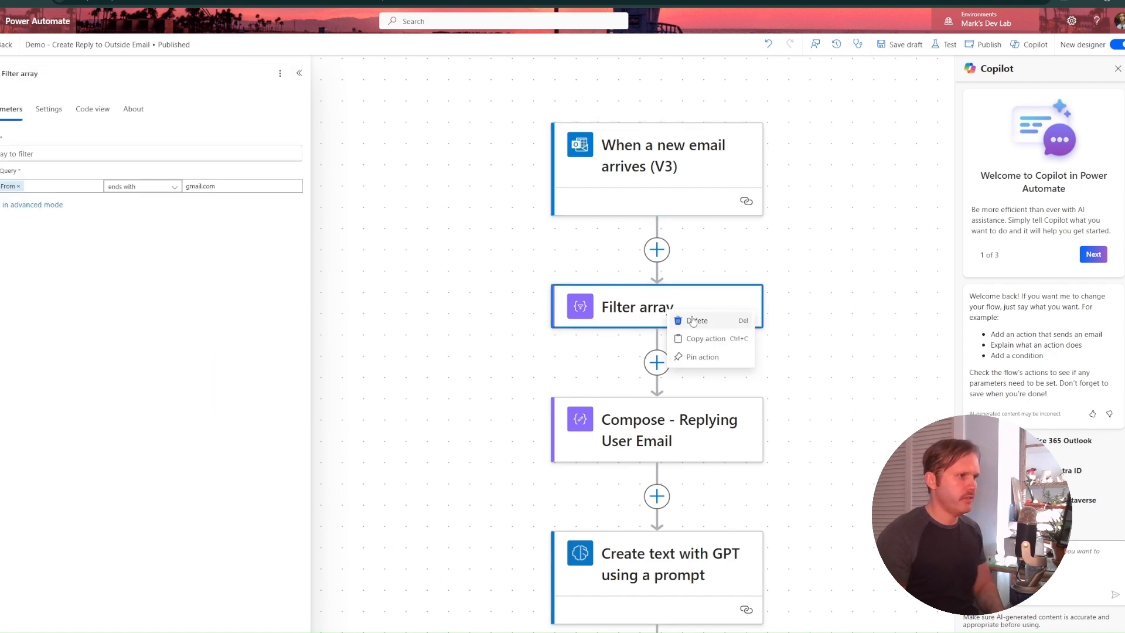
pyautogui.click(694, 321)
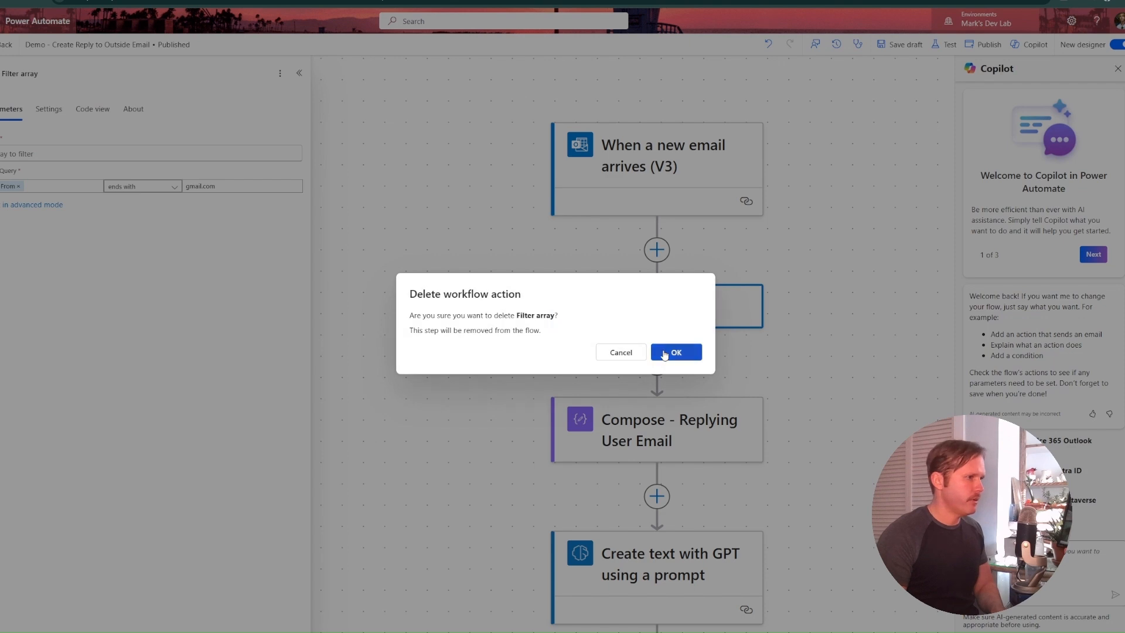
pyautogui.click(676, 352)
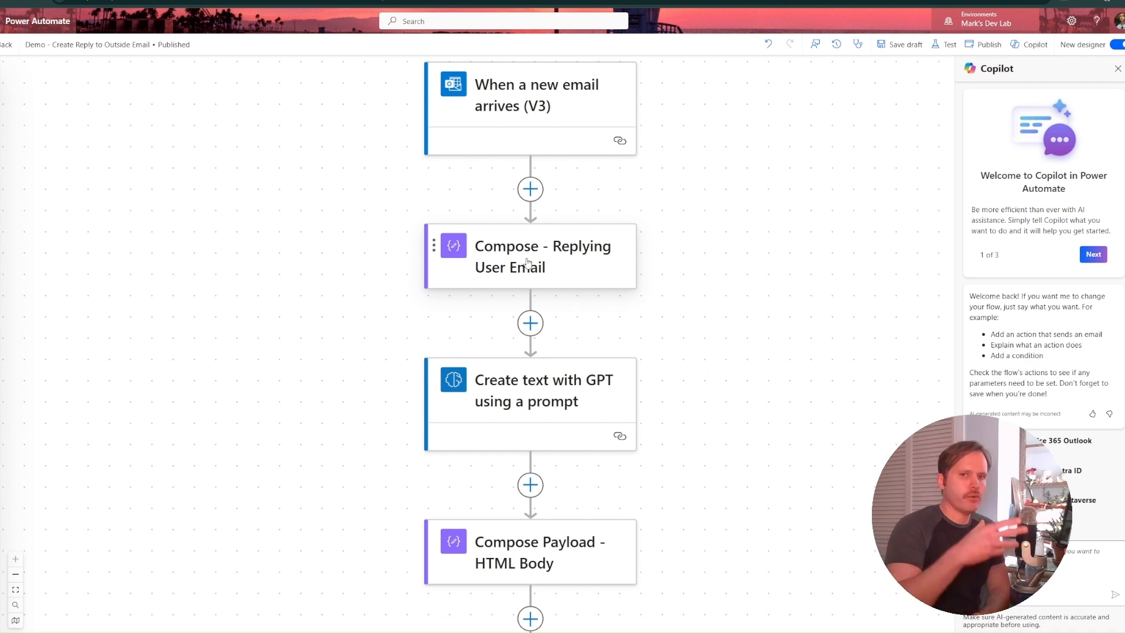
pyautogui.moveTo(577, 290)
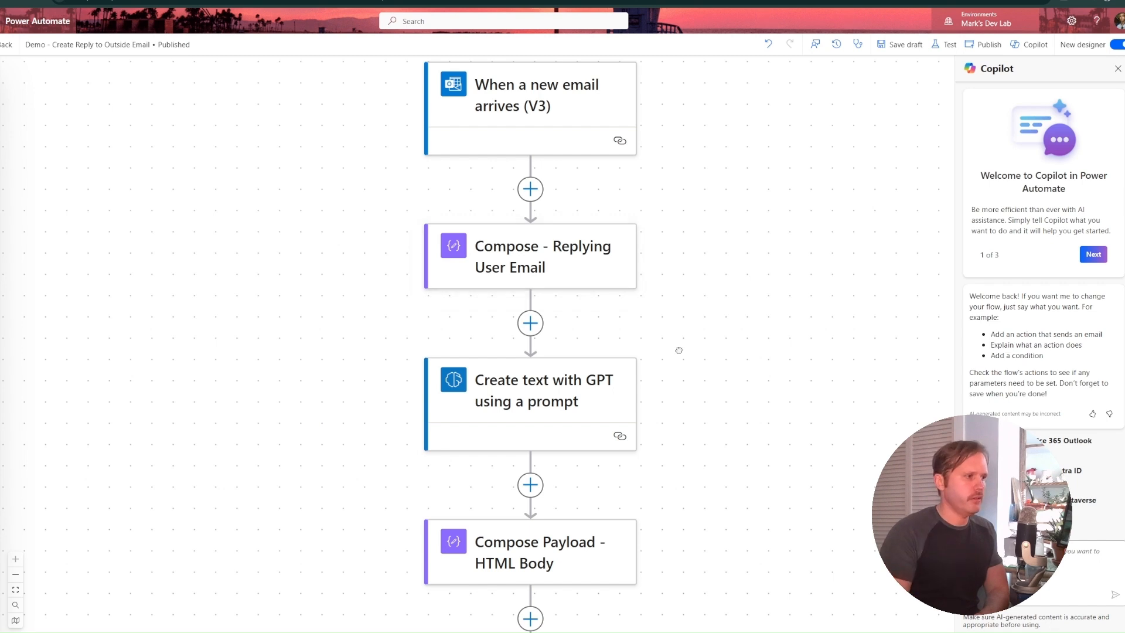
pyautogui.scroll(-3)
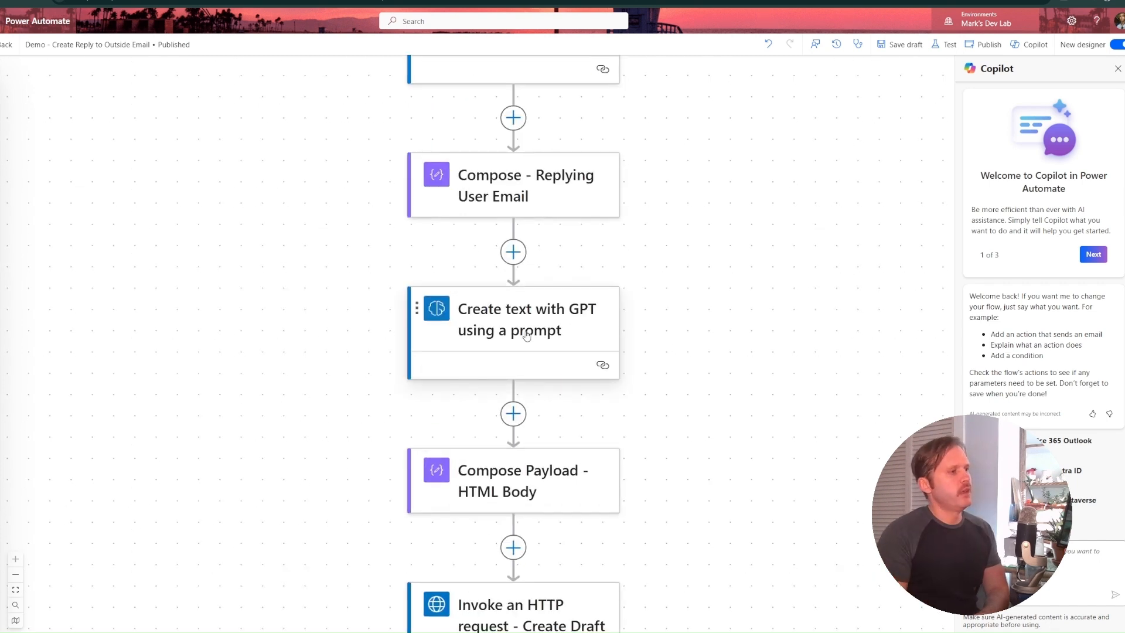
# - Open the GPT text step's Reply to Email (Brief) prompt for editing
pyautogui.click(525, 319)
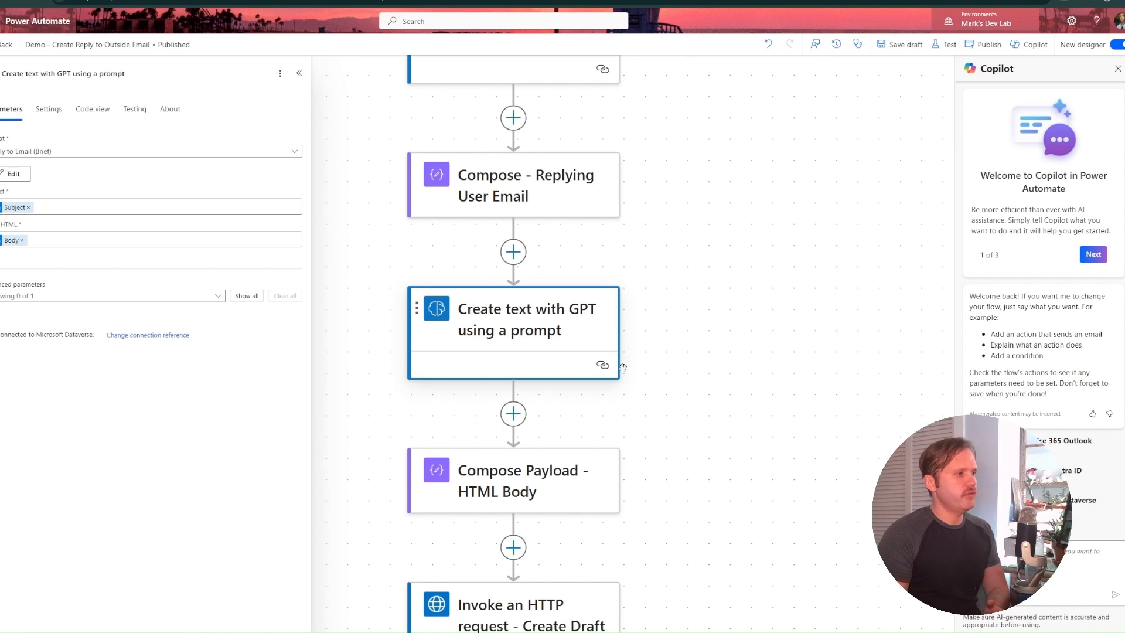
pyautogui.moveTo(493, 271)
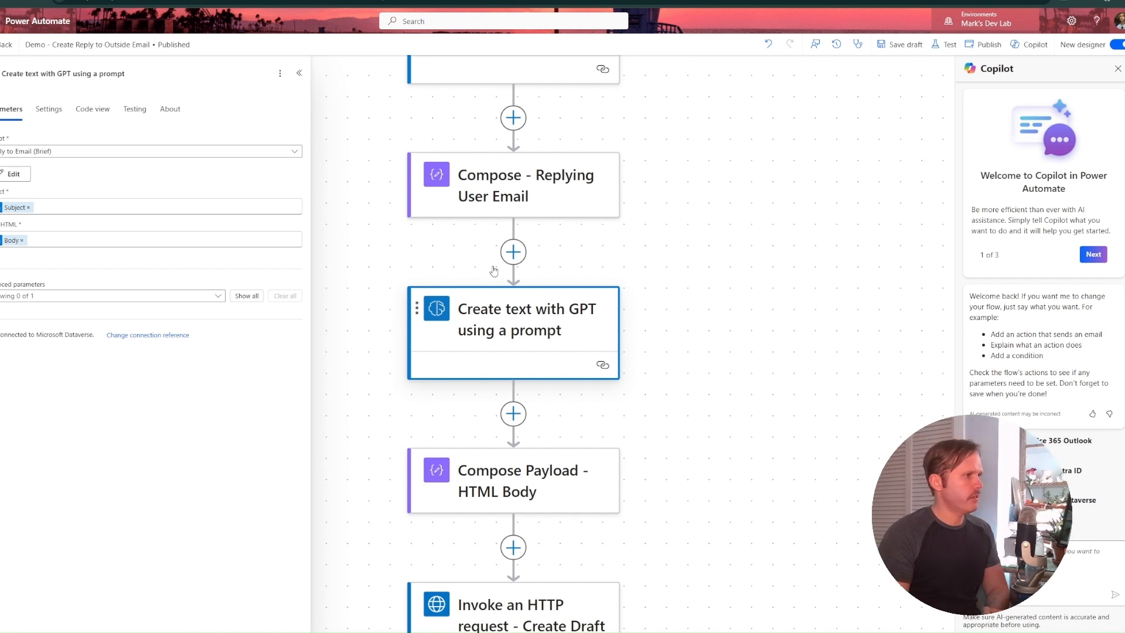
pyautogui.moveTo(22, 159)
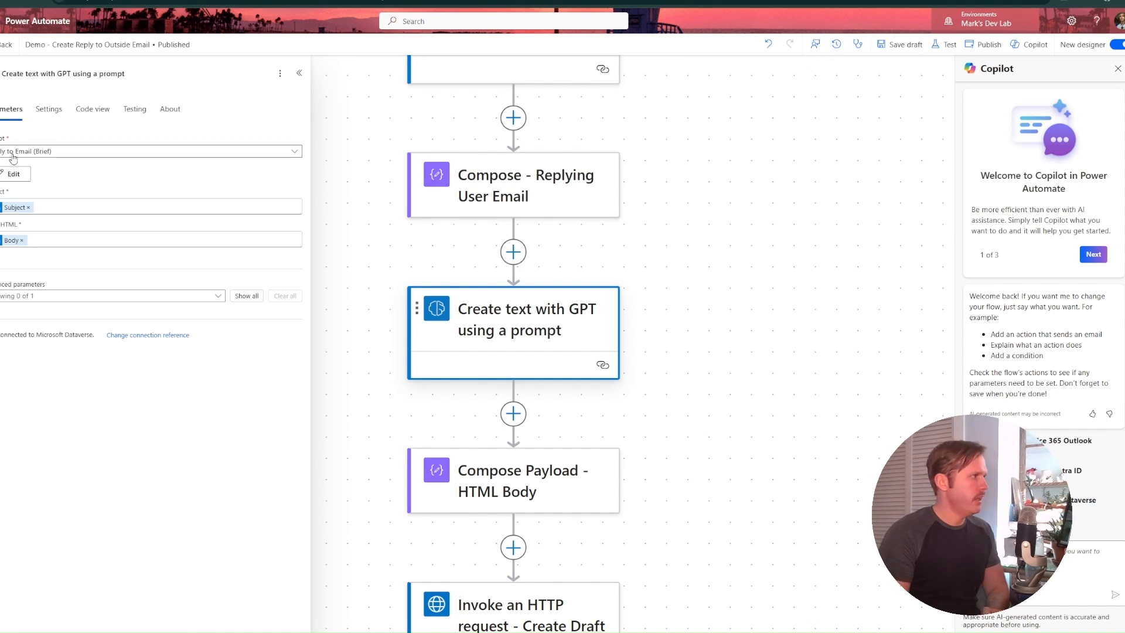
pyautogui.click(150, 151)
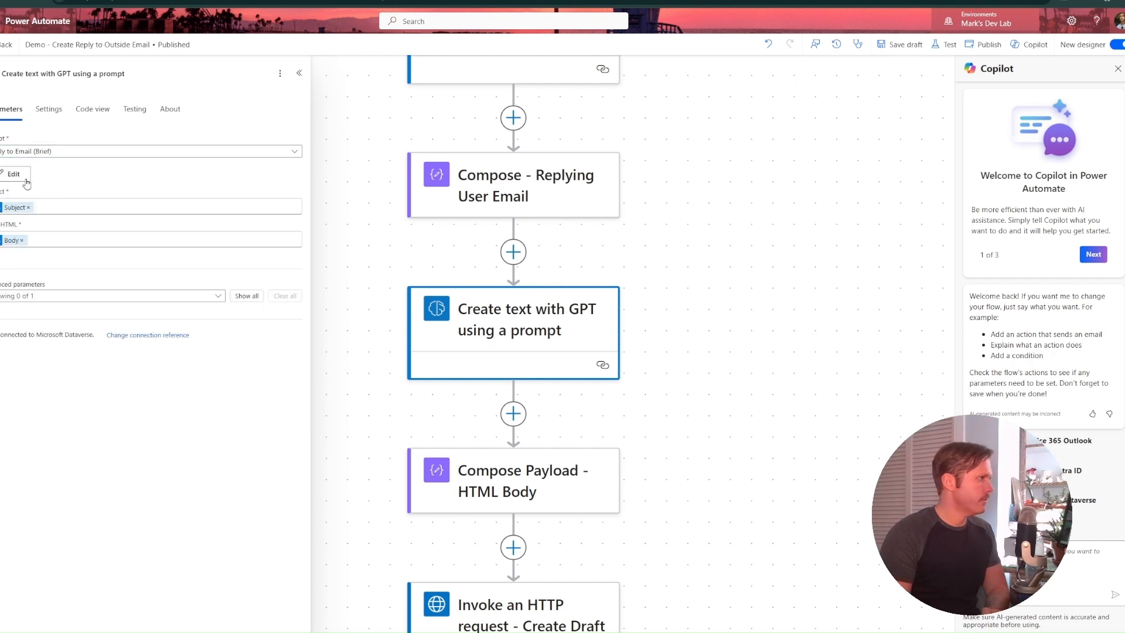
pyautogui.click(18, 207)
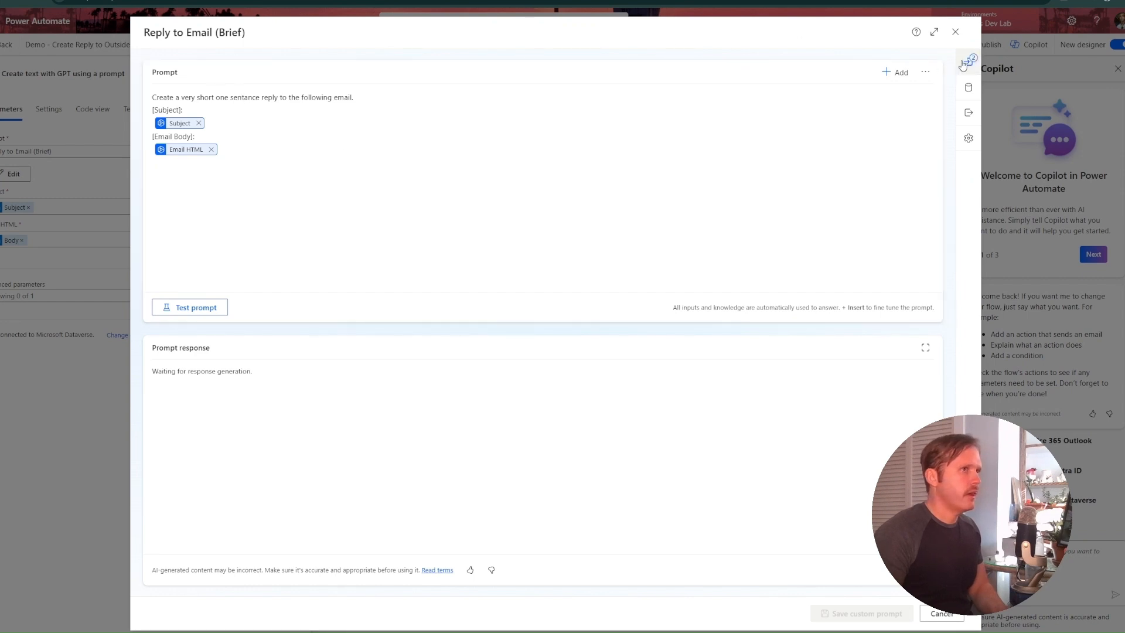
# - Correct the misspelt 'sentance' in the brief reply prompt wording
pyautogui.click(967, 64)
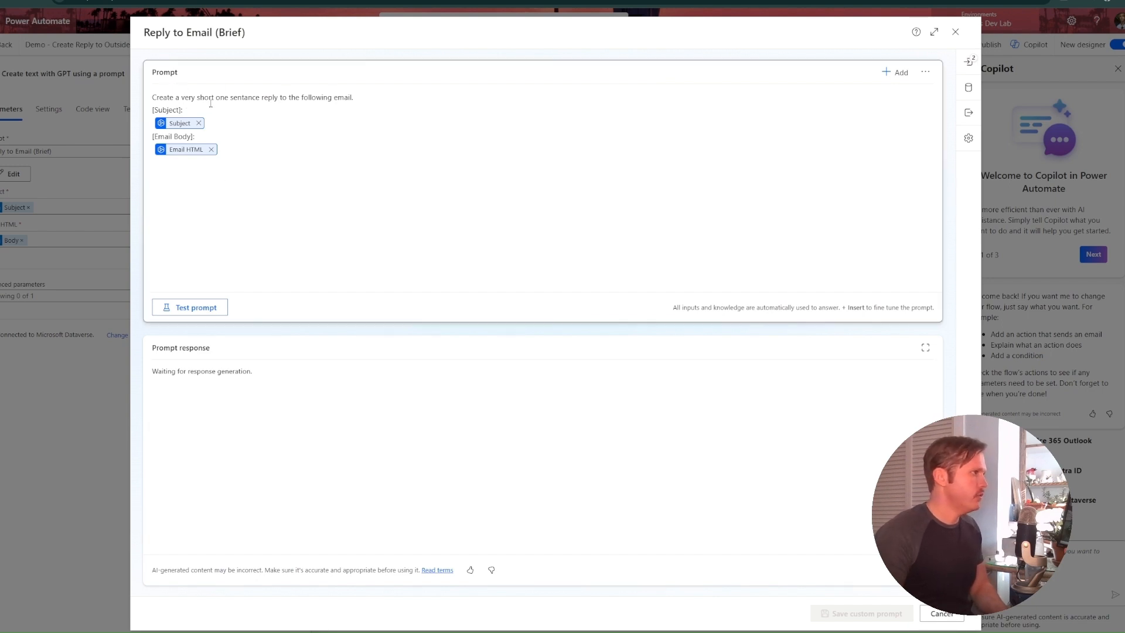
pyautogui.moveTo(255, 96); pyautogui.dragTo(183, 109)
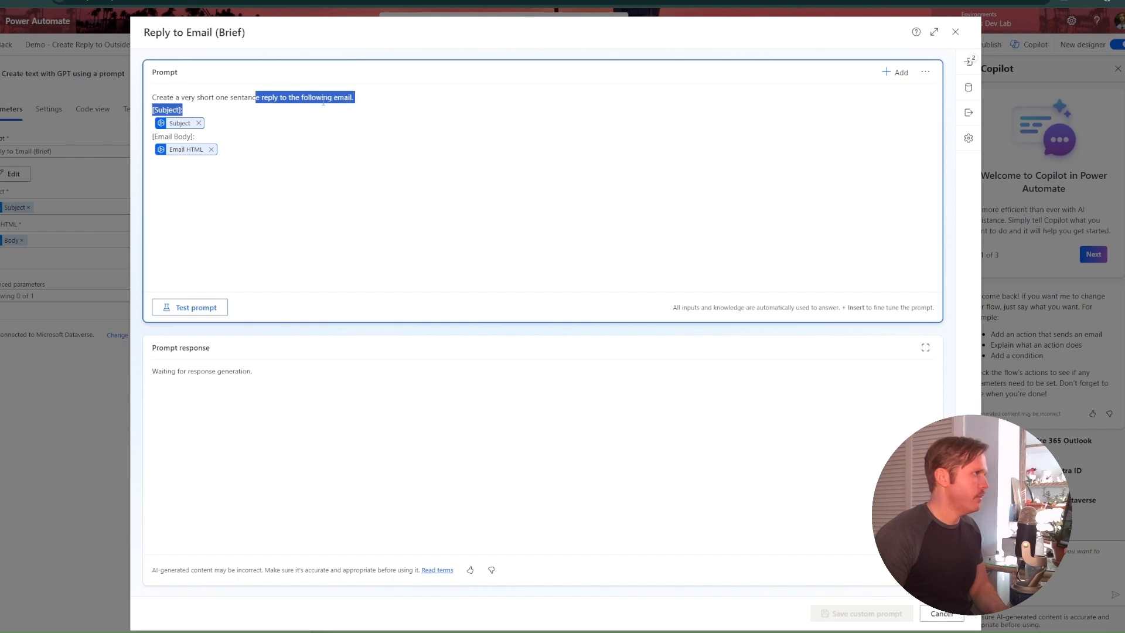
pyautogui.click(250, 96)
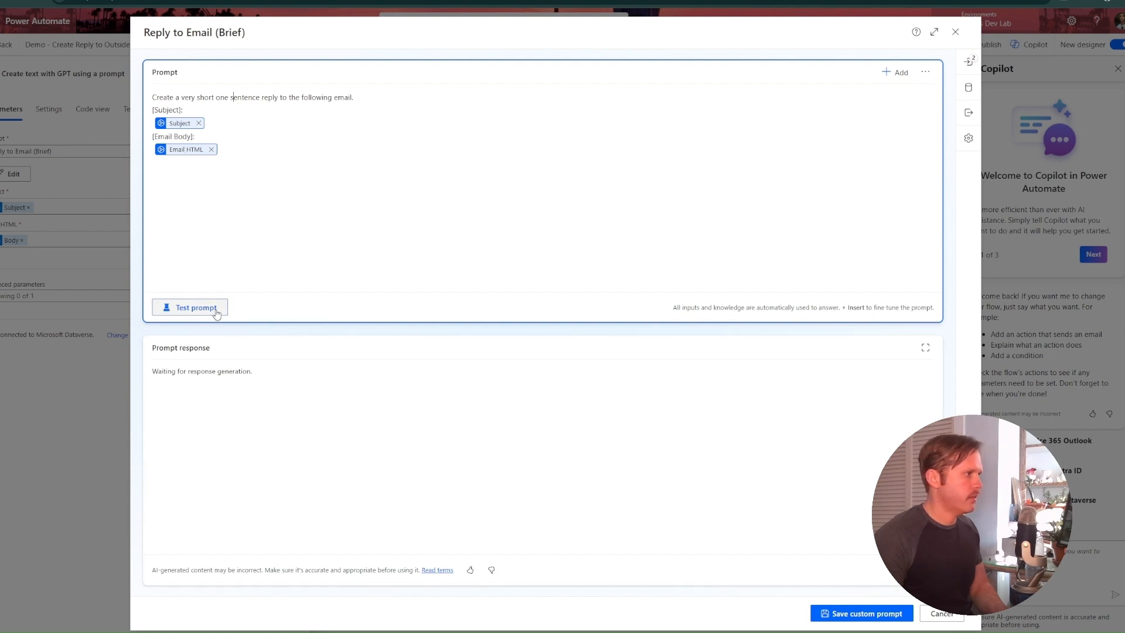
# - Test the prompt to get a one-sentence sample reply, then cancel out of the editor
pyautogui.click(190, 308)
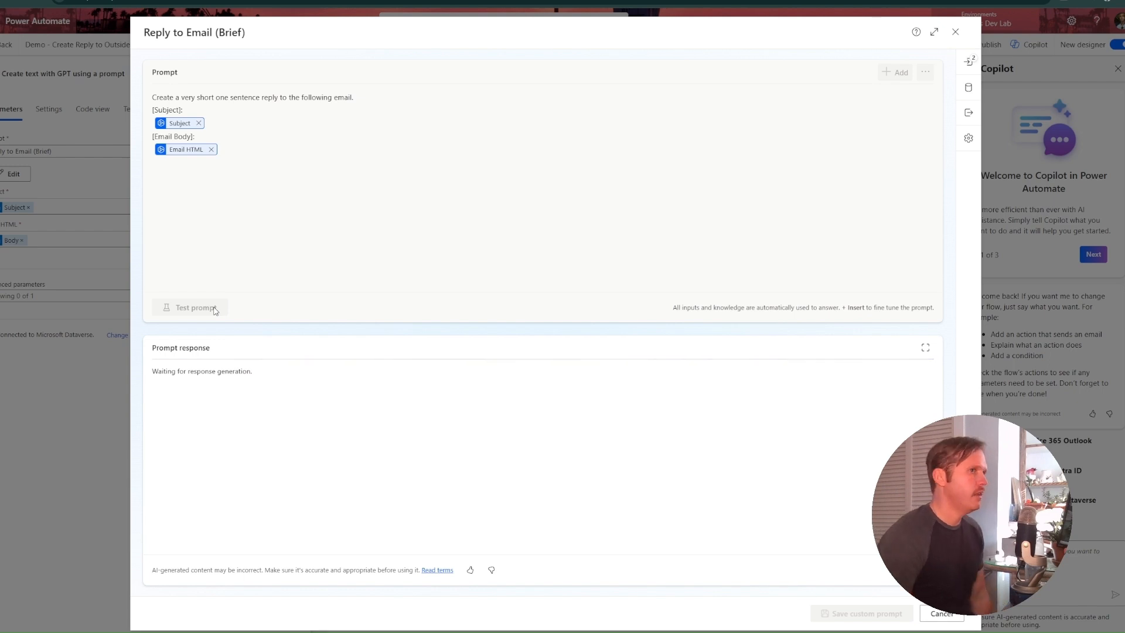
pyautogui.click(189, 307)
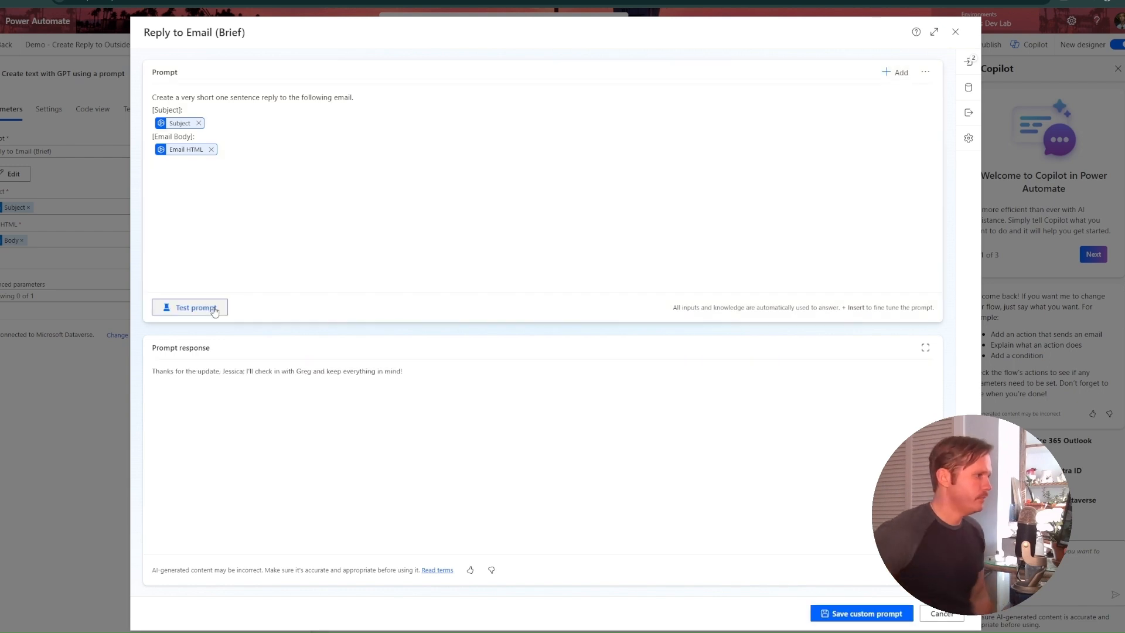
pyautogui.moveTo(941, 613)
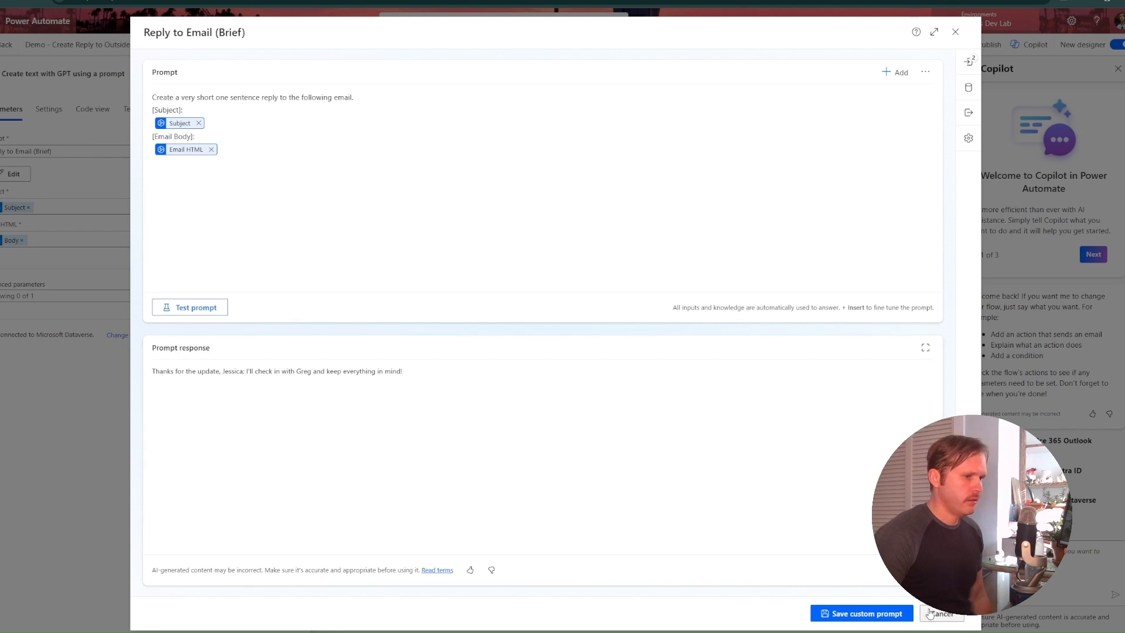
pyautogui.click(861, 629)
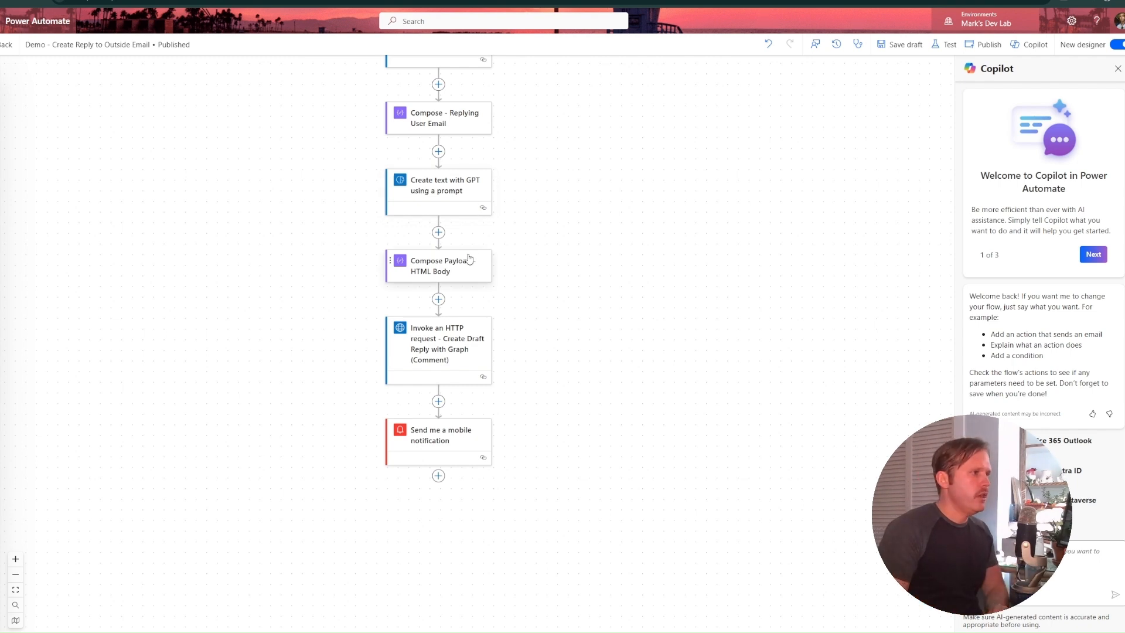
# - Review the Compose Payload - HTML Body JSON with its message key, glancing at the Create Draft Reply request
pyautogui.click(437, 265)
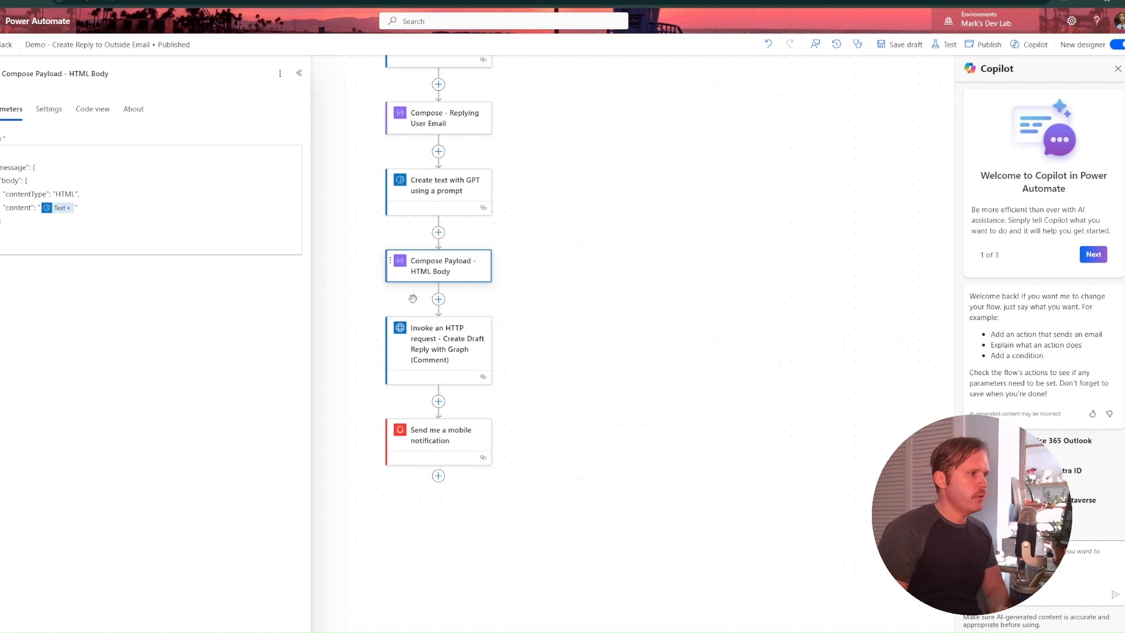
pyautogui.moveTo(535, 310)
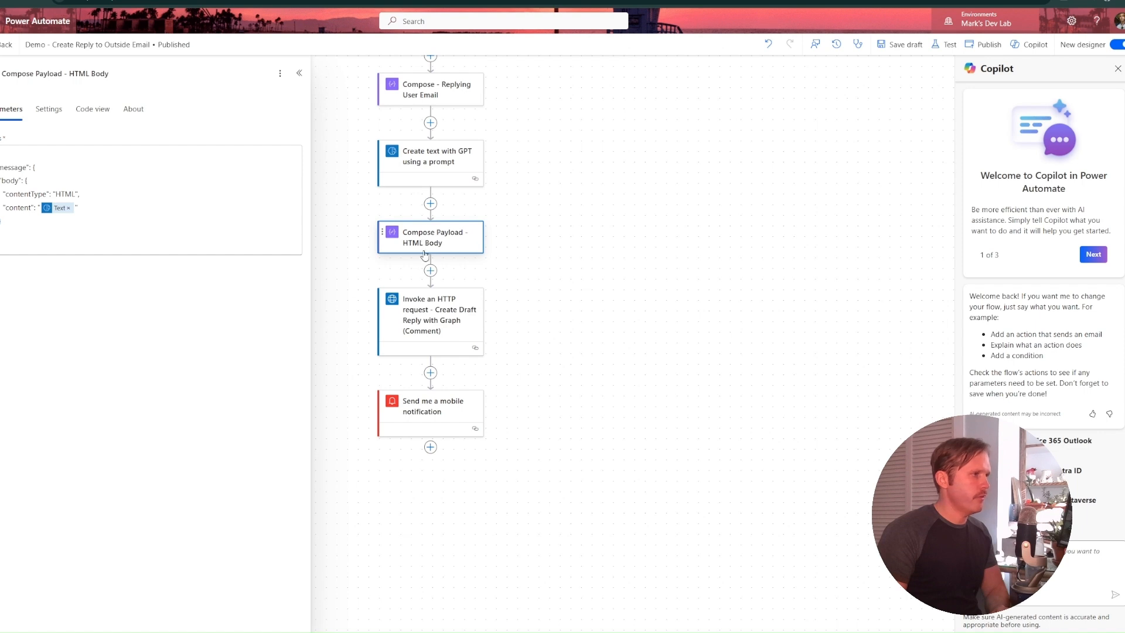
pyautogui.click(430, 314)
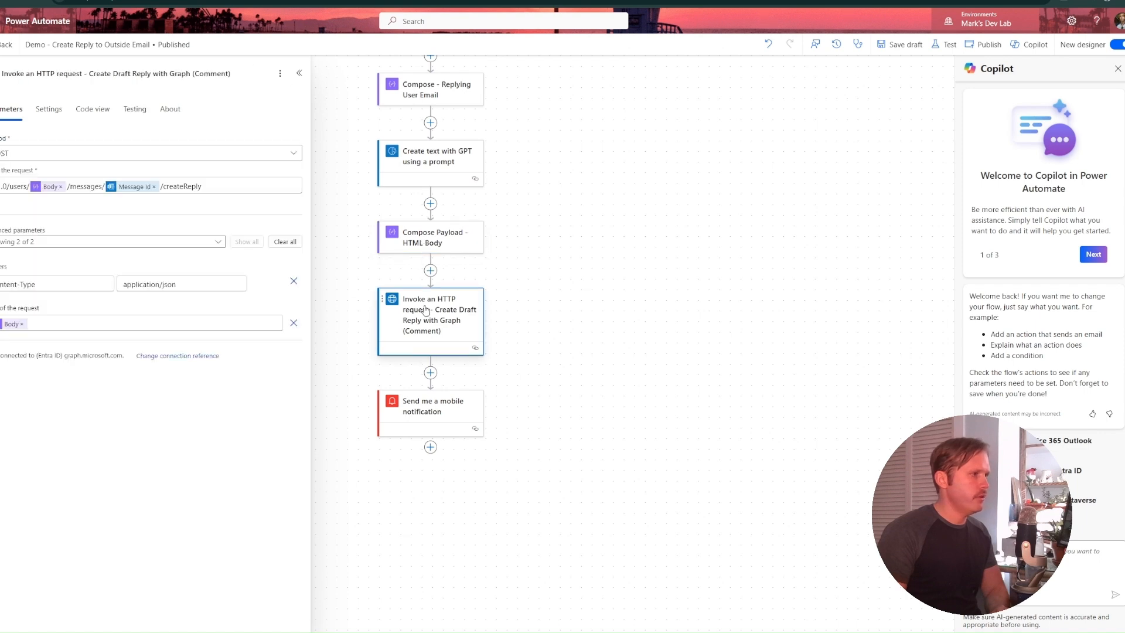
pyautogui.click(430, 237)
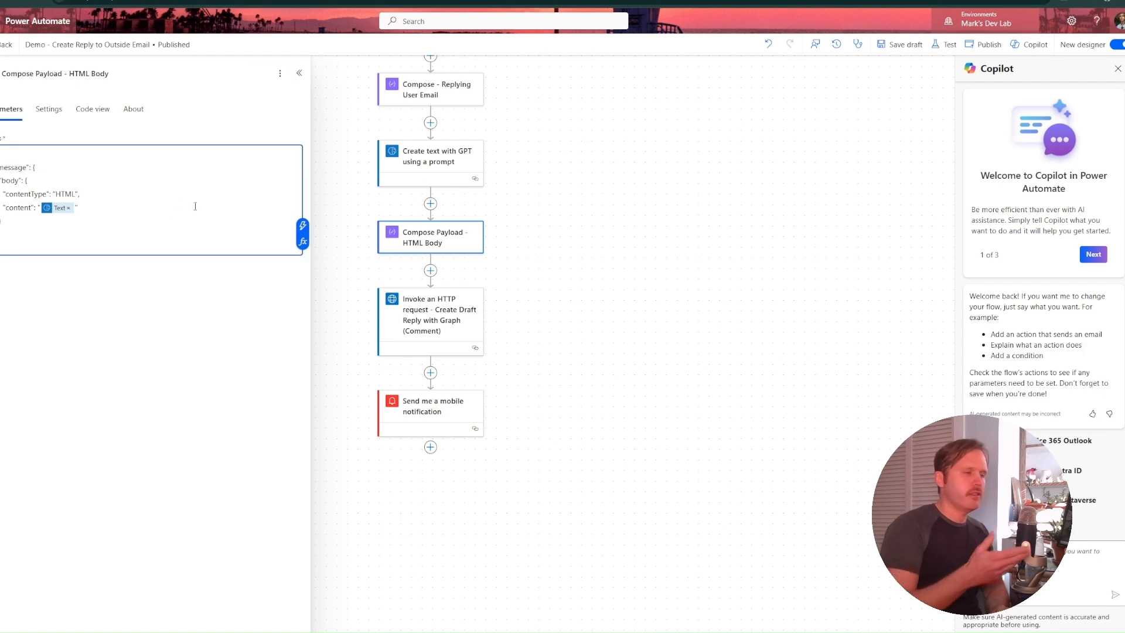
pyautogui.moveTo(237, 243)
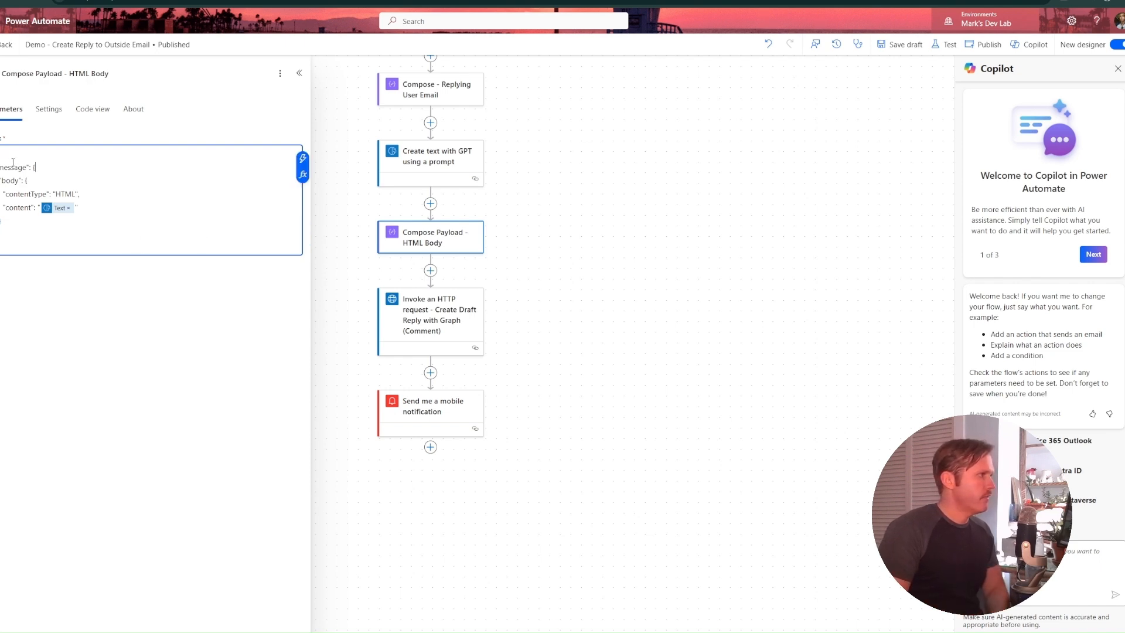
pyautogui.doubleClick(21, 167)
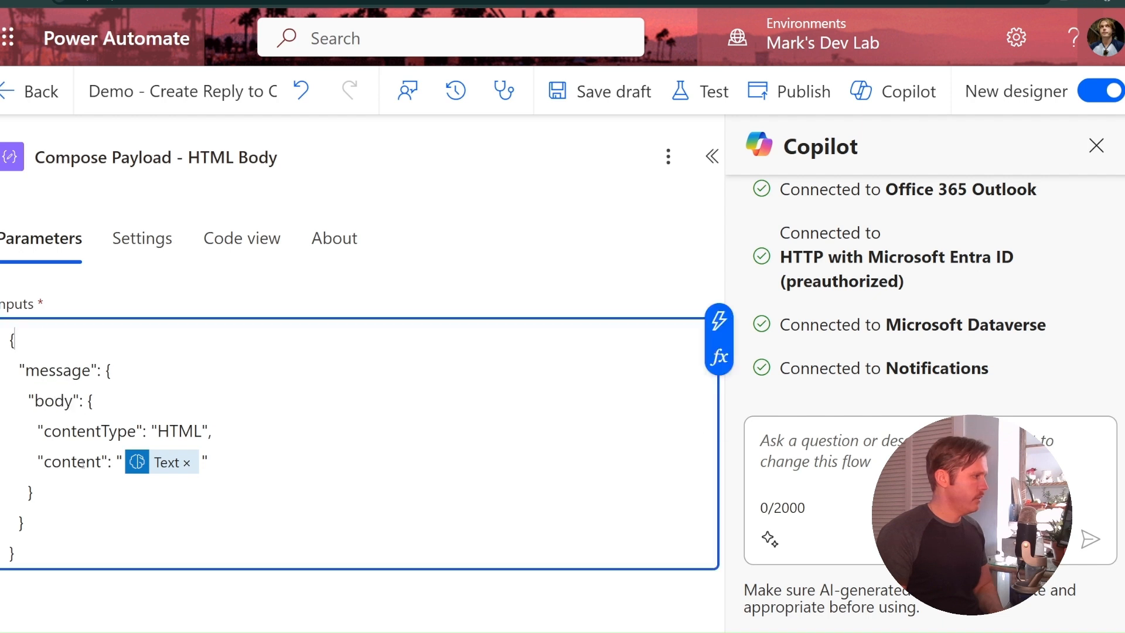
# - Check the payload's contentType key, then close Copilot and the payload details to see the flow
pyautogui.doubleClick(55, 370)
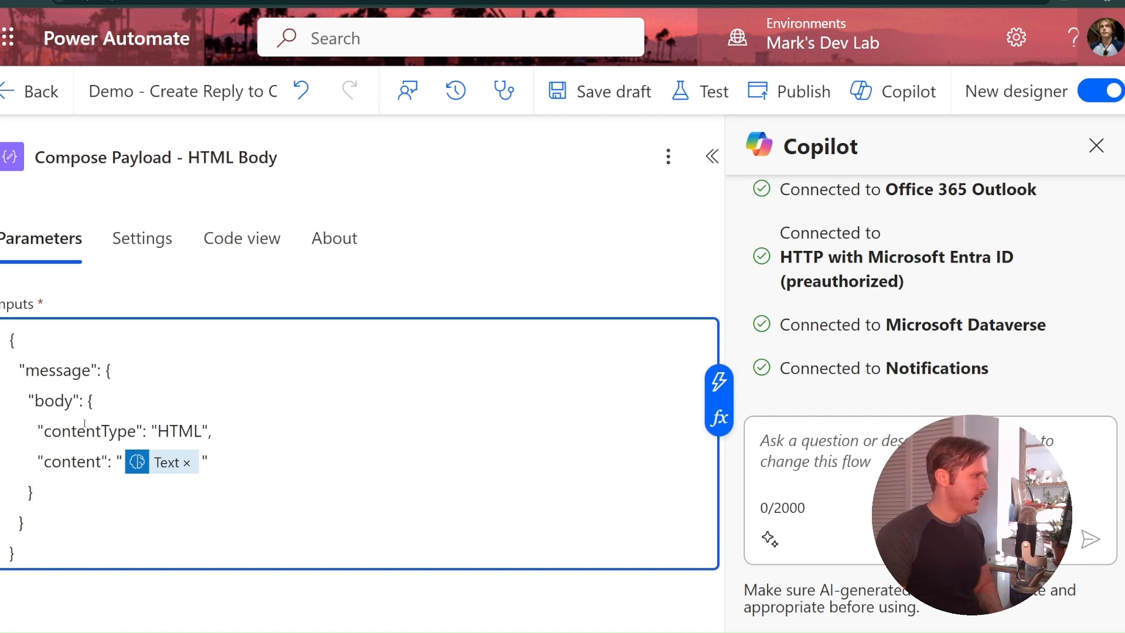
pyautogui.doubleClick(179, 431)
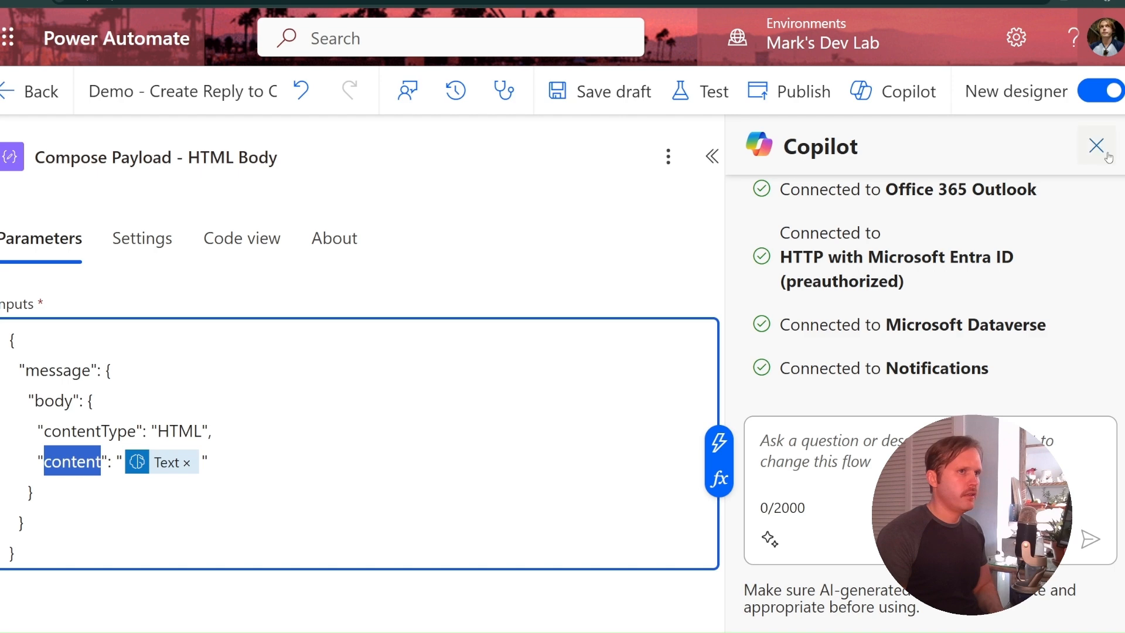
pyautogui.click(1093, 144)
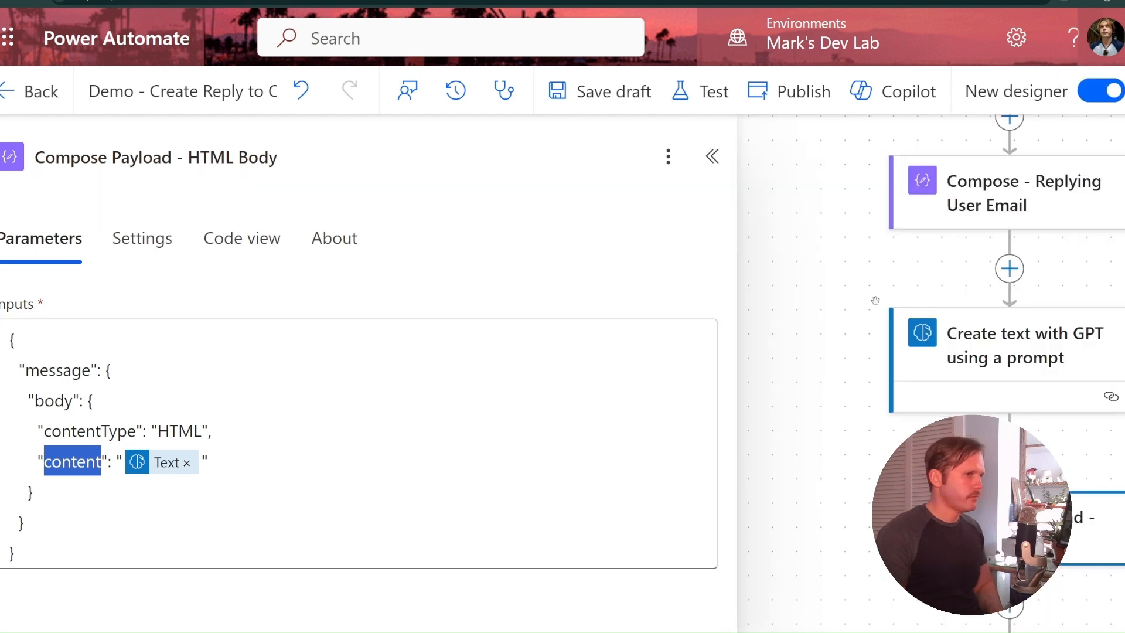
pyautogui.scroll(-3)
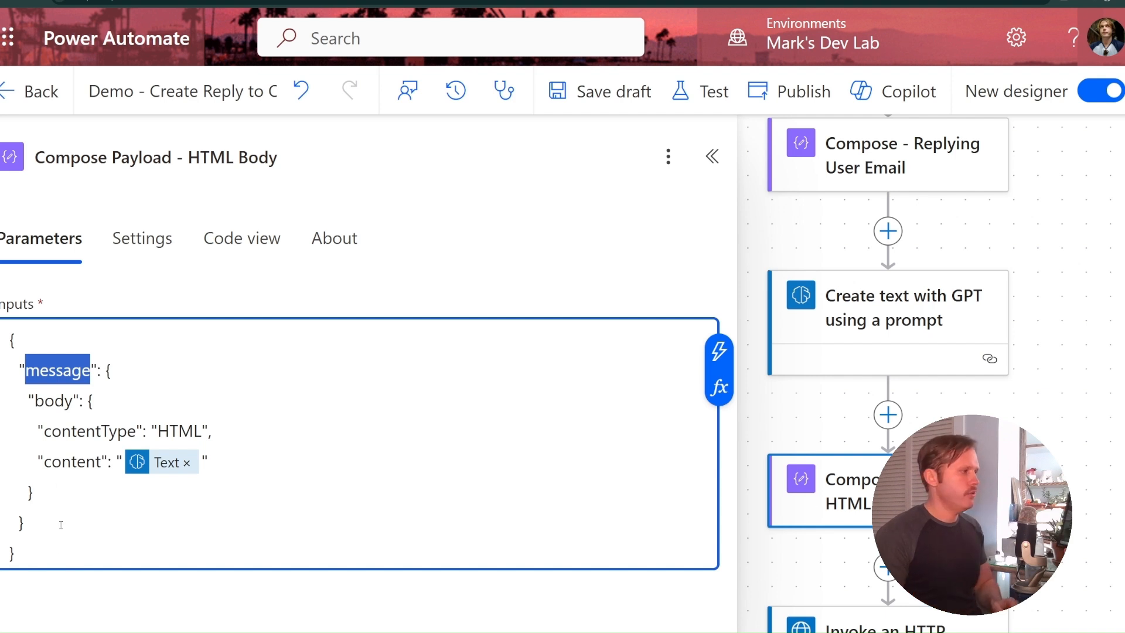
pyautogui.moveTo(166, 282)
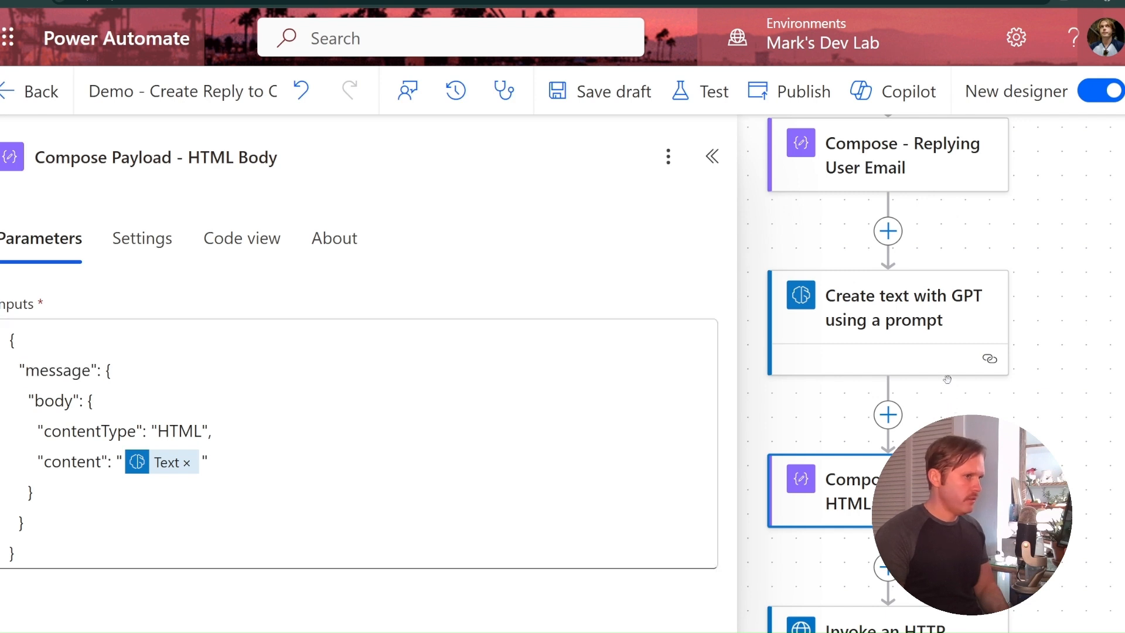
pyautogui.click(712, 156)
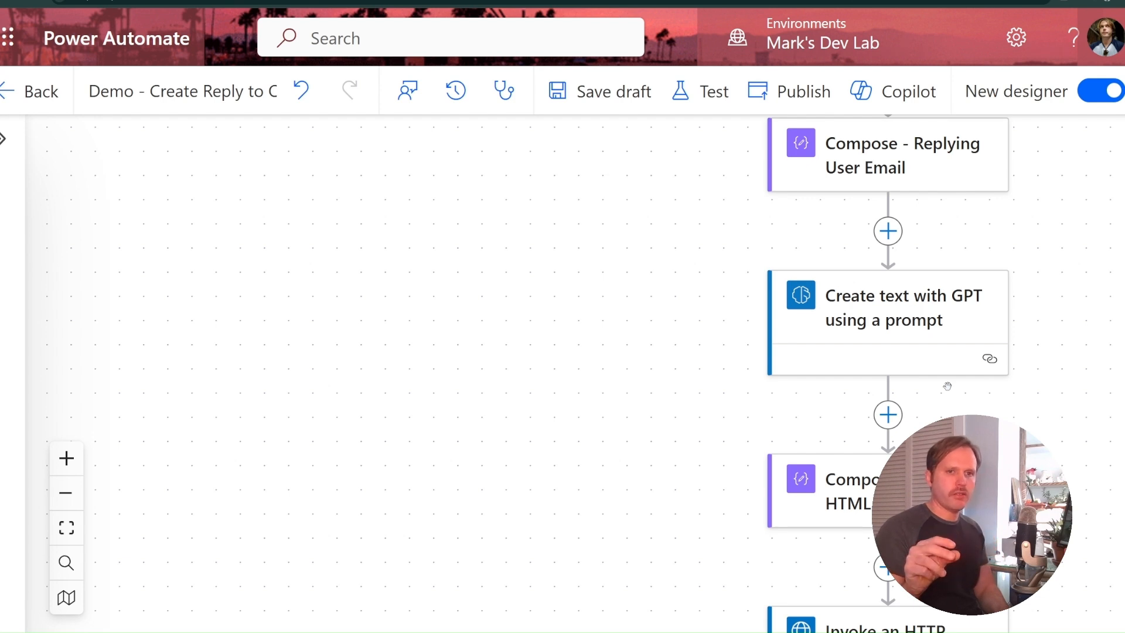
pyautogui.moveTo(874, 320)
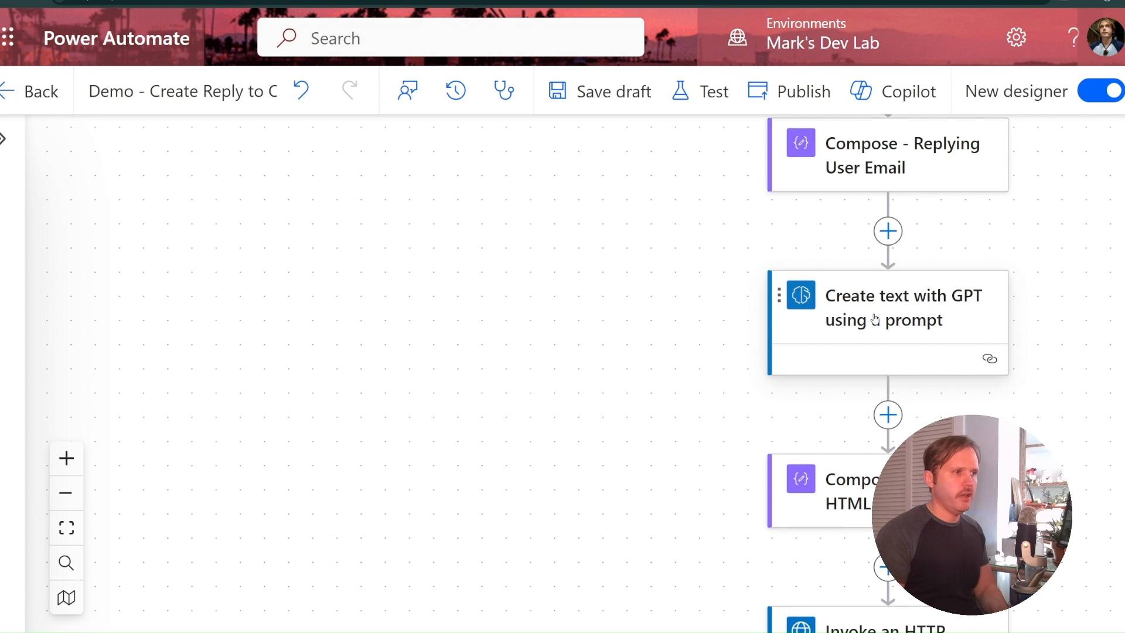
# - Review the Create Draft Reply HTTP request and start a new step just before it
pyautogui.click(887, 307)
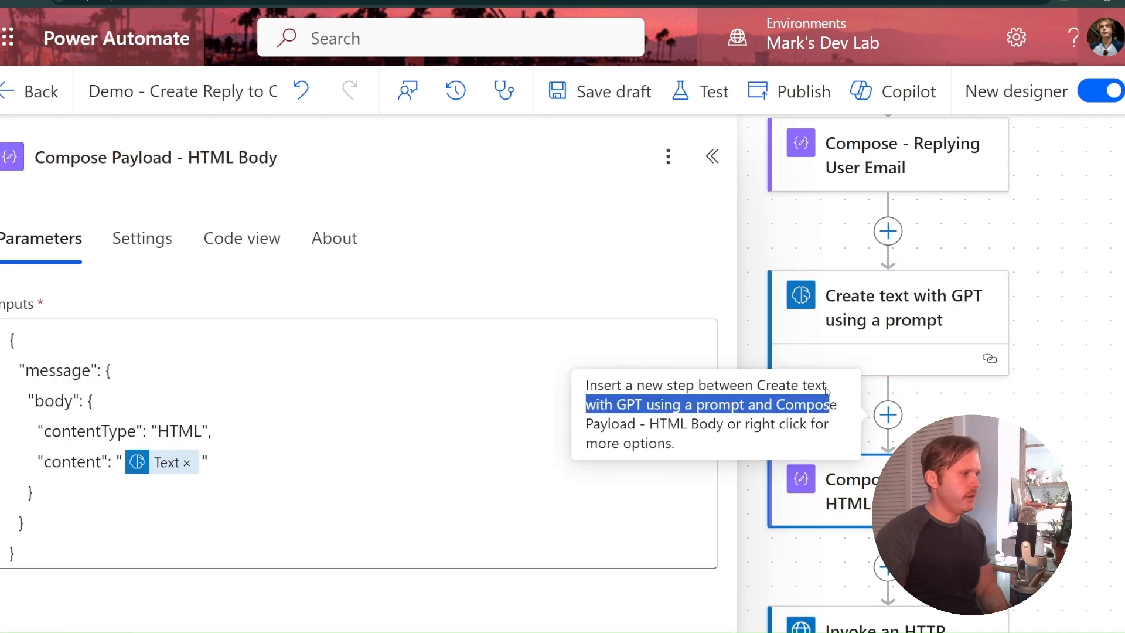
pyautogui.scroll(-3)
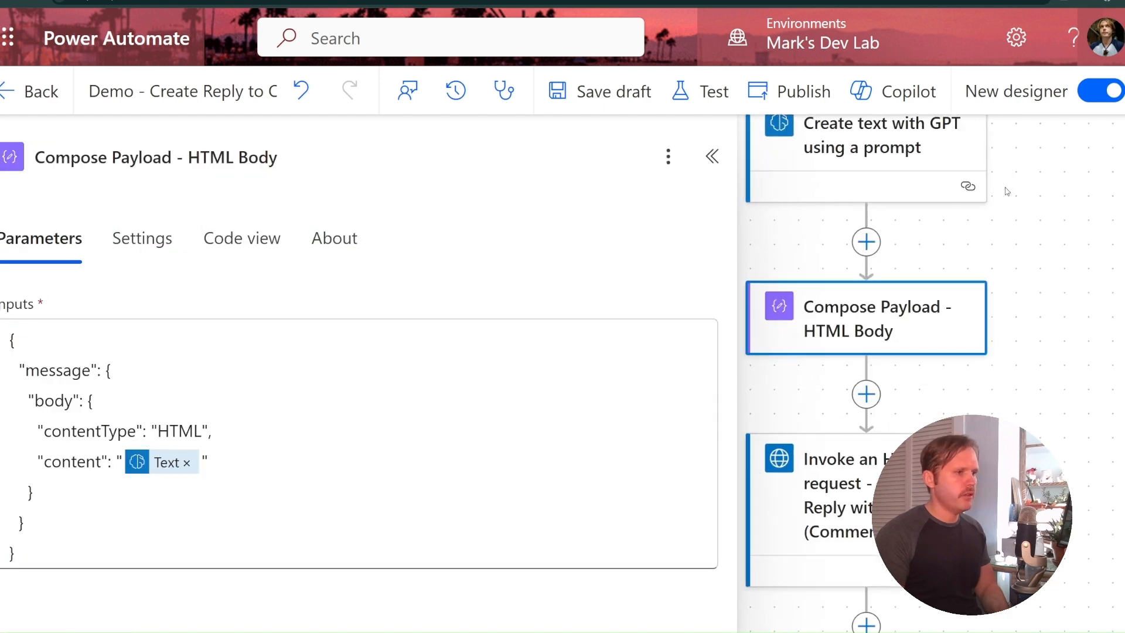
pyautogui.scroll(-3)
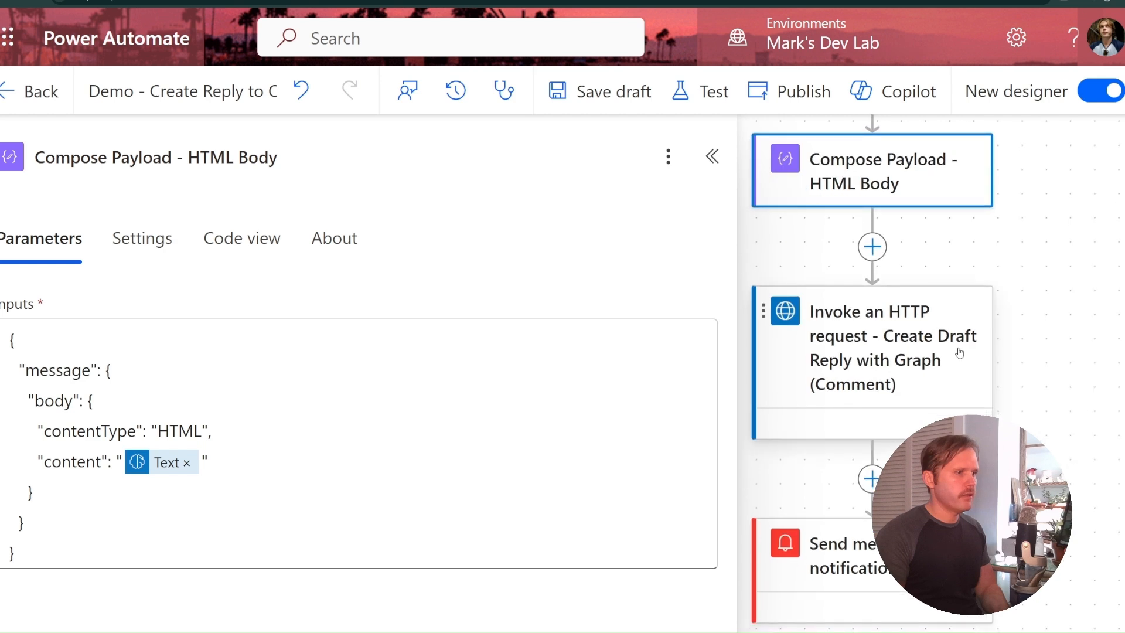
pyautogui.click(875, 347)
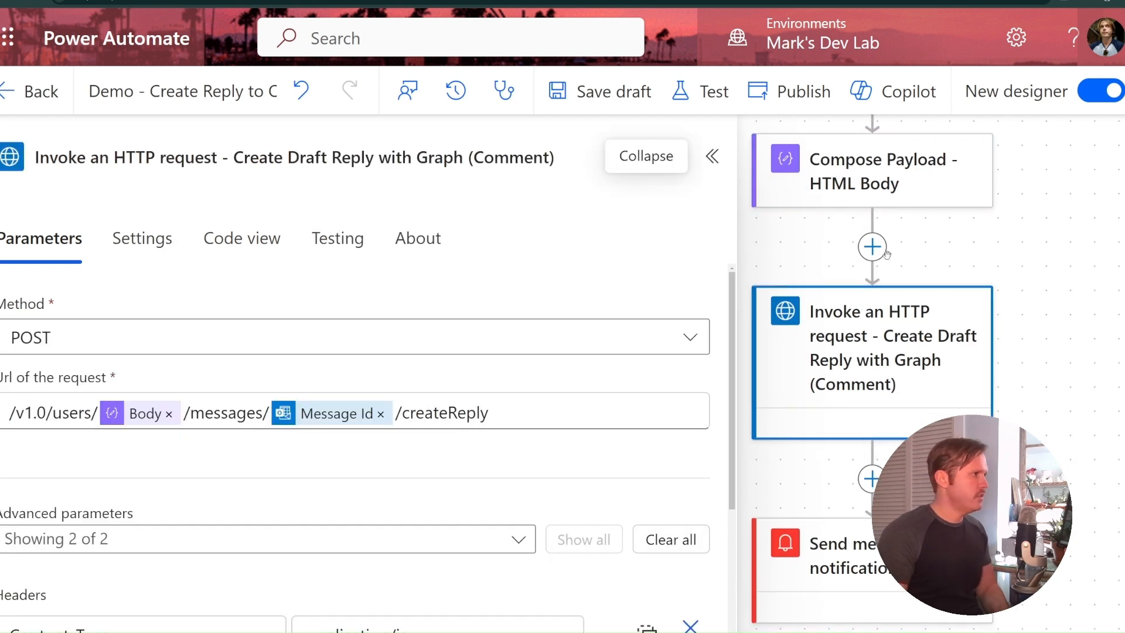
pyautogui.moveTo(872, 247)
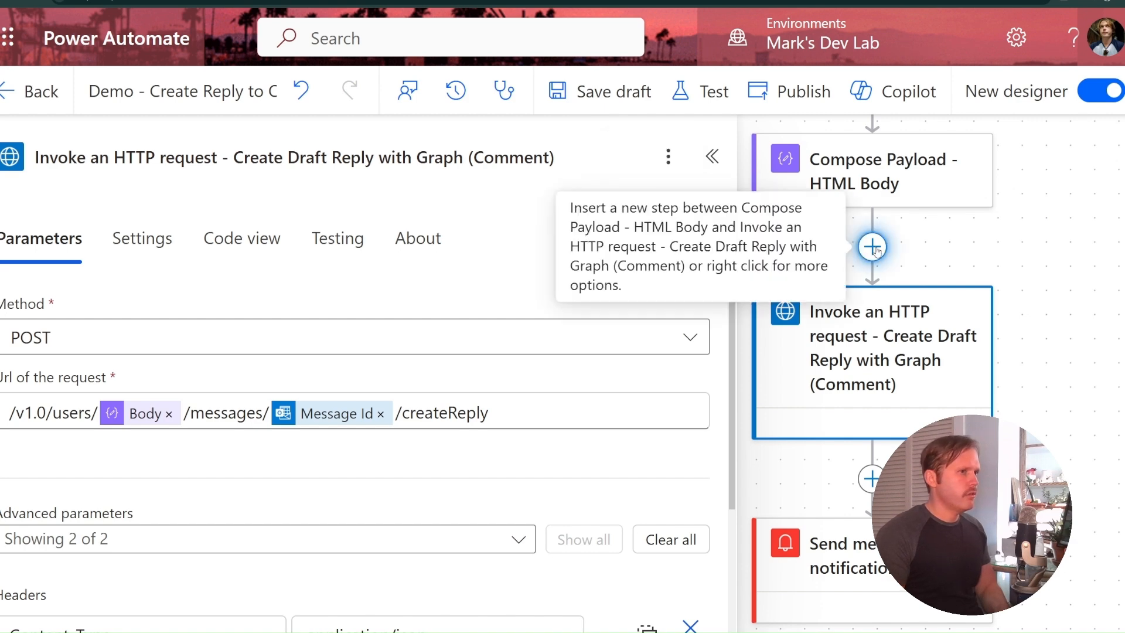
pyautogui.click(872, 246)
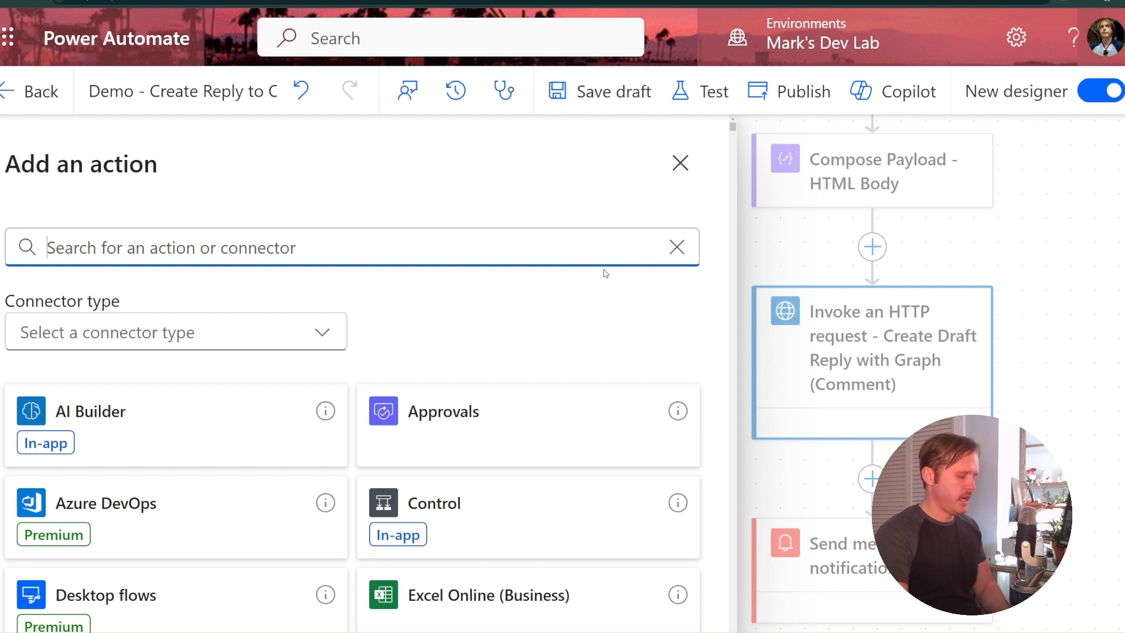
# - Add a blank Invoke an HTTP request action after Compose Payload - HTML Body
pyautogui.write('inv')
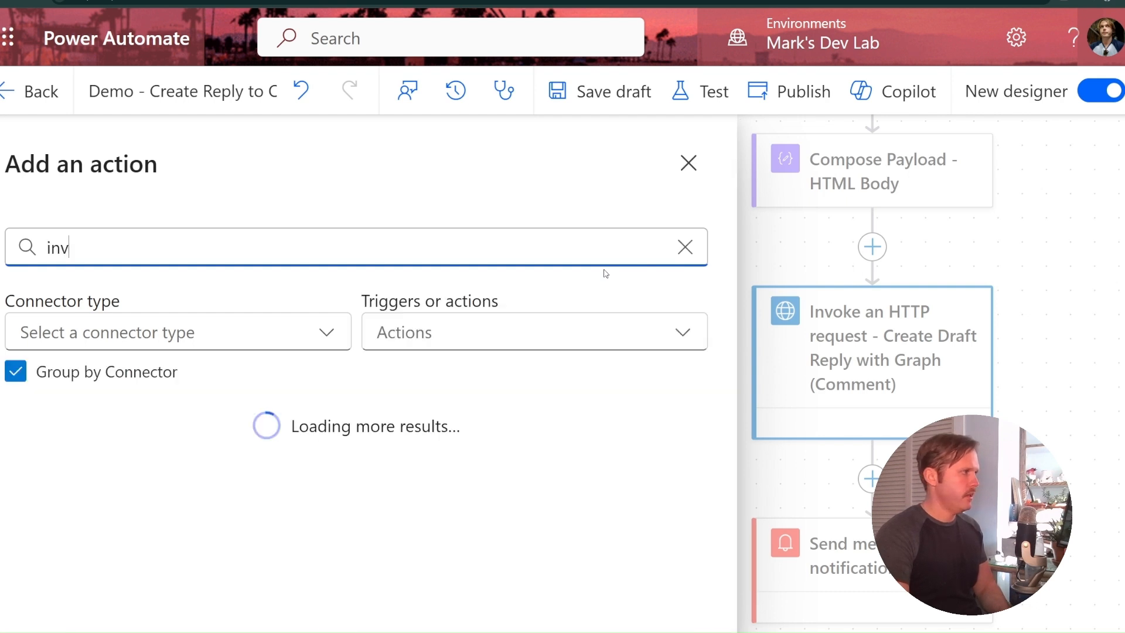
pyautogui.write('invoke httt')
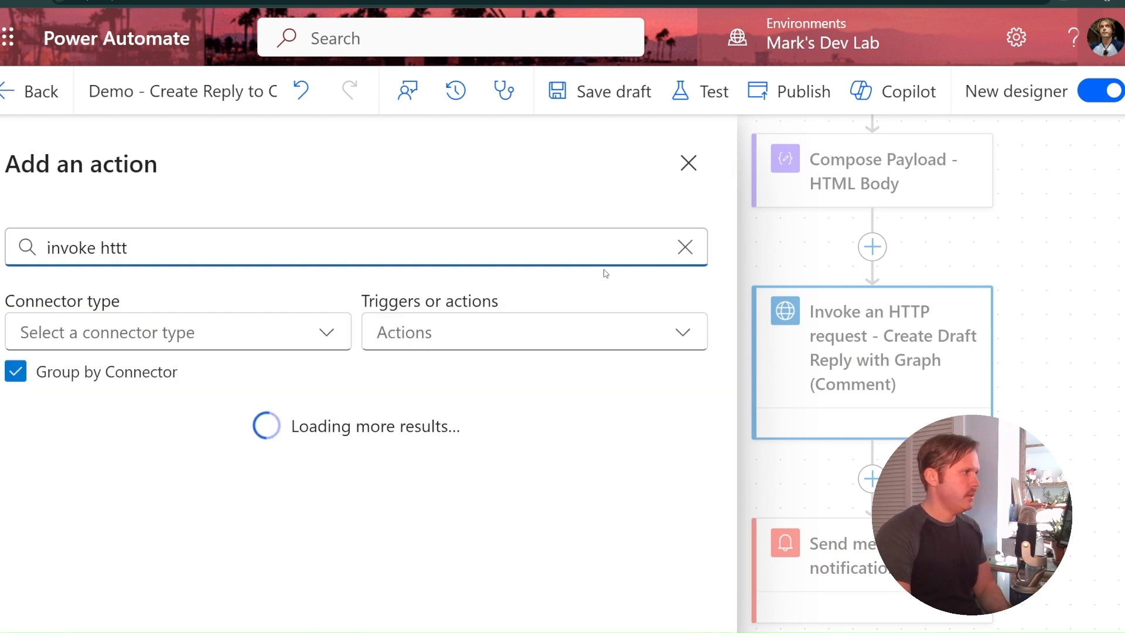
pyautogui.press('Backspace')
pyautogui.write('p reques')
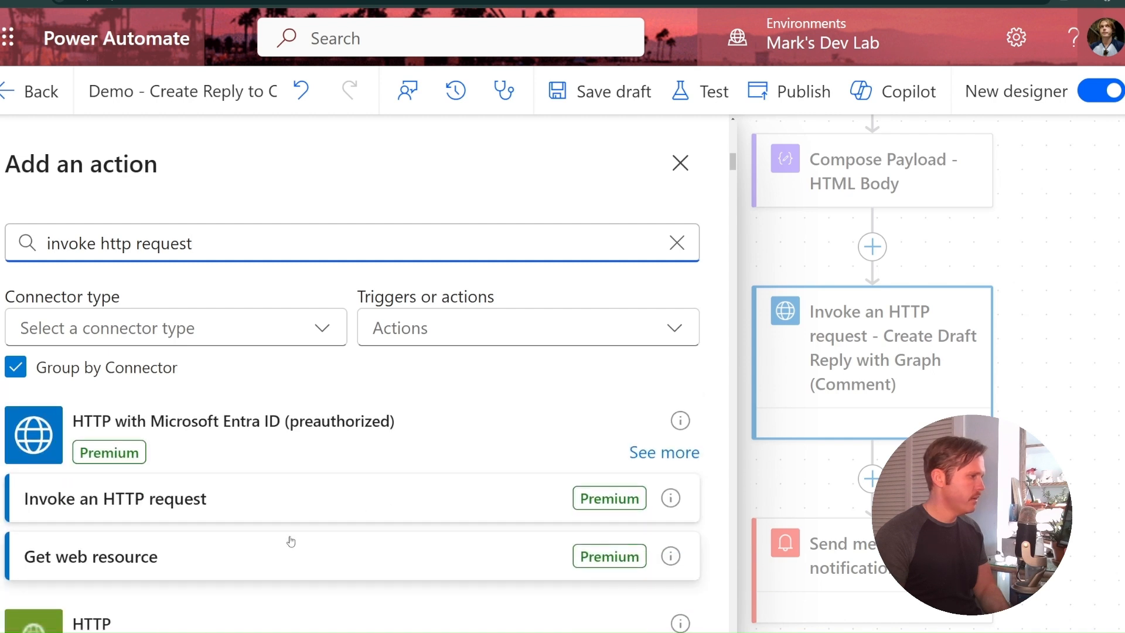
pyautogui.moveTo(449, 504)
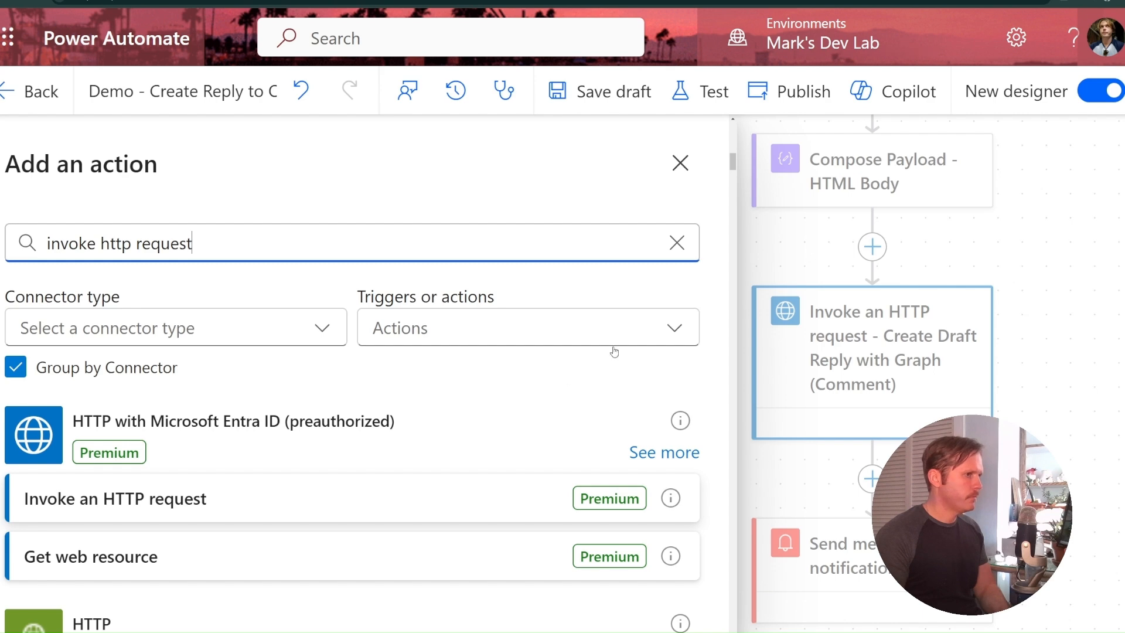
pyautogui.click(113, 498)
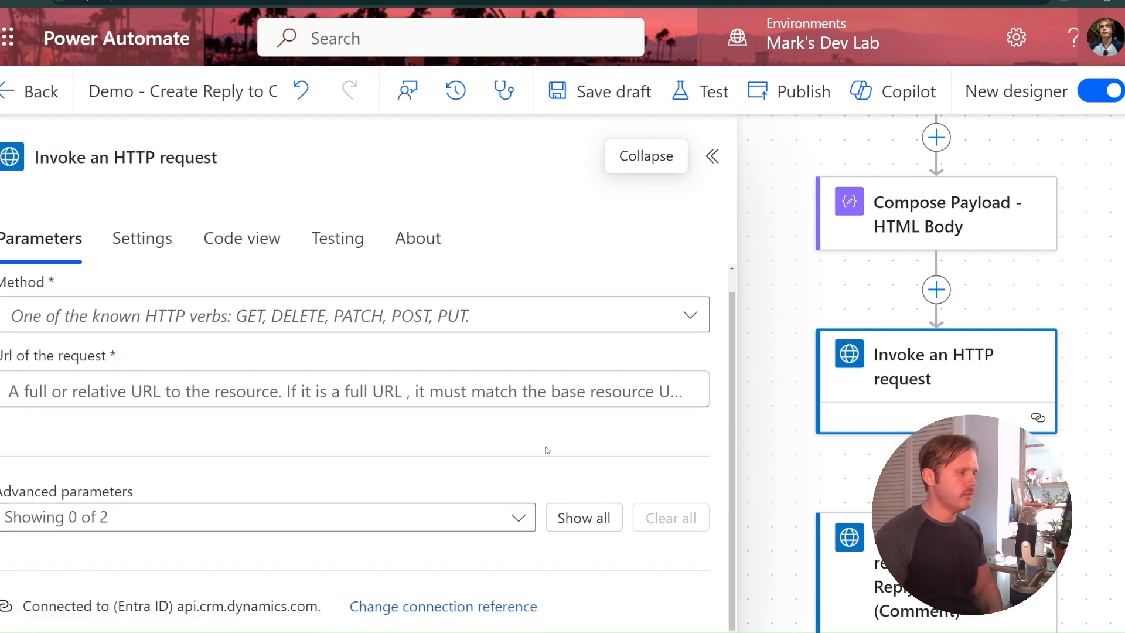
pyautogui.moveTo(464, 616)
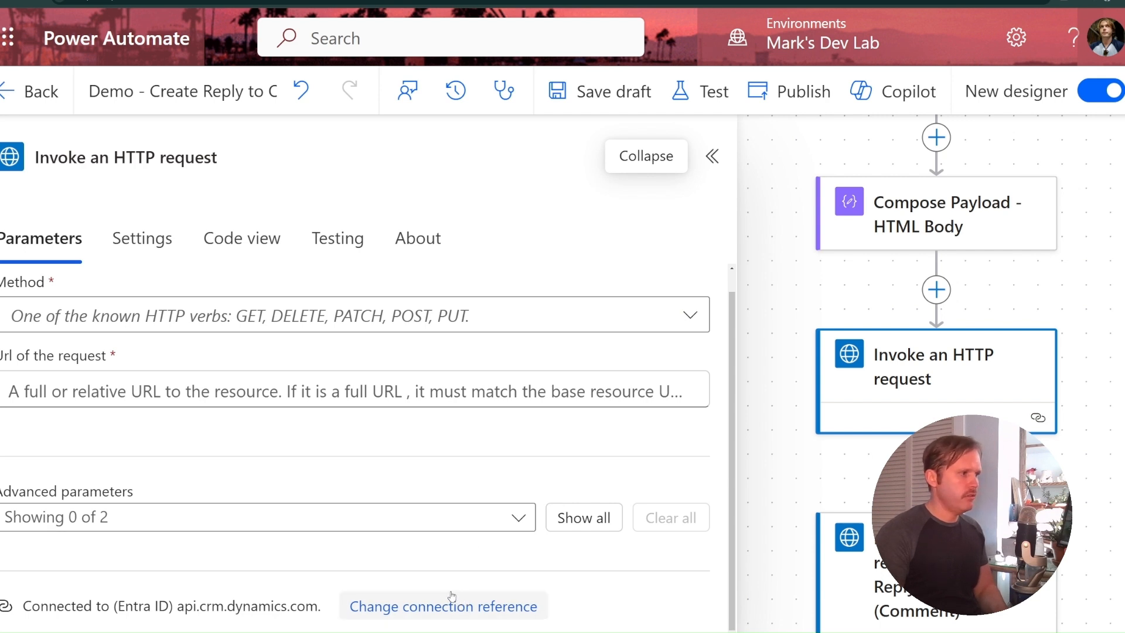
pyautogui.moveTo(178, 91)
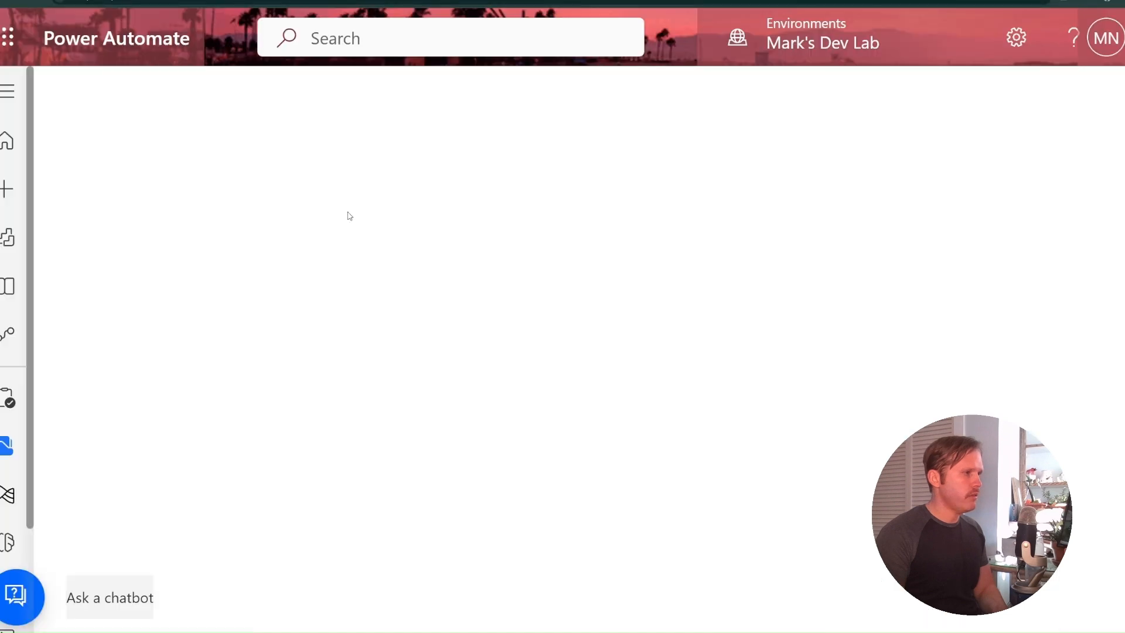
pyautogui.moveTo(46, 216)
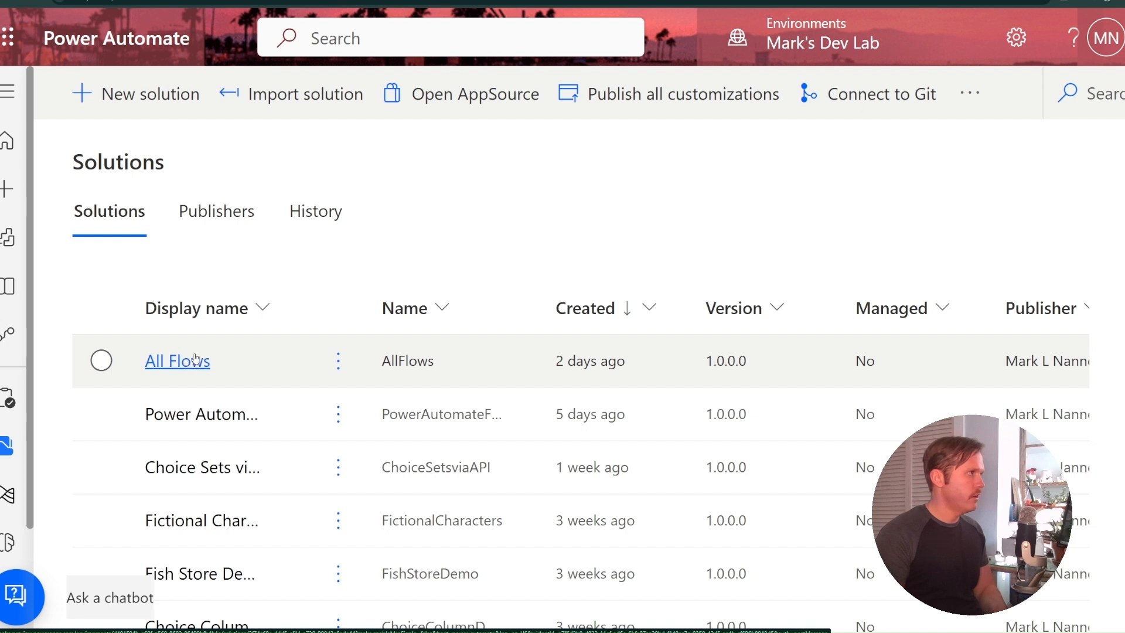
# - Open the All Flows solution's connection references and select the Entra ID graph.microsoft reference
pyautogui.click(101, 360)
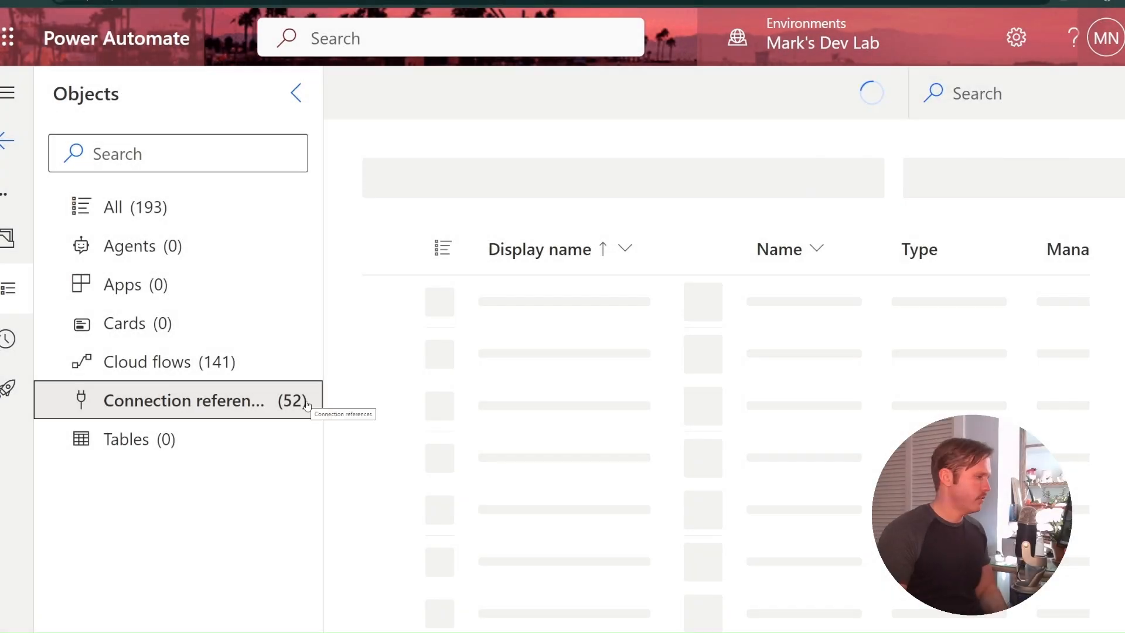
pyautogui.click(182, 401)
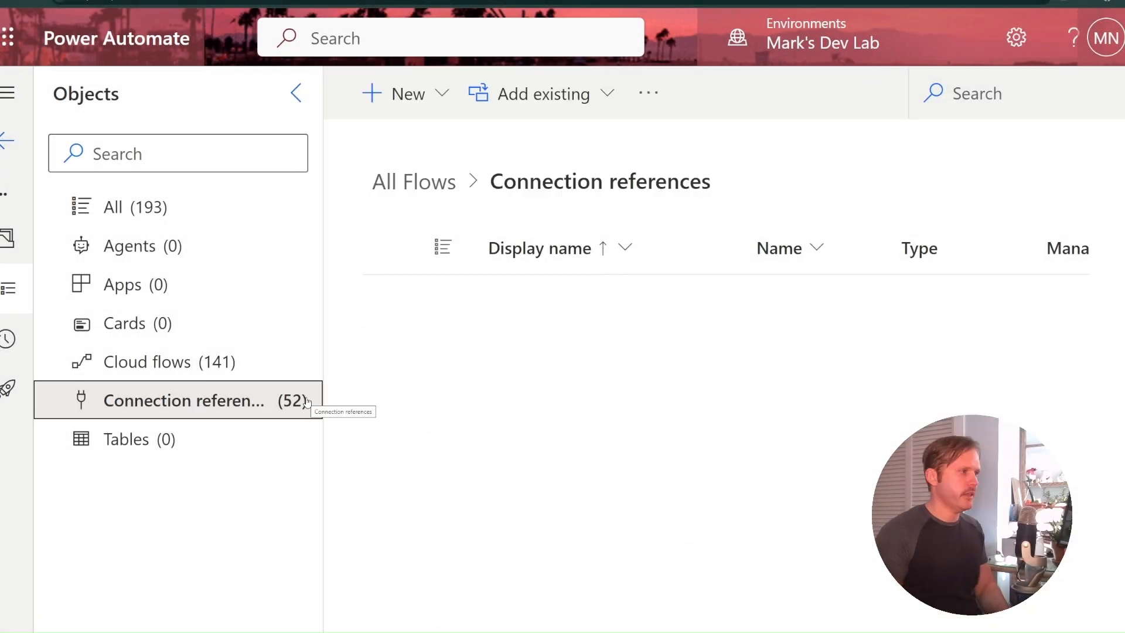
pyautogui.click(182, 401)
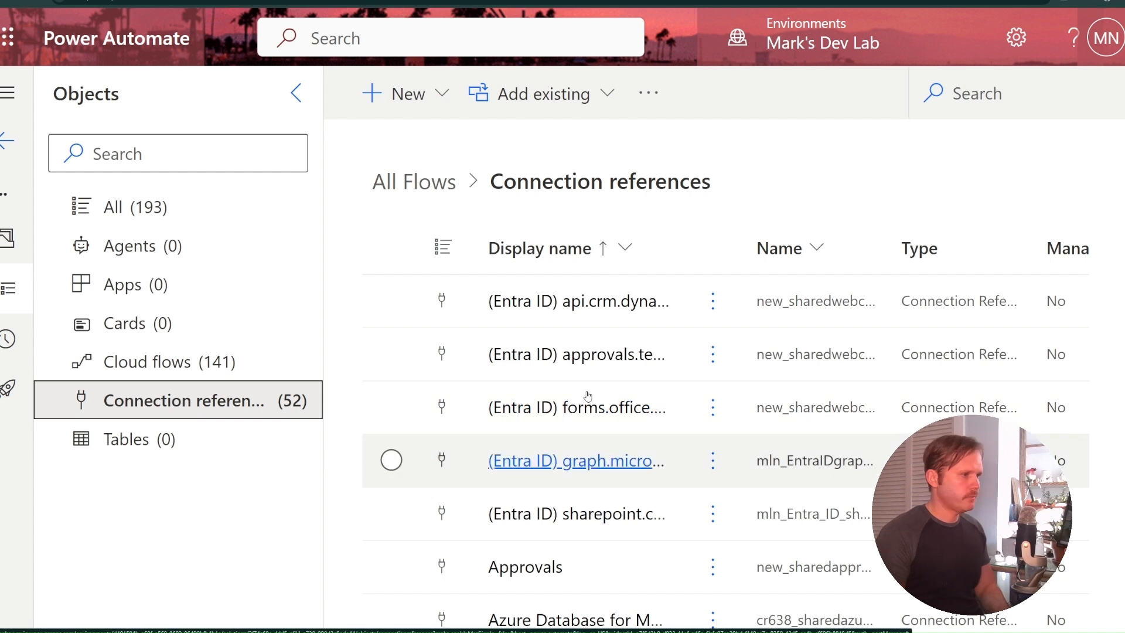
pyautogui.click(391, 460)
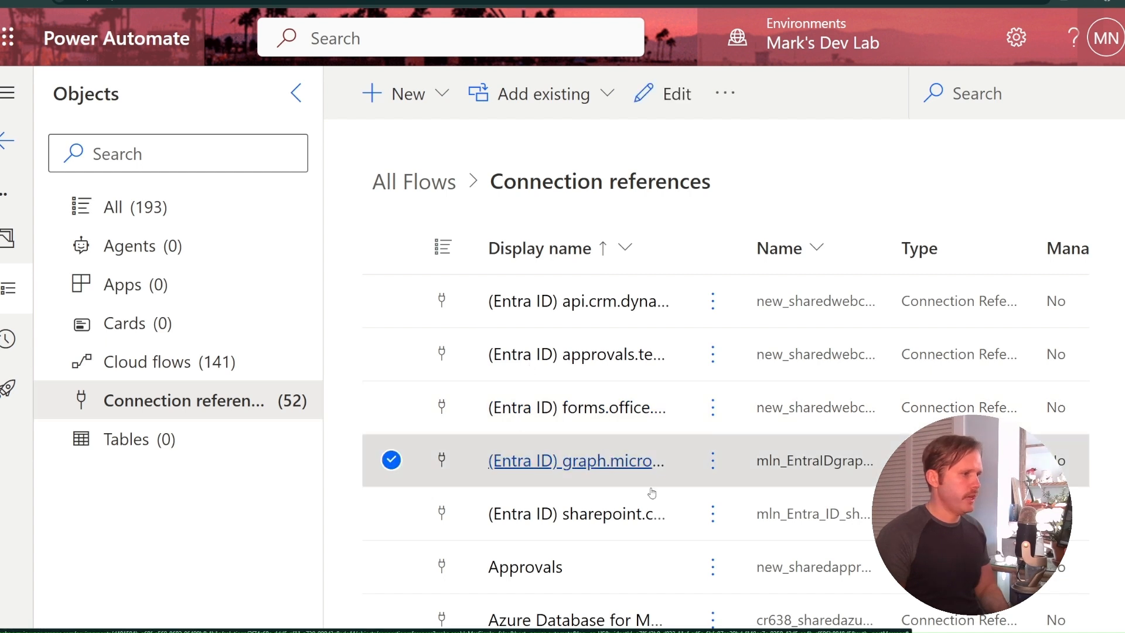
pyautogui.moveTo(632, 392)
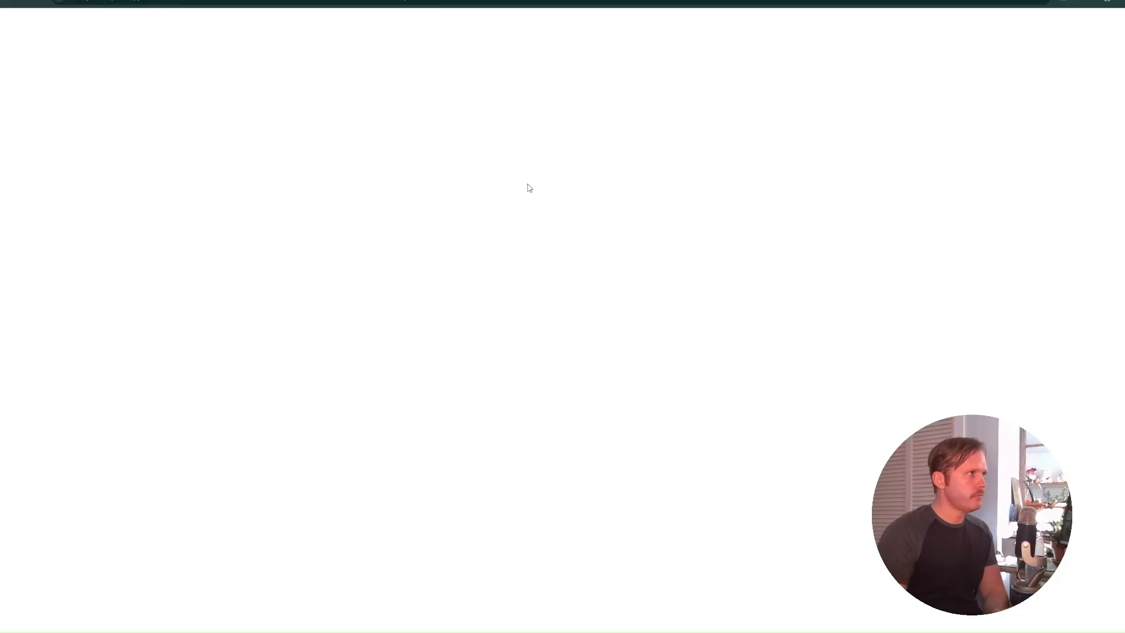
pyautogui.moveTo(514, 187)
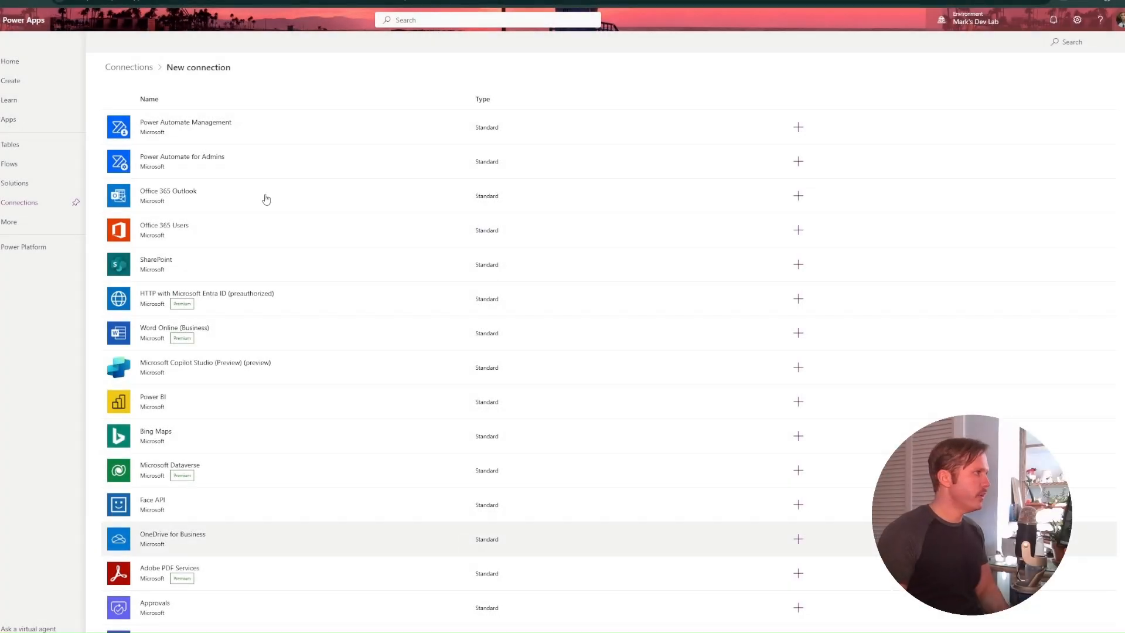
pyautogui.moveTo(251, 228)
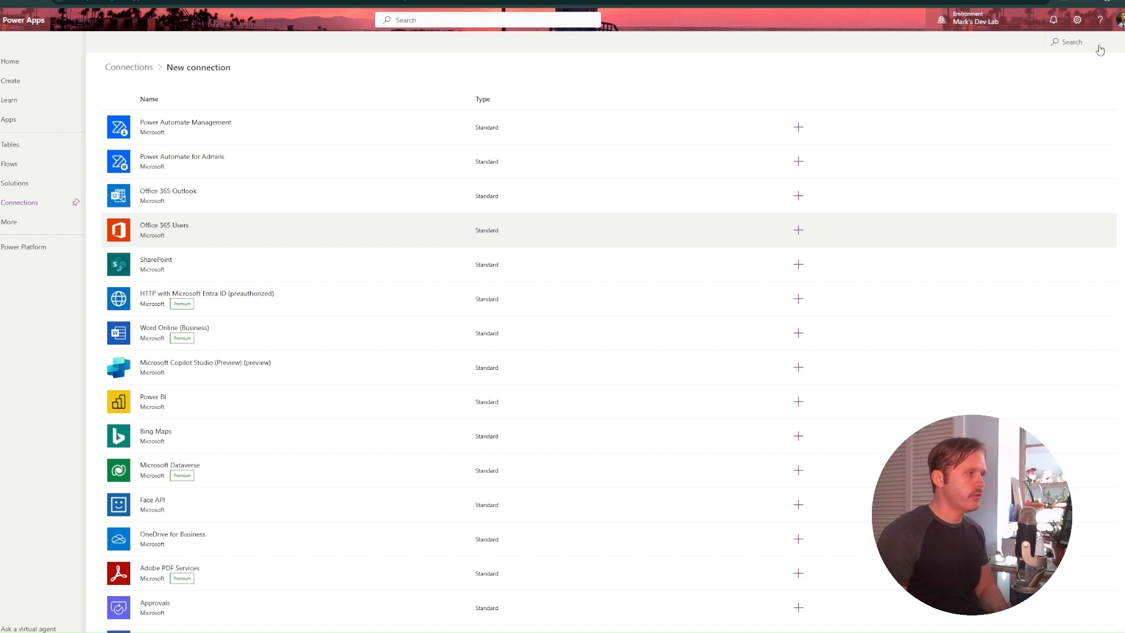
# - Search connectors for 'HTTP with', choose HTTP with Microsoft Entra ID and focus its Base Resource URL field
pyautogui.click(1082, 41)
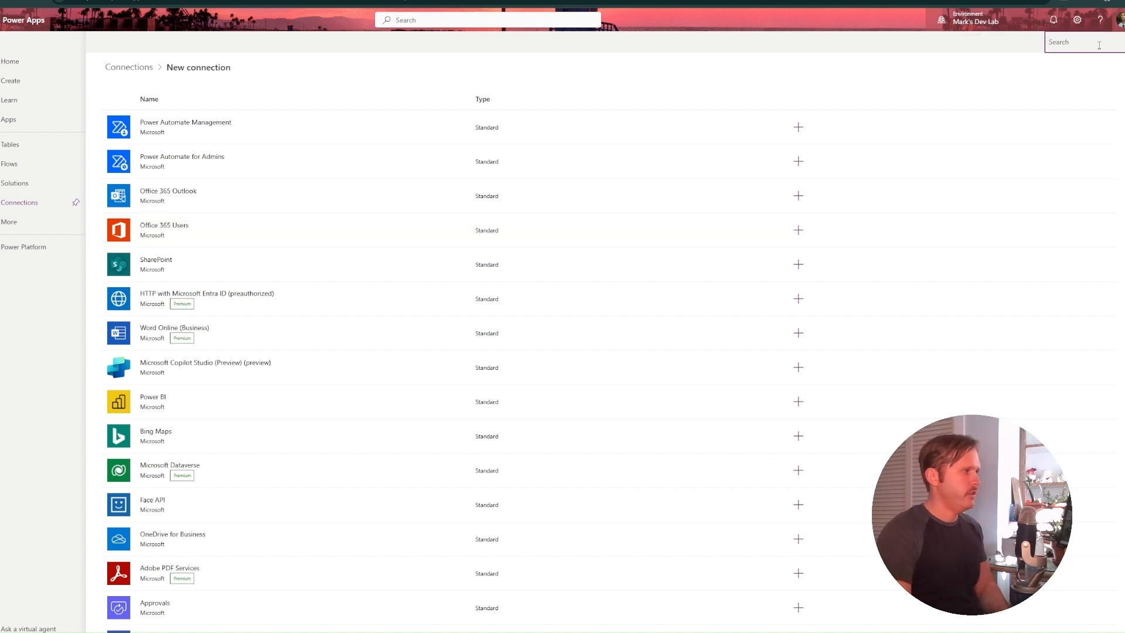
pyautogui.write('HTTP with')
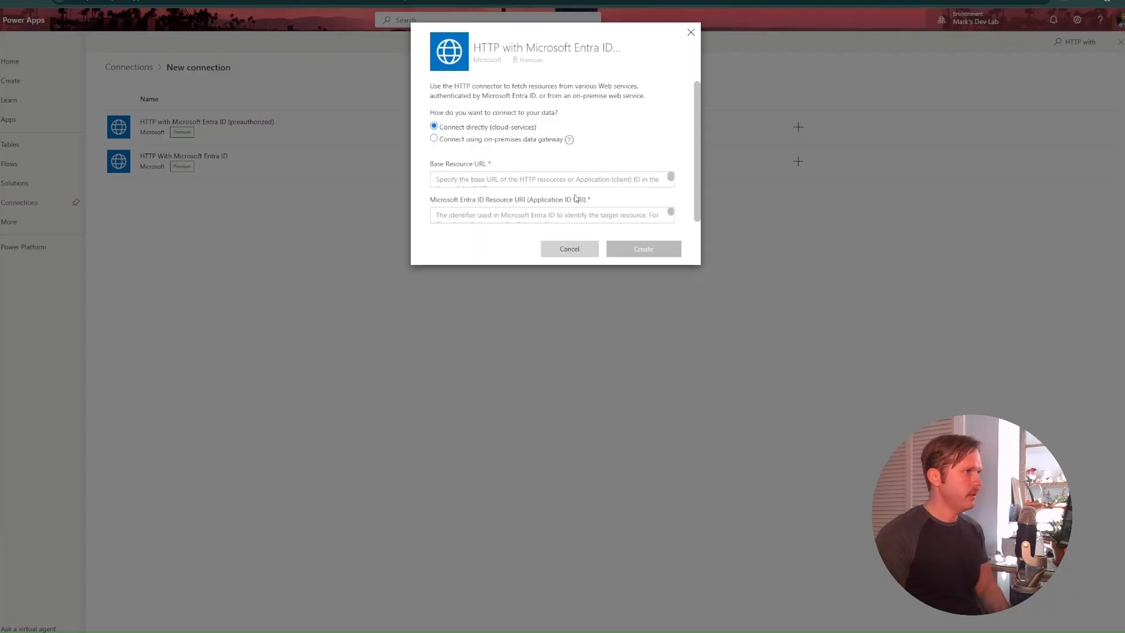
pyautogui.scroll(-3)
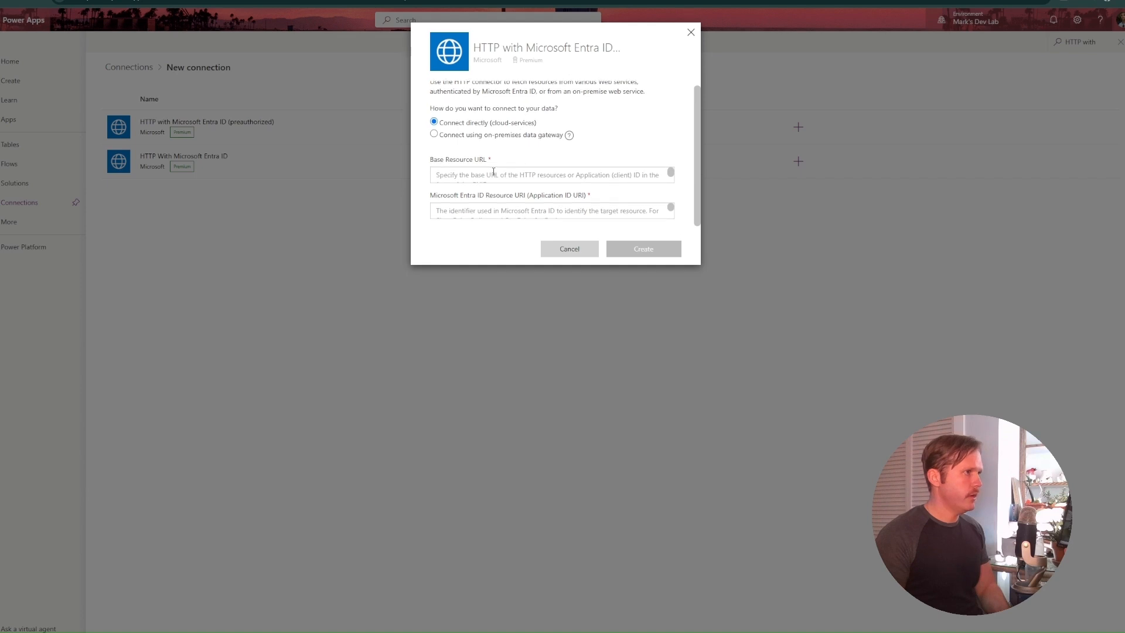
pyautogui.click(551, 210)
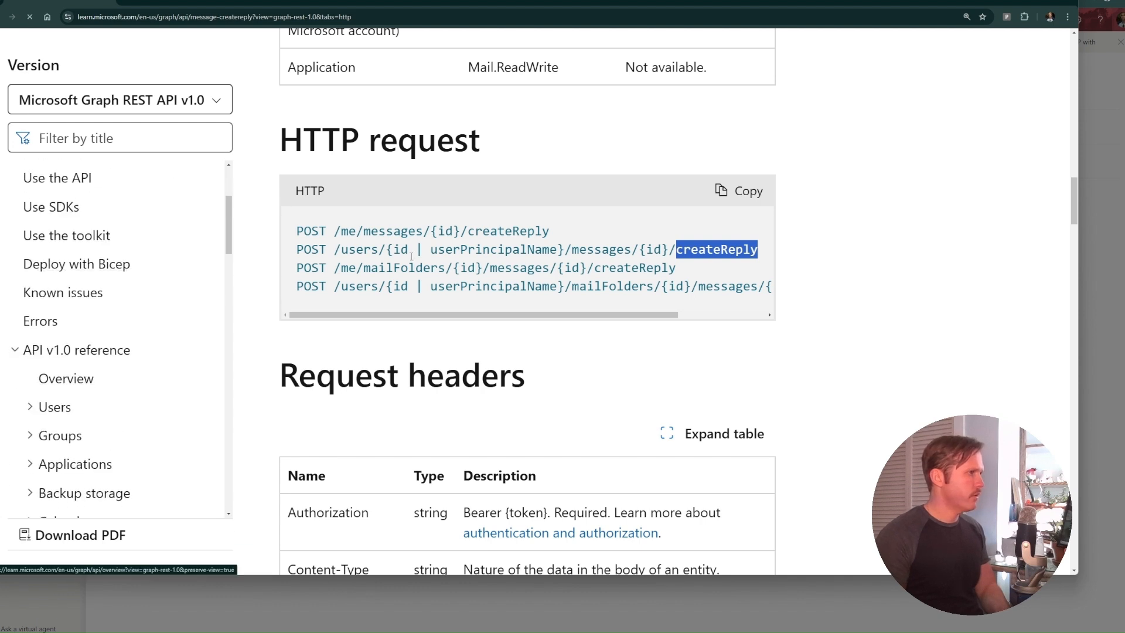
pyautogui.click(66, 379)
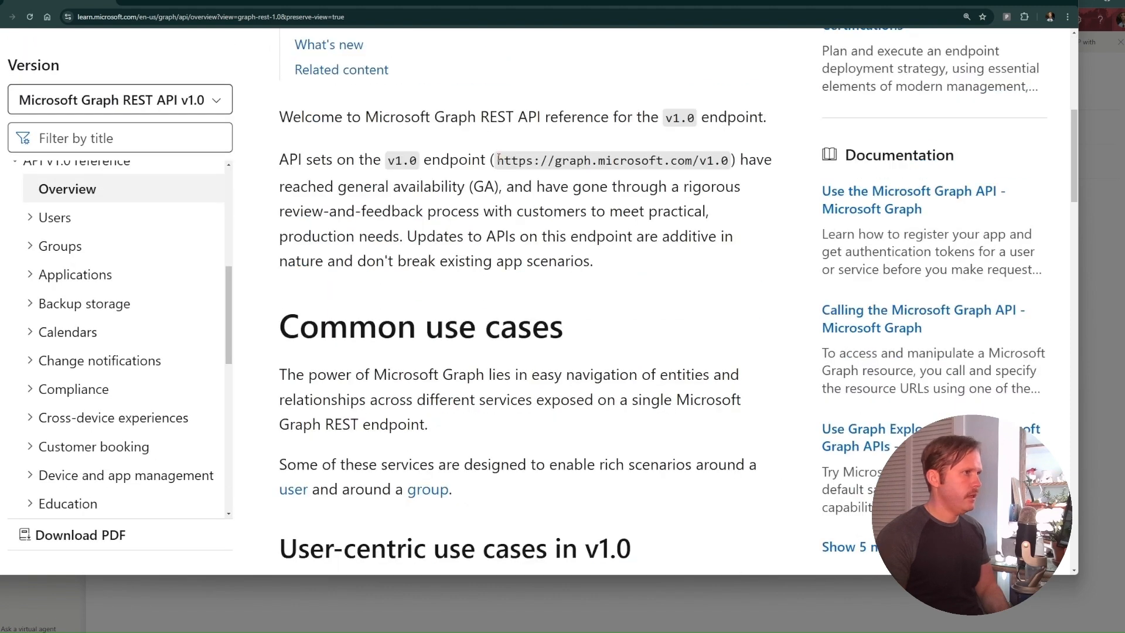
pyautogui.moveTo(497, 160); pyautogui.dragTo(699, 160)
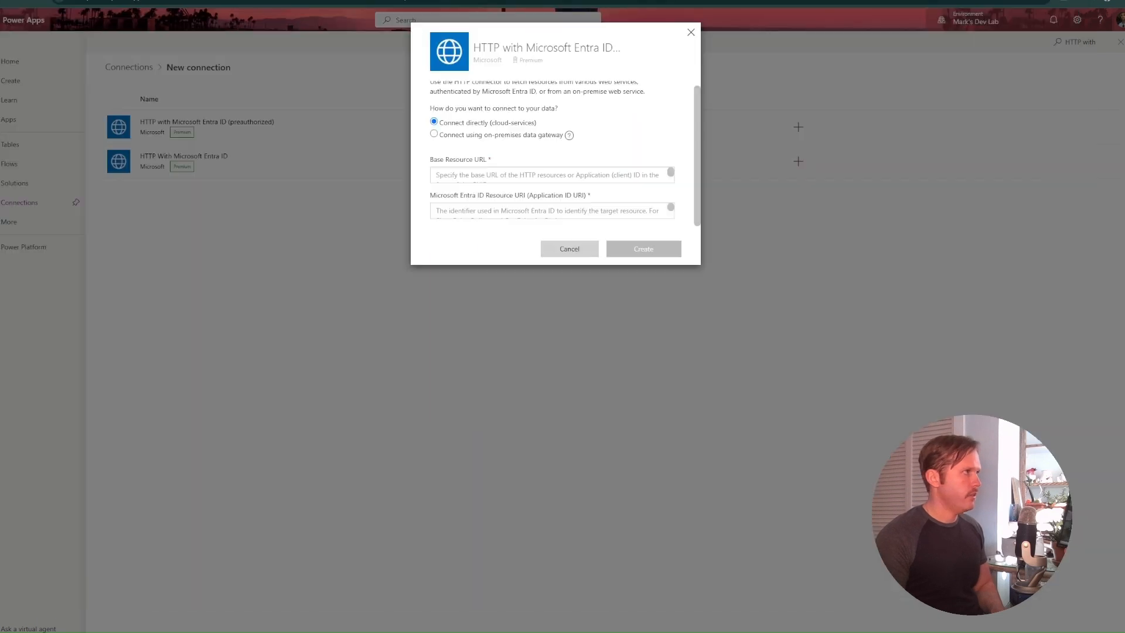
pyautogui.write('https://graph.microsoft.com')
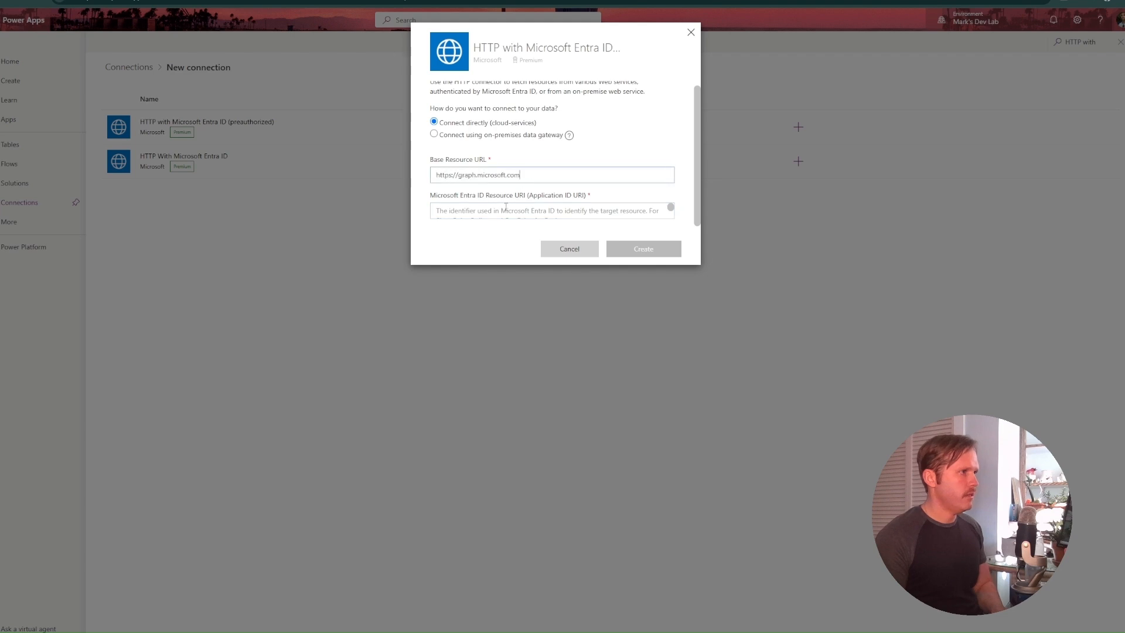
pyautogui.write('https://graph.microsoft.com')
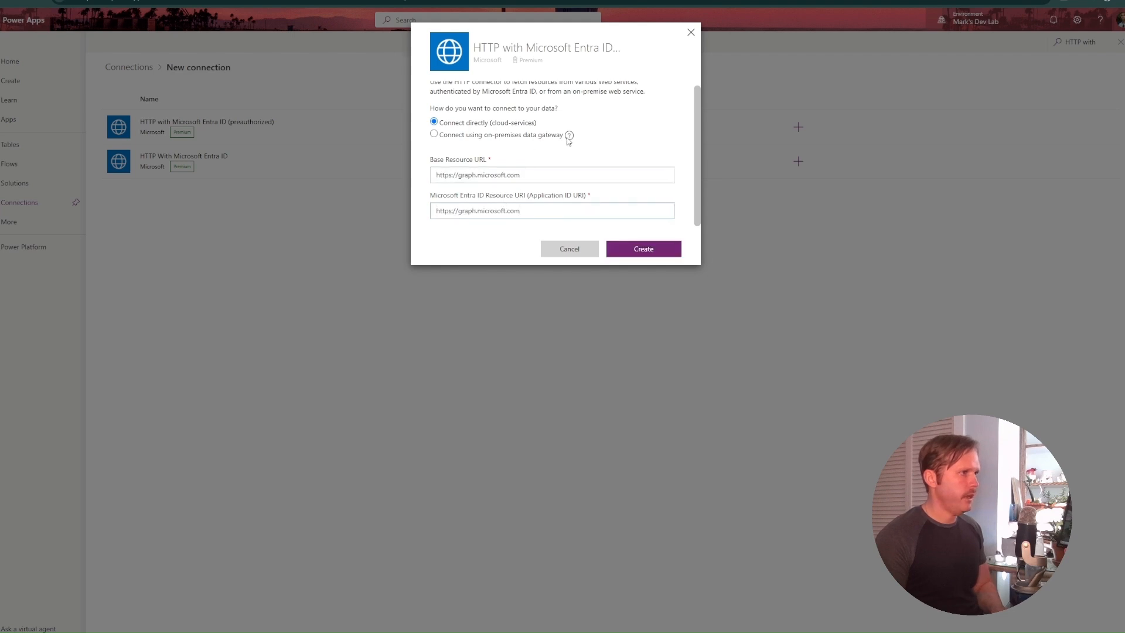
pyautogui.moveTo(749, 307)
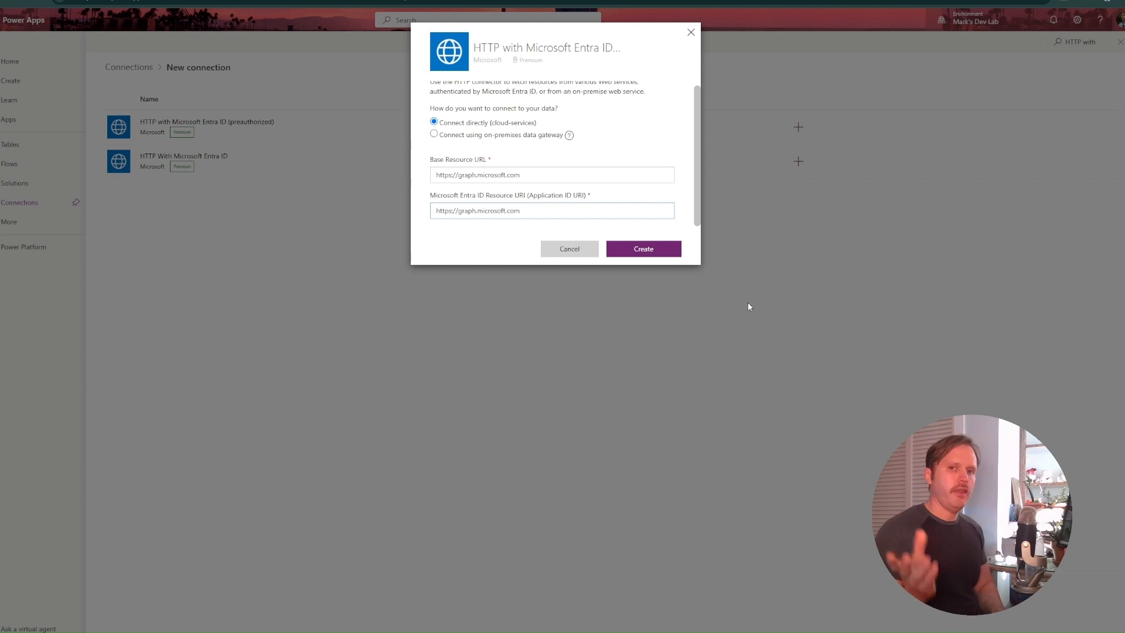
pyautogui.moveTo(591, 101)
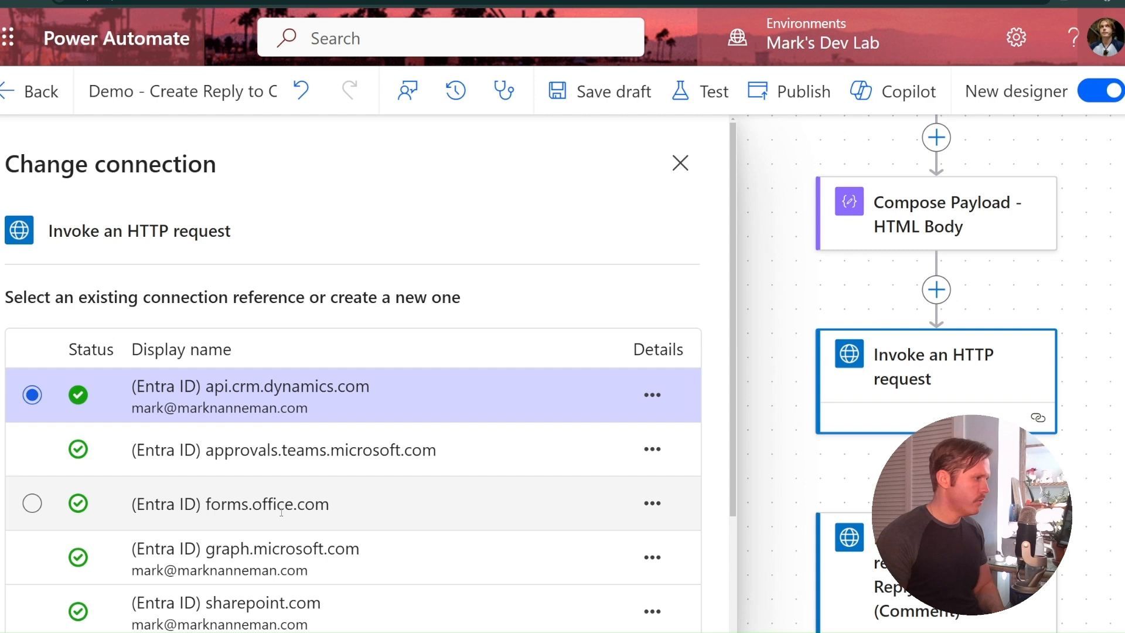
# - Use the (Entra ID) graph.microsoft.com connection, set Method to POST and enable Headers and Body parameters
pyautogui.click(680, 163)
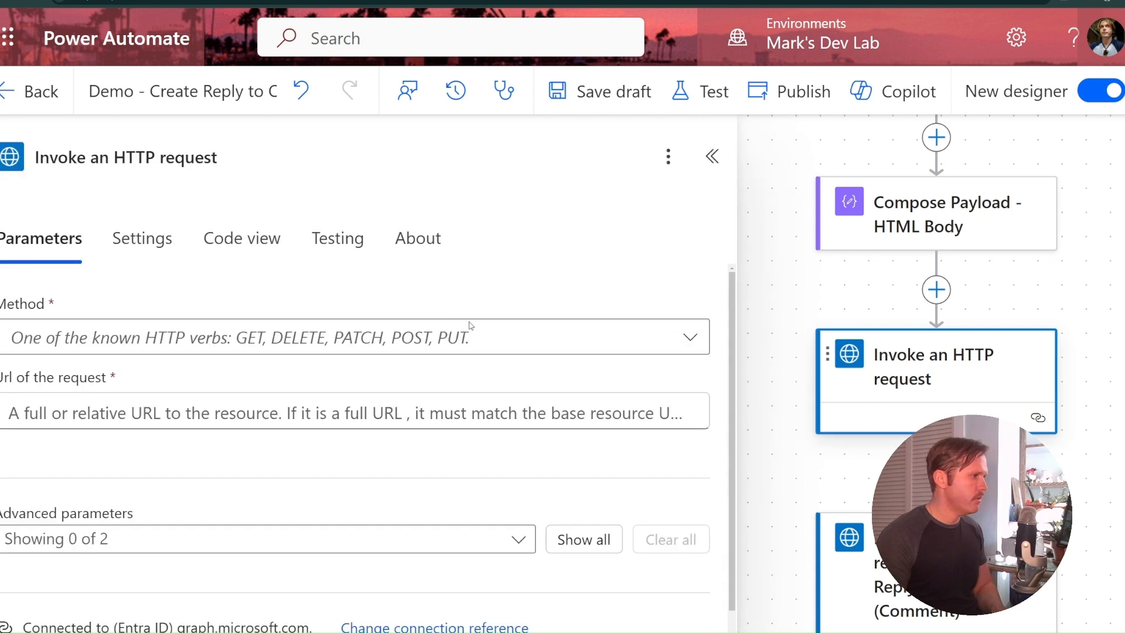
pyautogui.moveTo(563, 316)
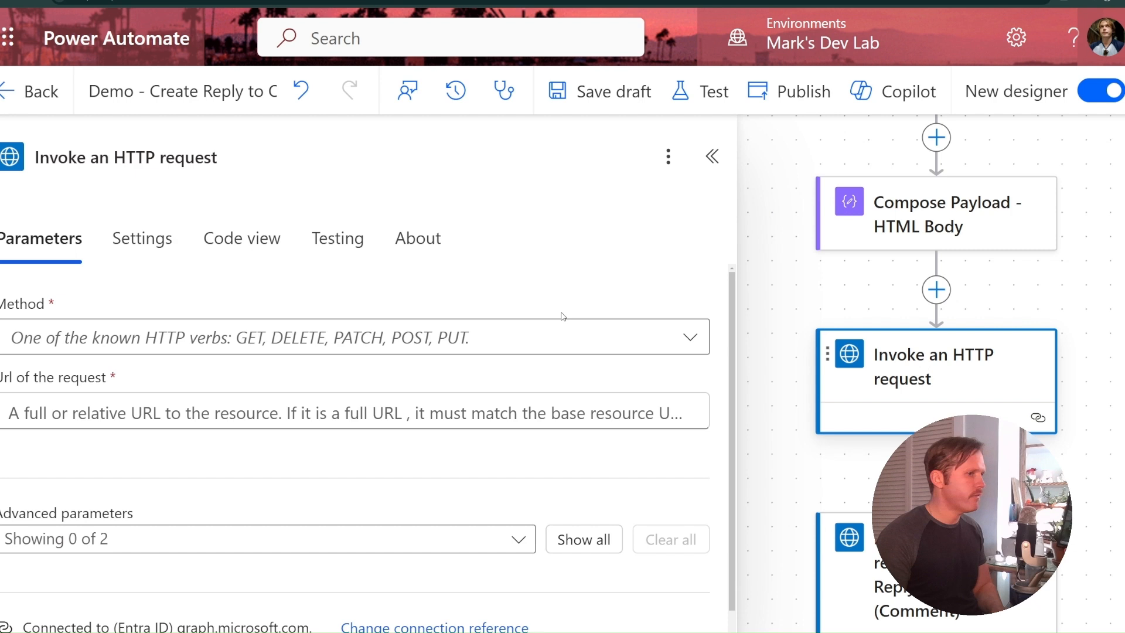
pyautogui.click(349, 337)
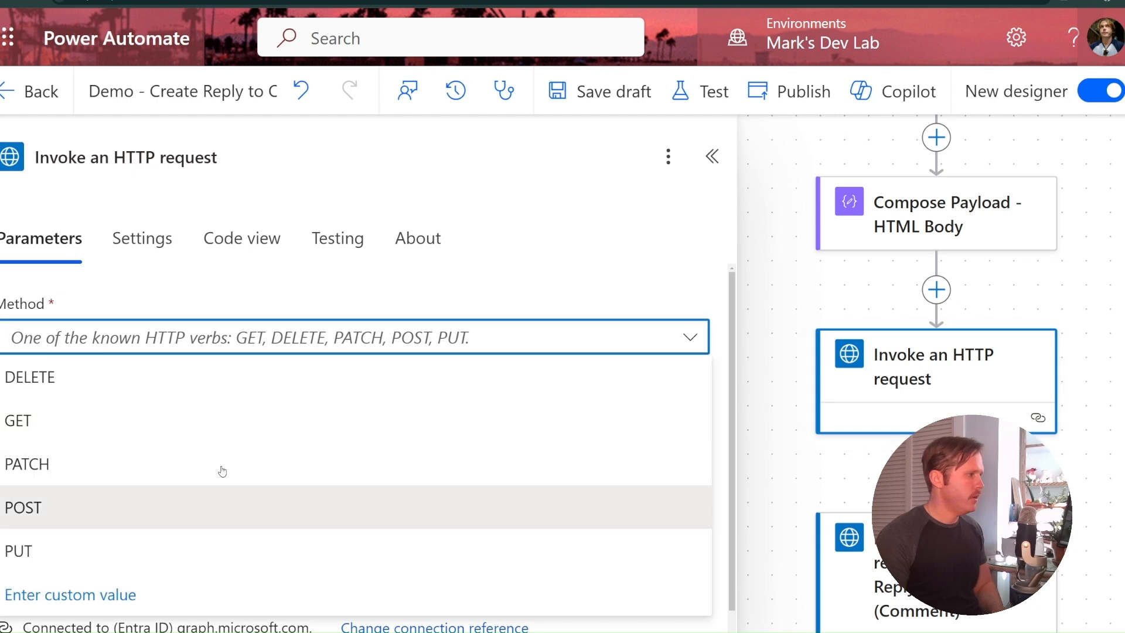
pyautogui.click(24, 507)
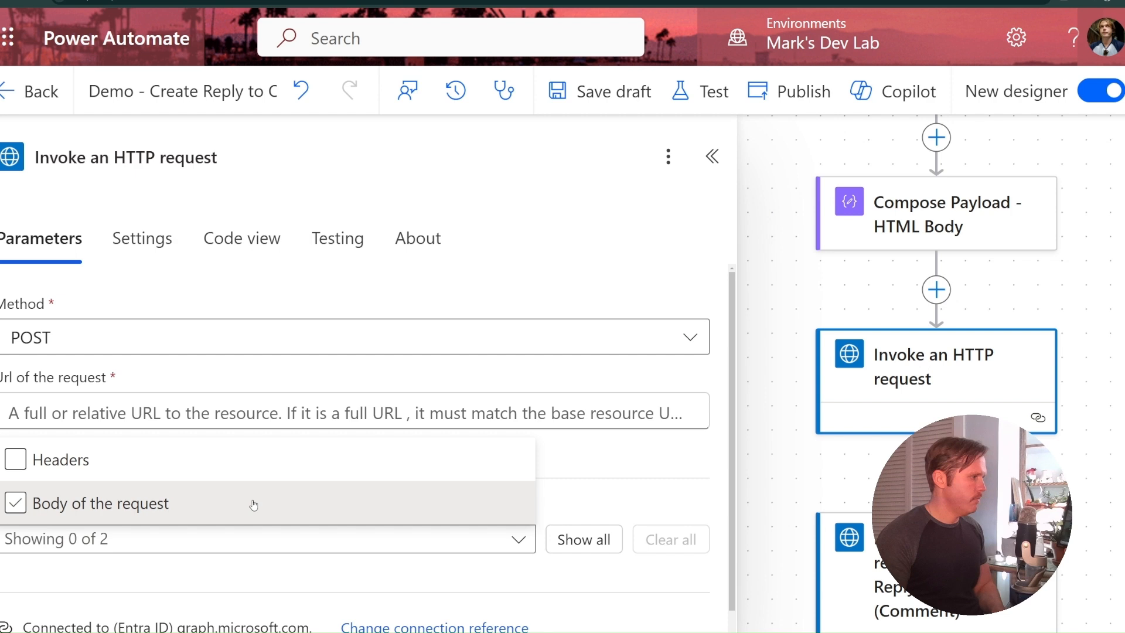
pyautogui.click(14, 459)
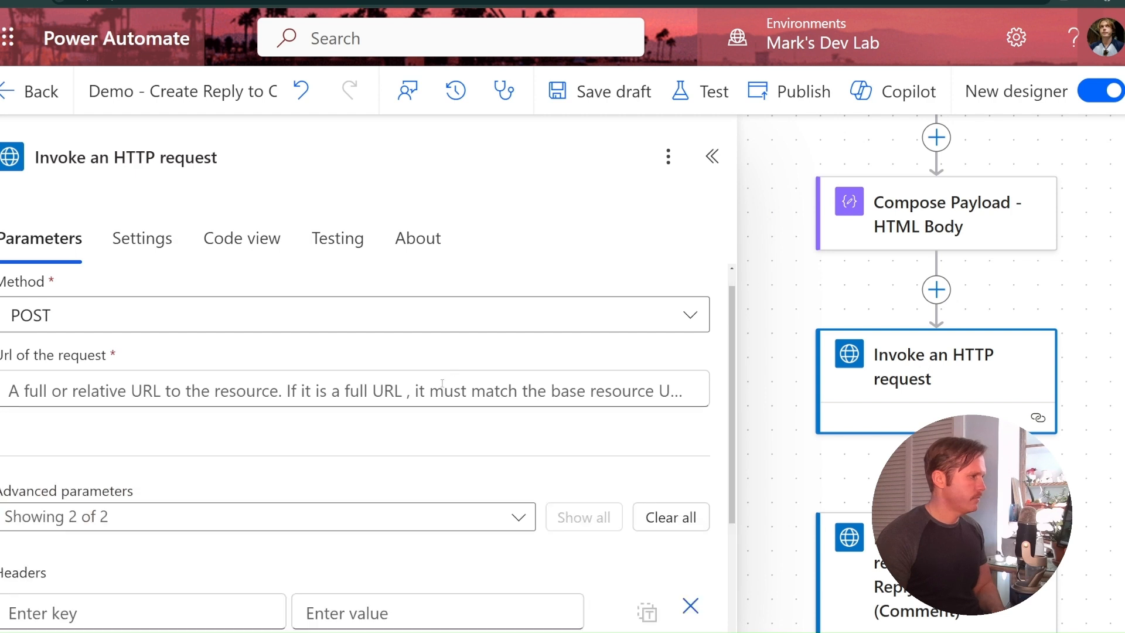
pyautogui.scroll(-3)
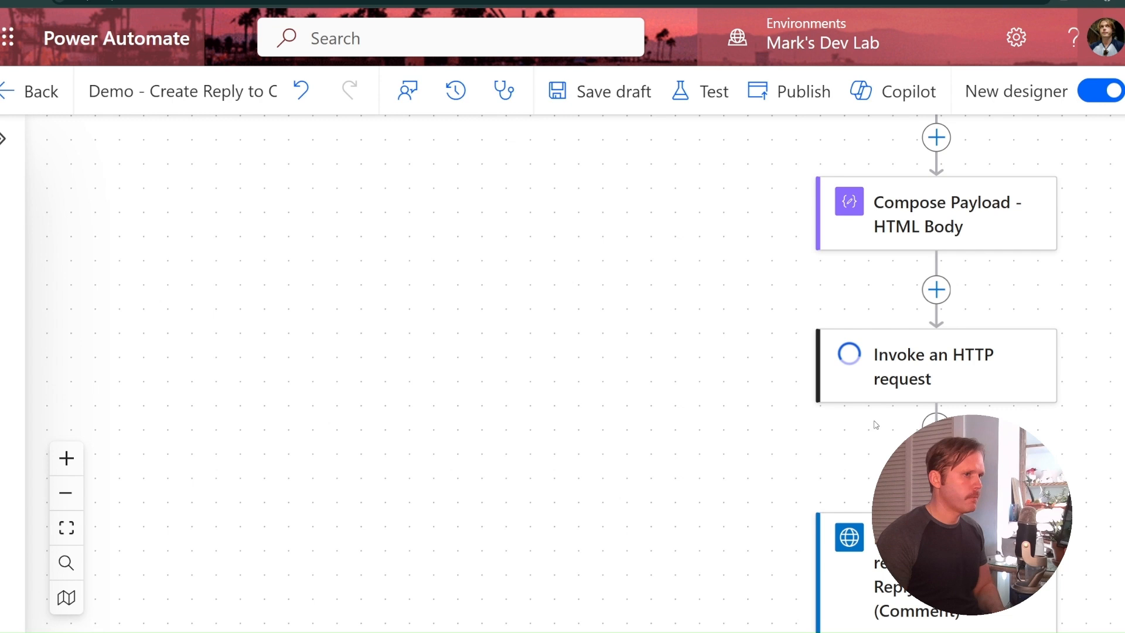
pyautogui.click(933, 366)
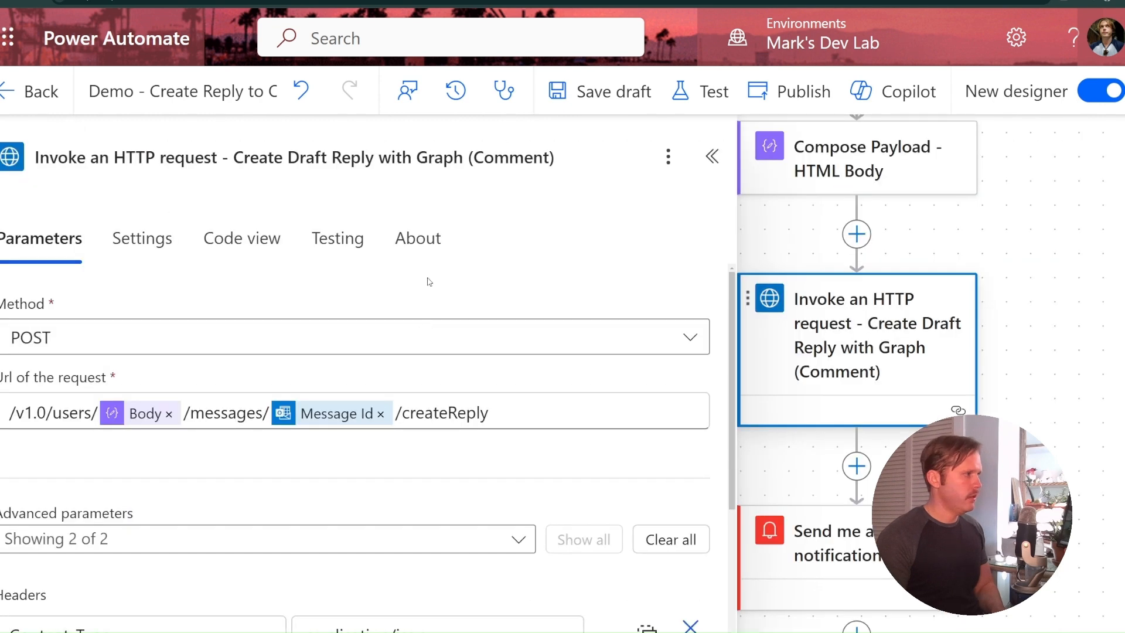
pyautogui.scroll(-3)
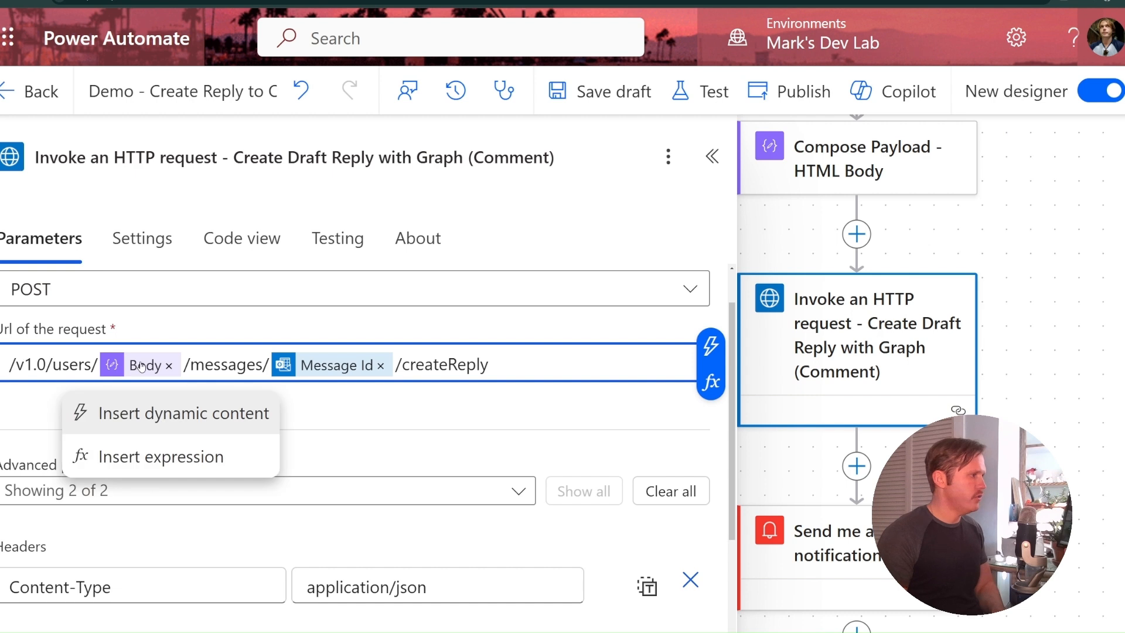
pyautogui.moveTo(141, 365)
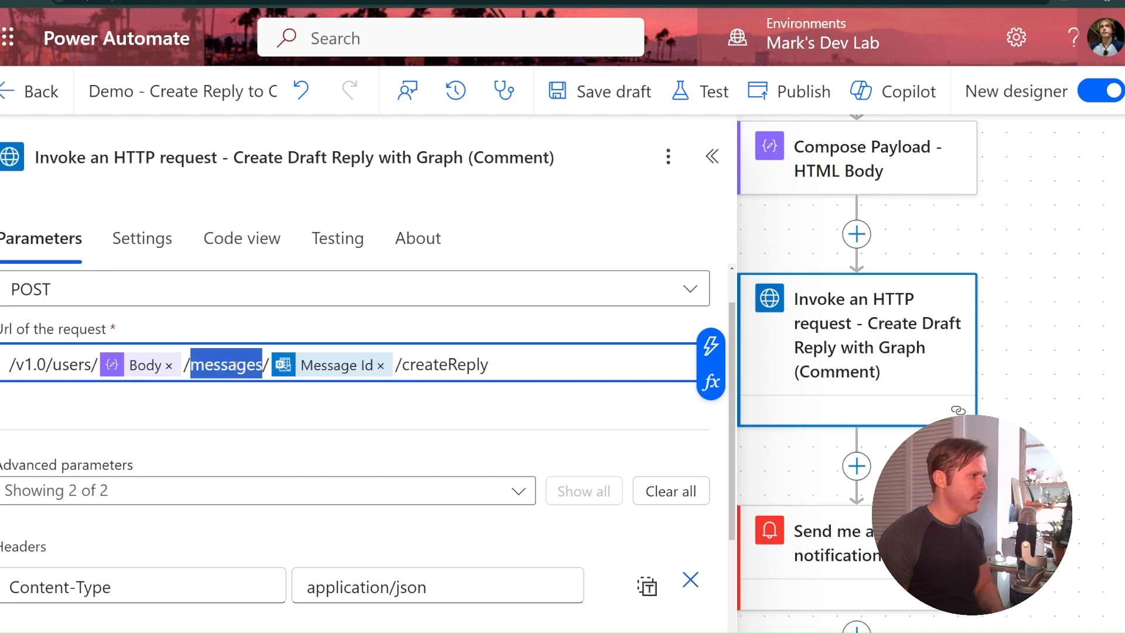
pyautogui.moveTo(337, 368)
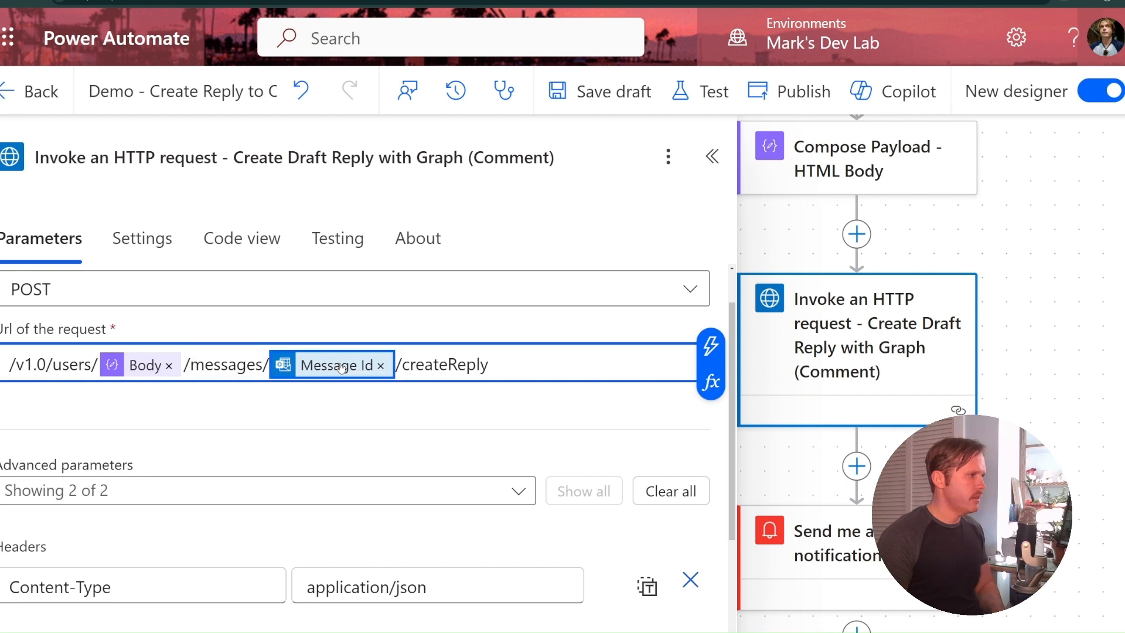
pyautogui.click(520, 364)
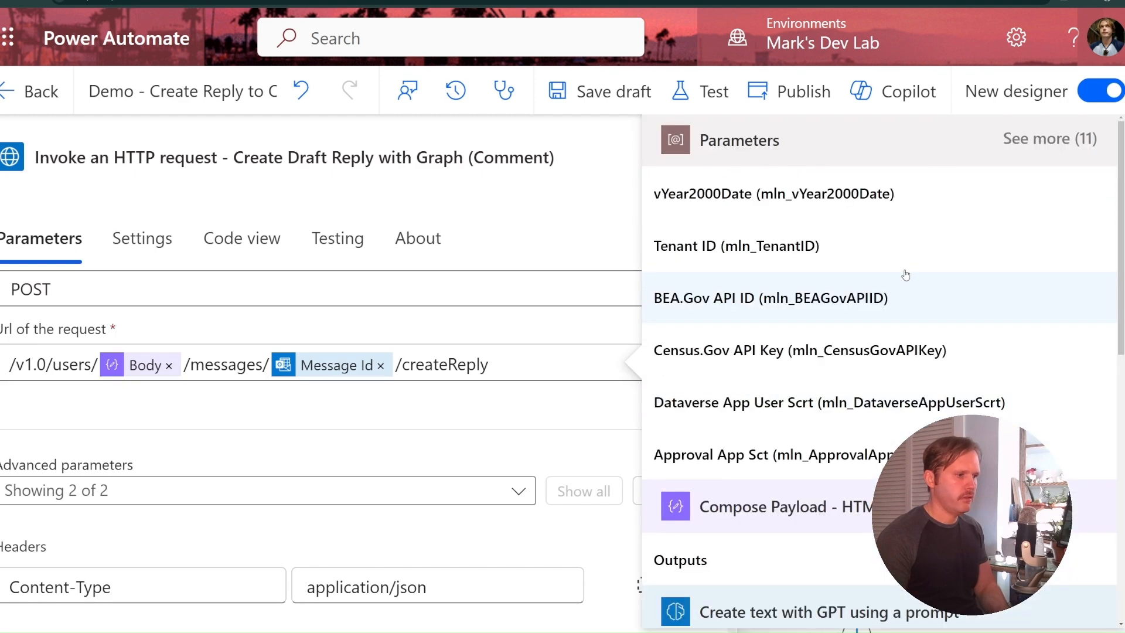
pyautogui.scroll(-3)
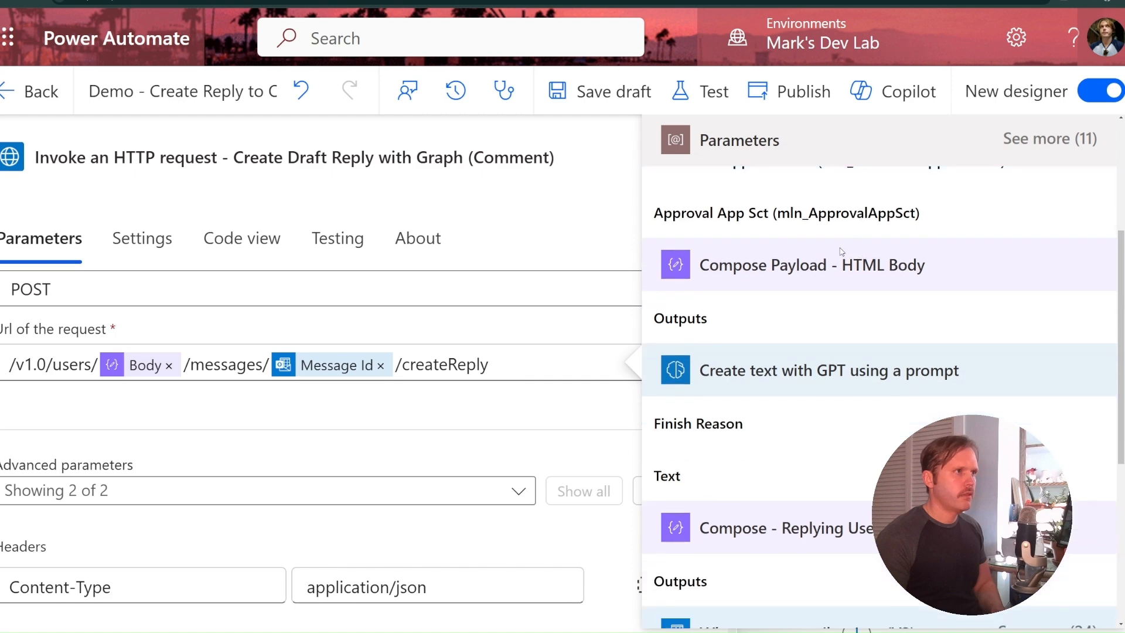
pyautogui.scroll(-3)
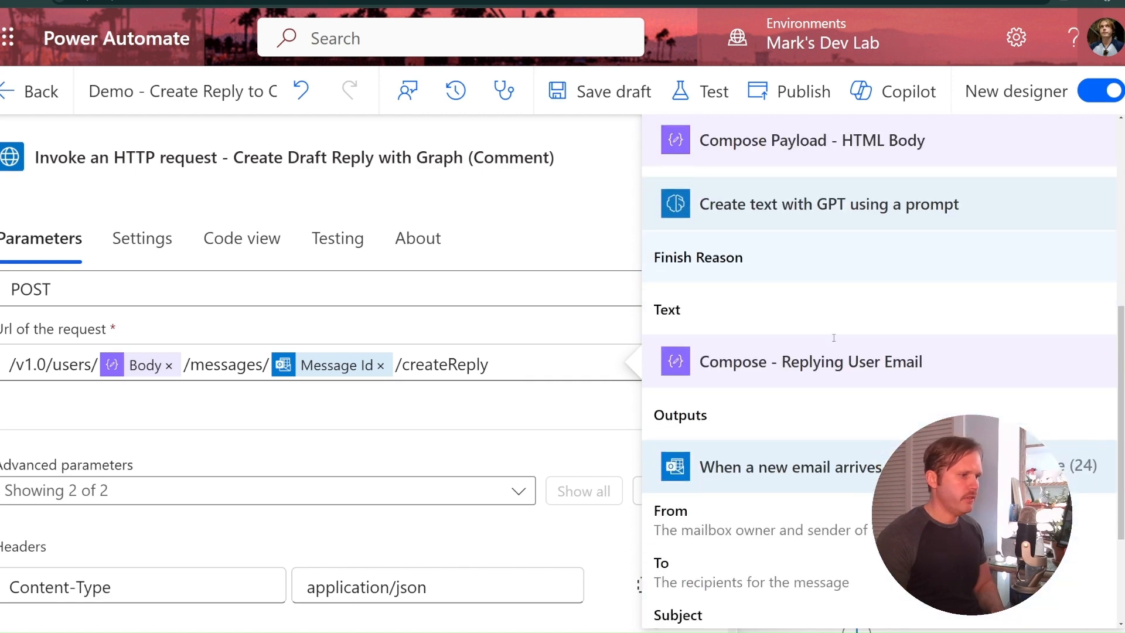
pyautogui.scroll(-3)
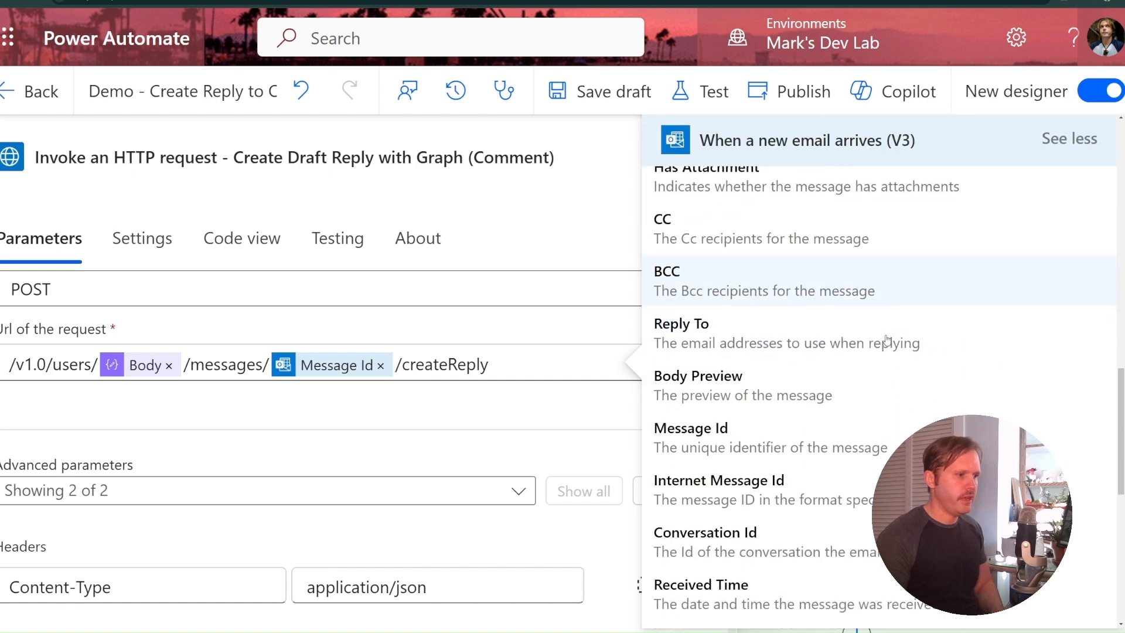
pyautogui.scroll(-3)
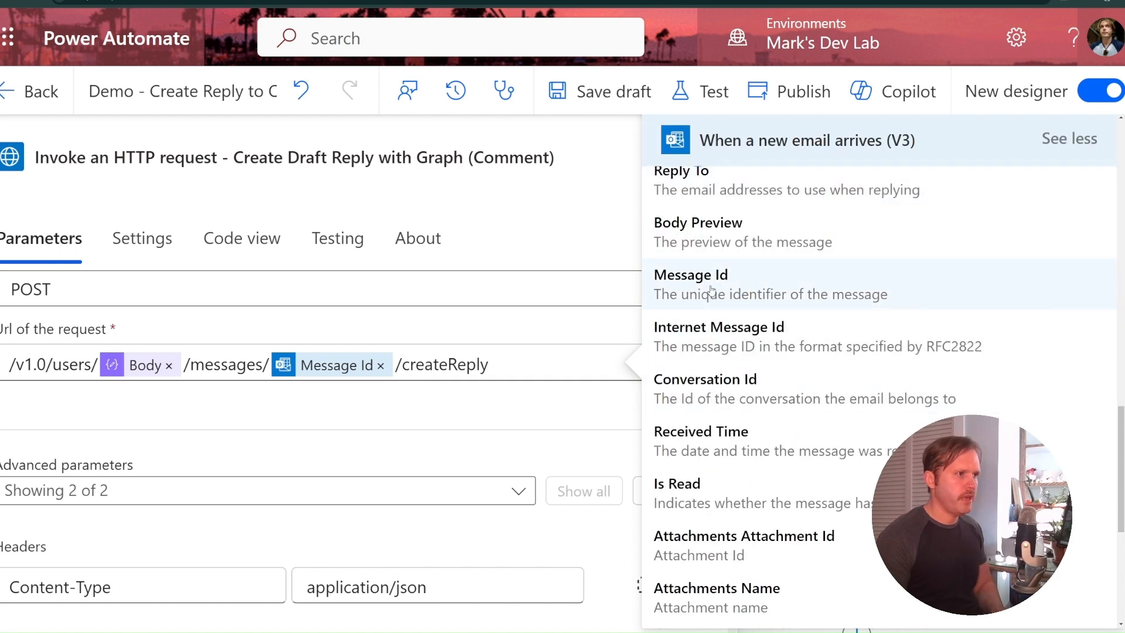
pyautogui.moveTo(504, 368)
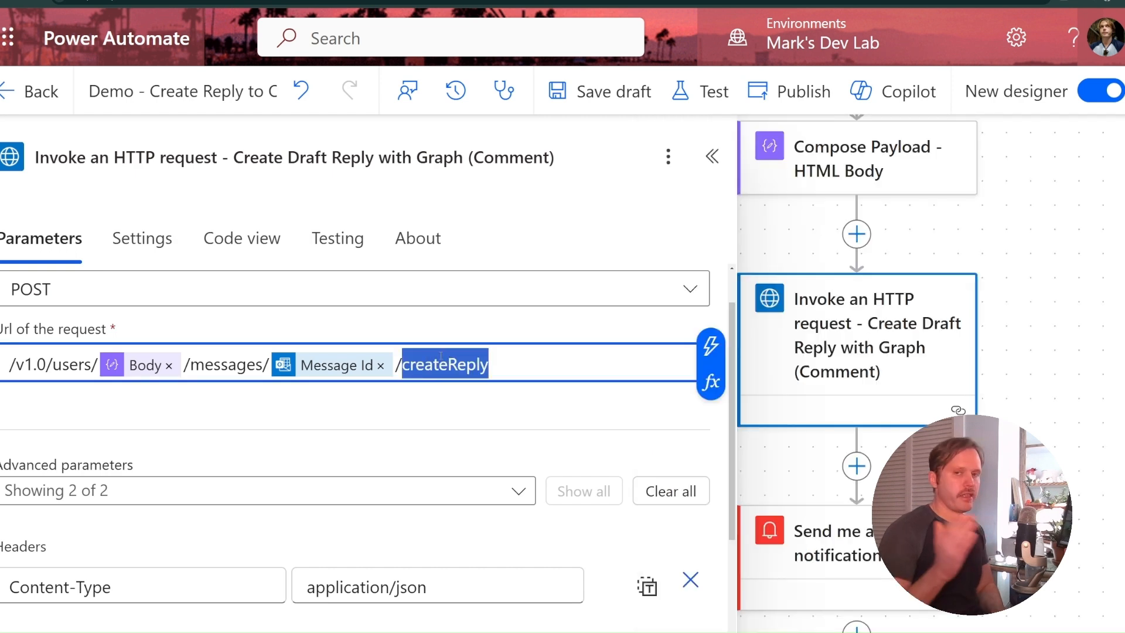
pyautogui.scroll(-3)
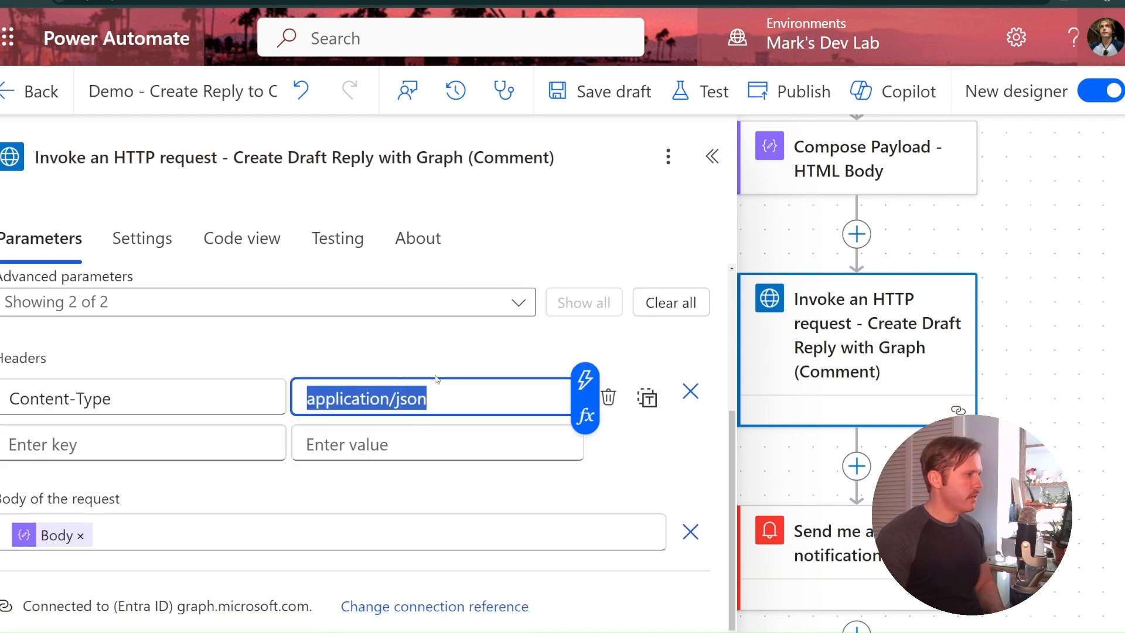
pyautogui.moveTo(173, 496)
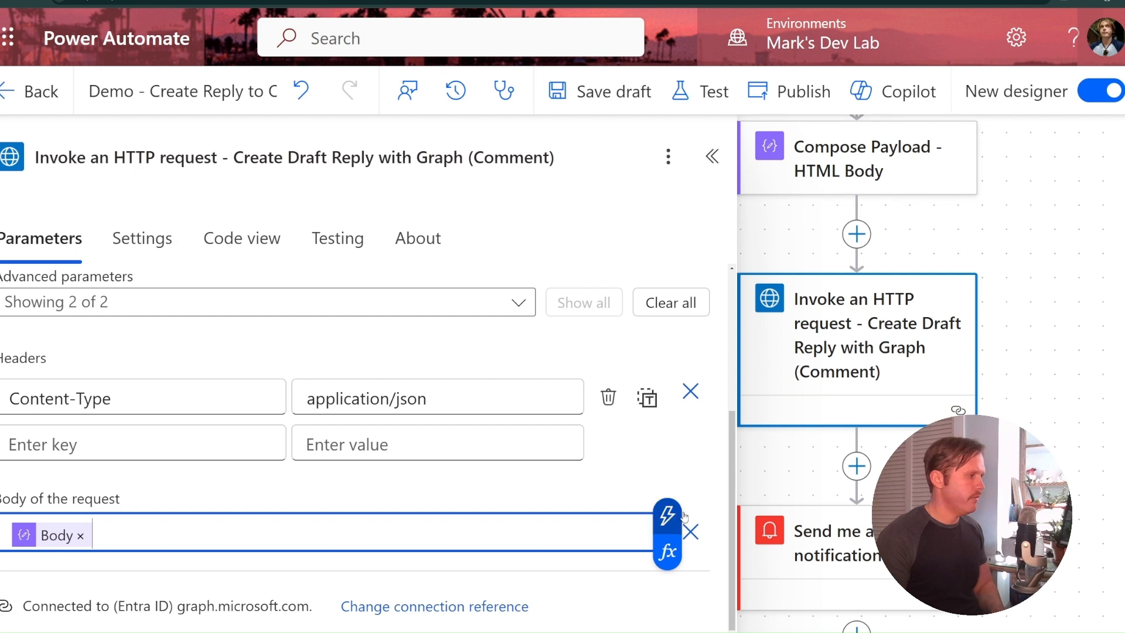
pyautogui.click(711, 156)
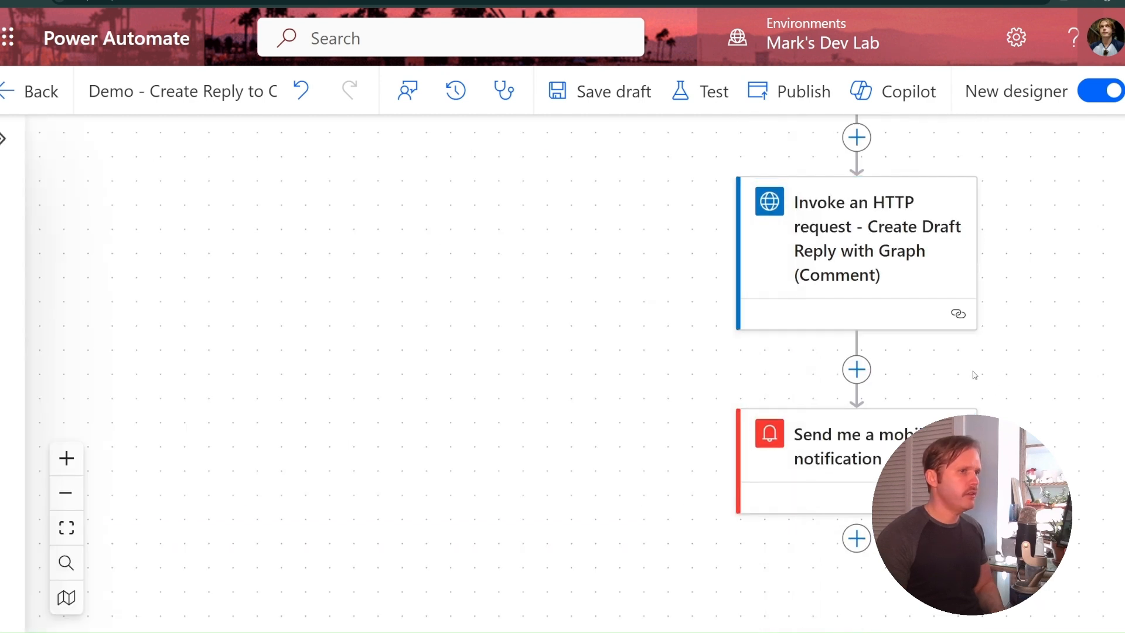
pyautogui.scroll(-3)
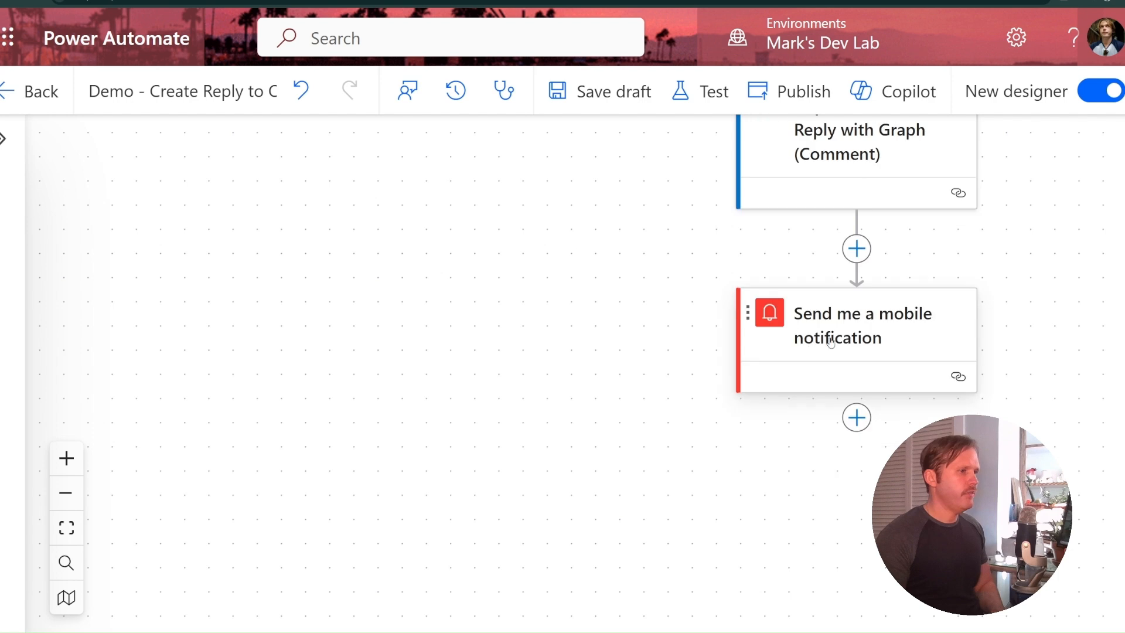
# - Link the mobile notification to the draft's webLink, labelled View Draft Email Reply to the Subject
pyautogui.click(855, 325)
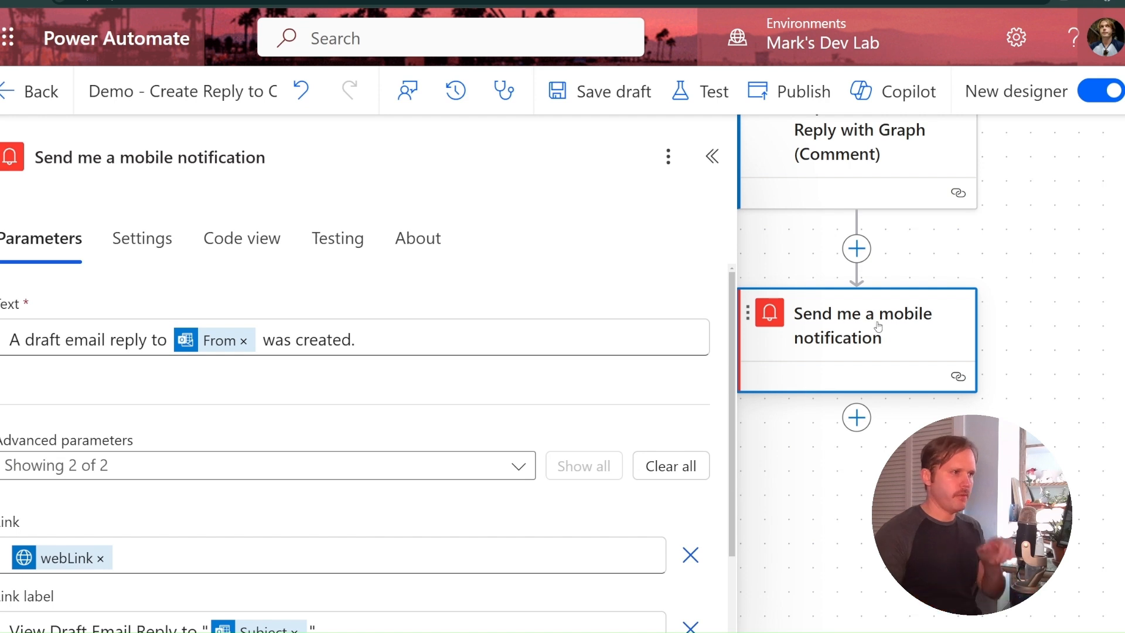
pyautogui.moveTo(905, 338)
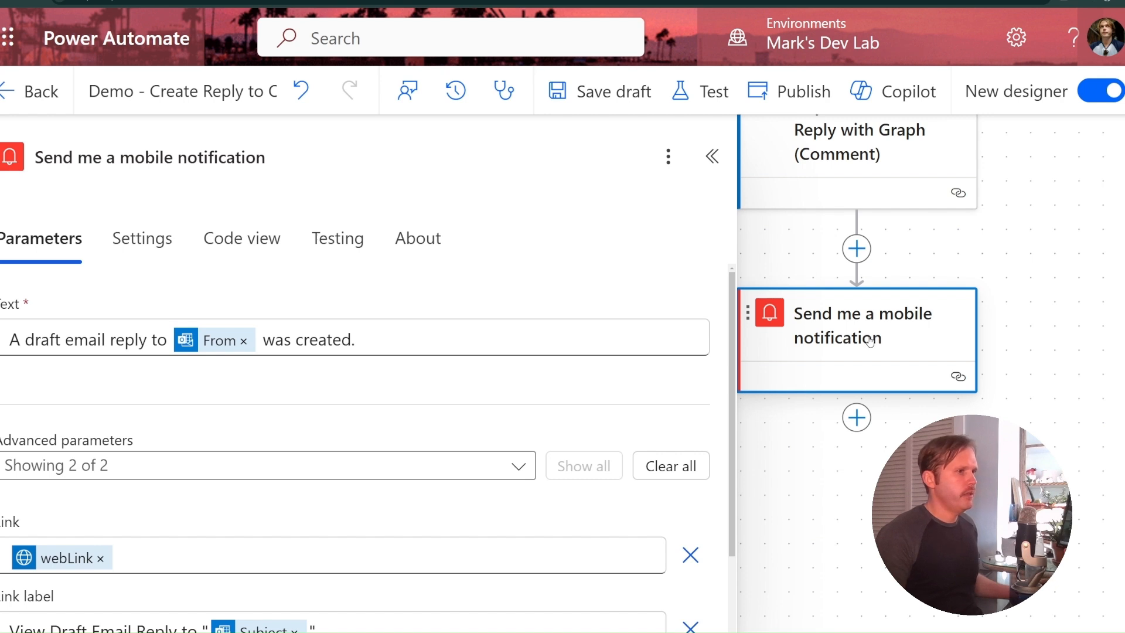
pyautogui.moveTo(341, 378)
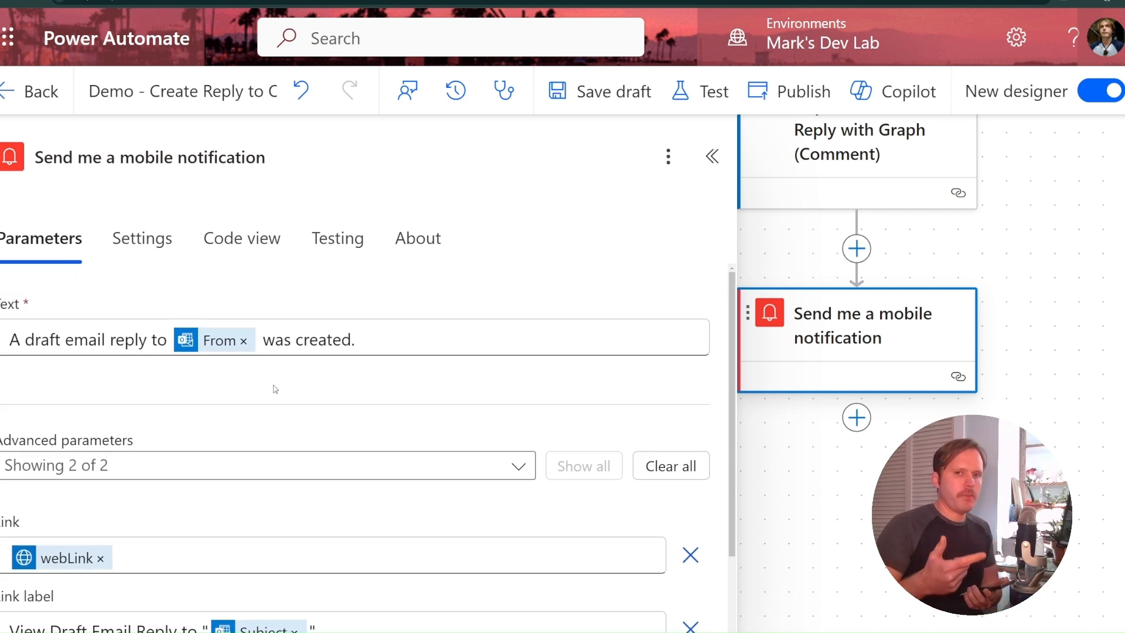
pyautogui.scroll(-3)
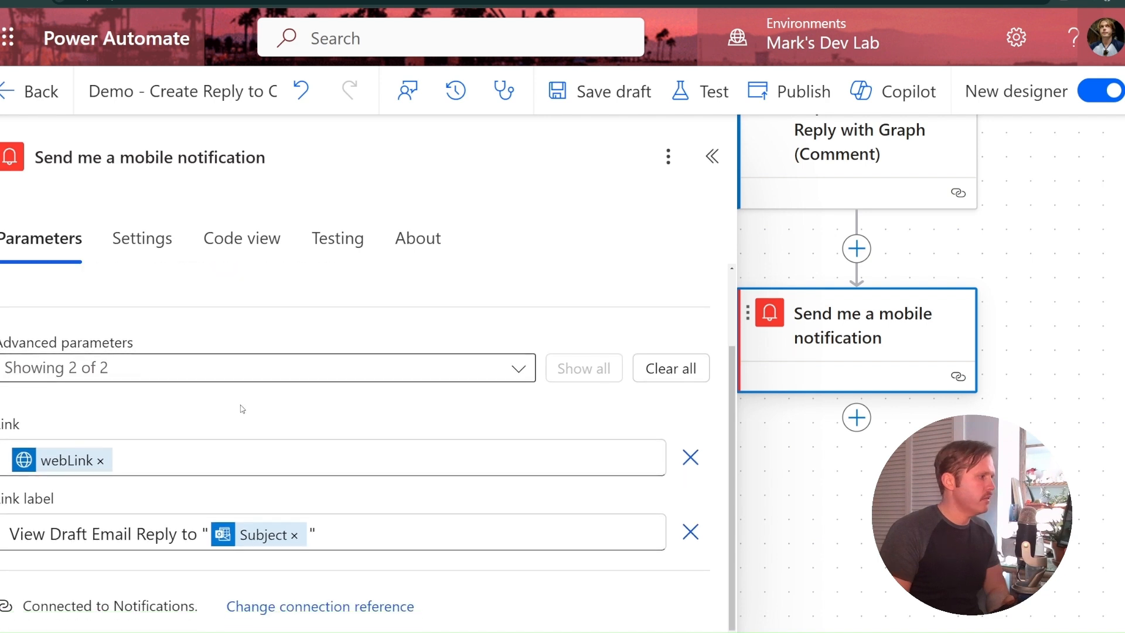
pyautogui.moveTo(61, 462)
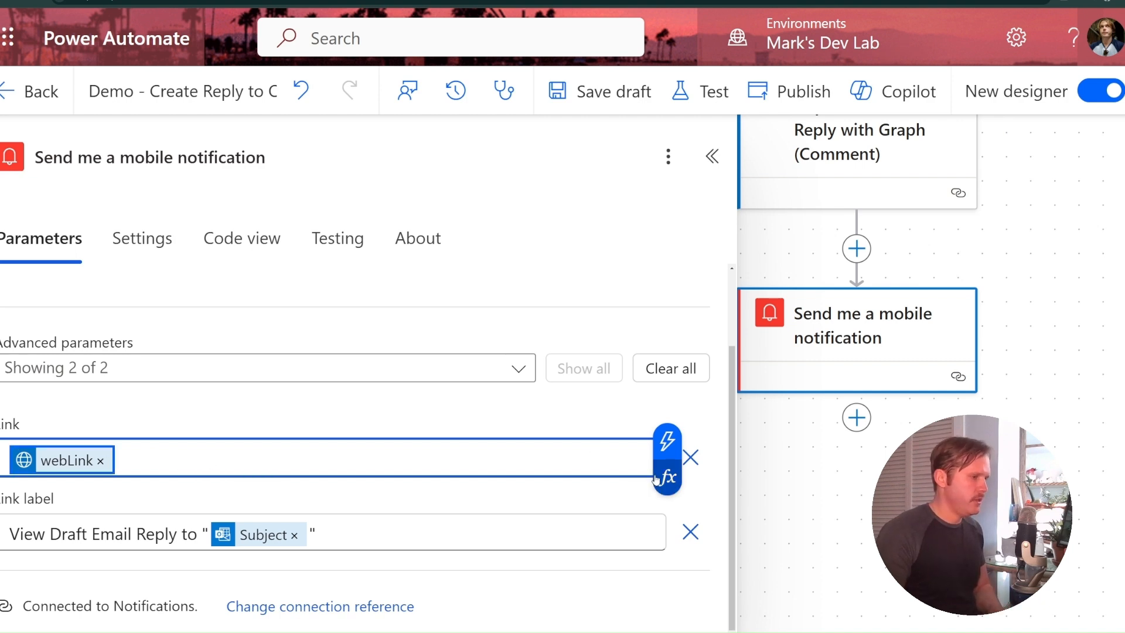
pyautogui.click(666, 479)
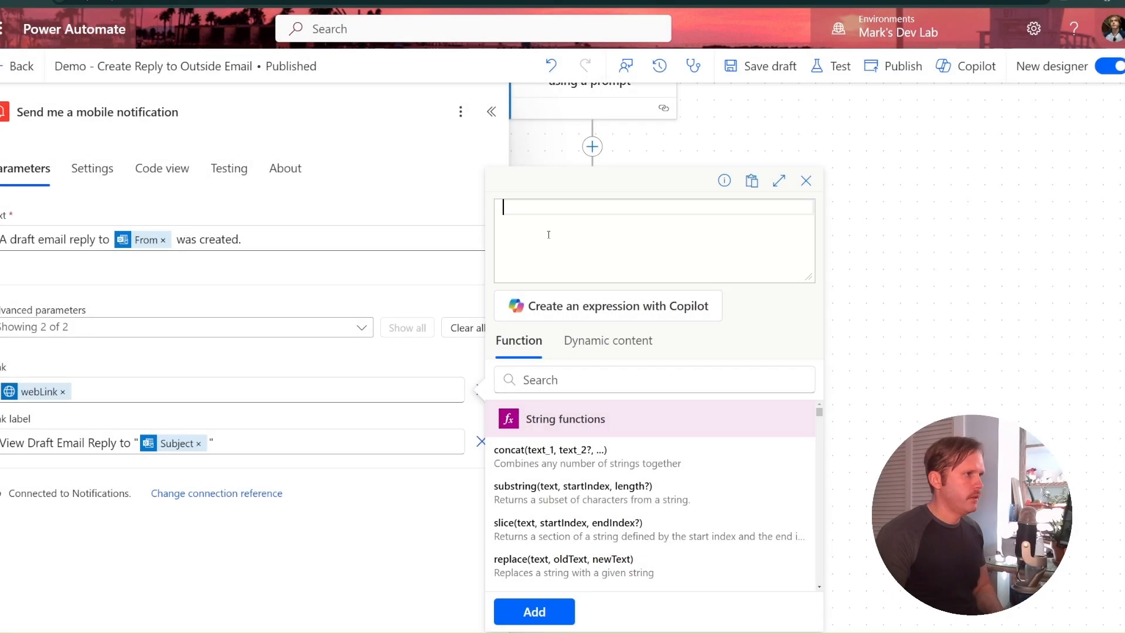
pyautogui.write("@{body('Invoke_an_HTTP_request_-_Create_Draft_Reply_with_Graph_(Comment)')?['webLink']}")
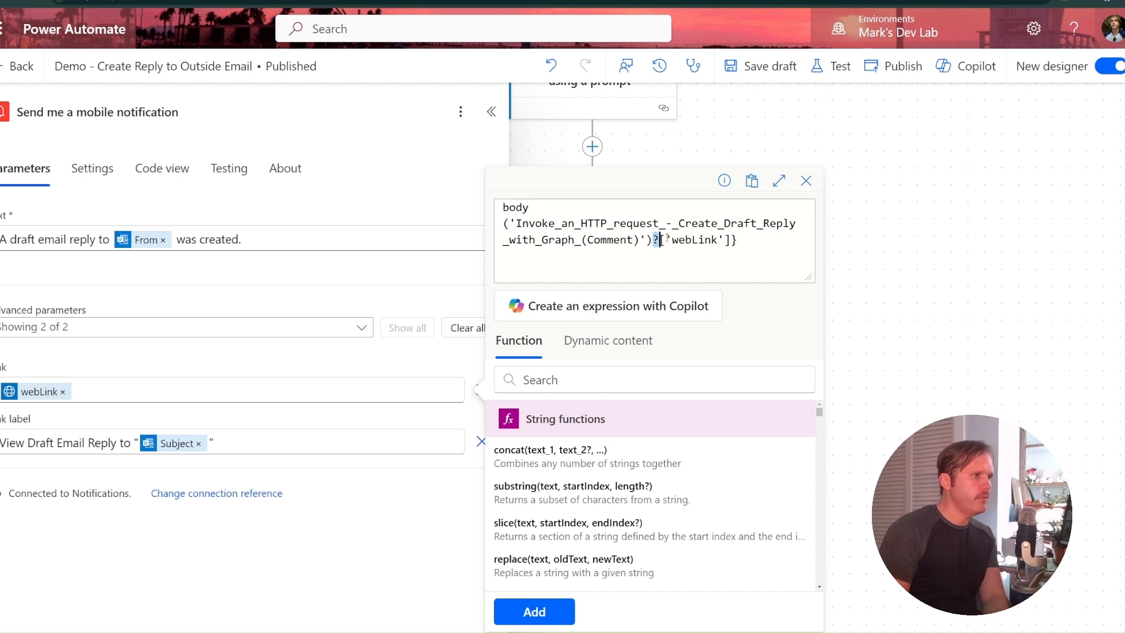
pyautogui.doubleClick(694, 240)
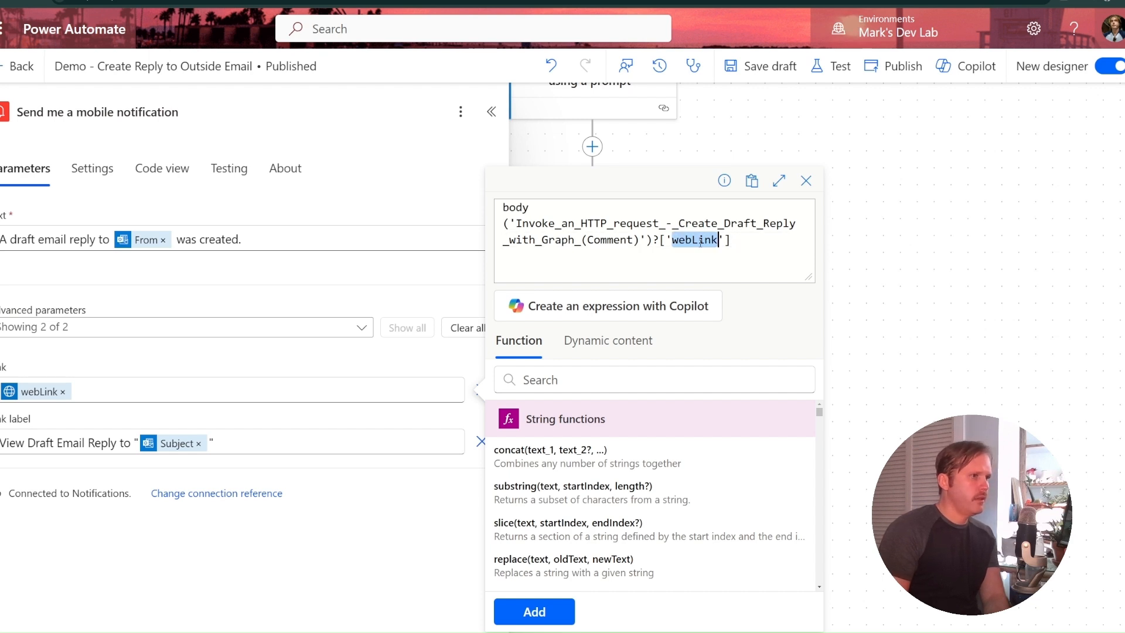
pyautogui.click(805, 181)
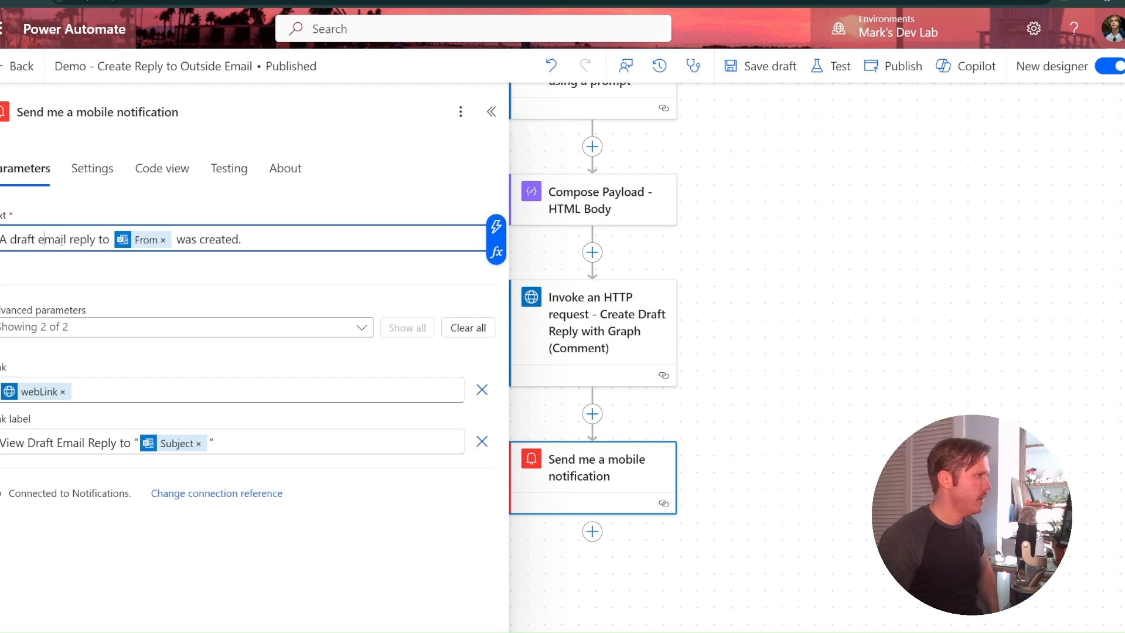
pyautogui.moveTo(135, 239)
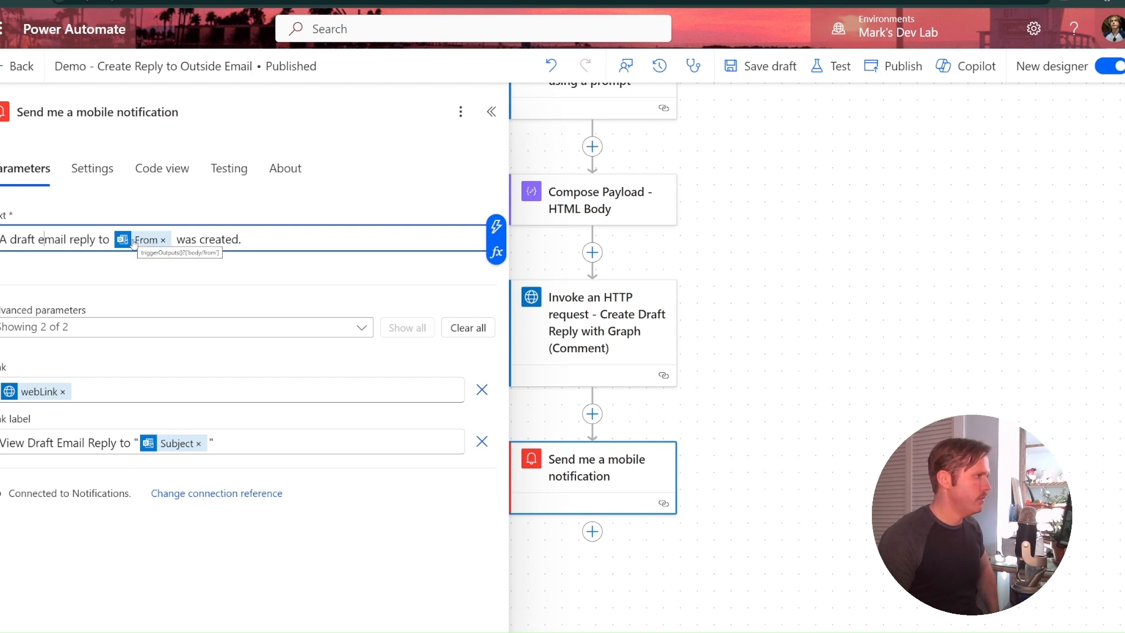
pyautogui.moveTo(131, 340)
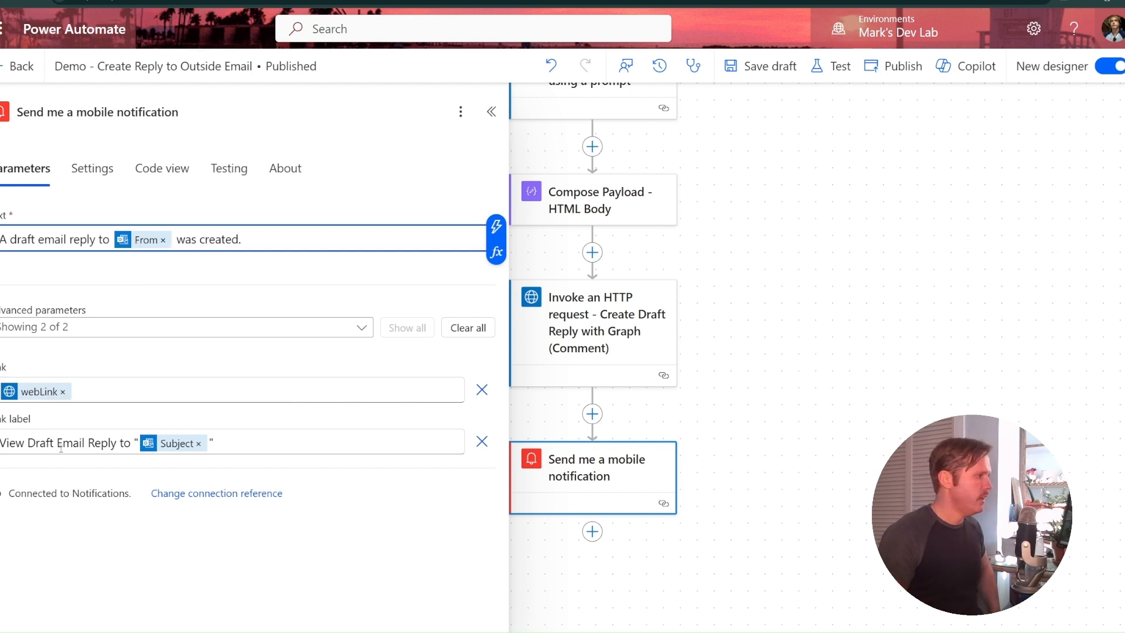
pyautogui.click(96, 443)
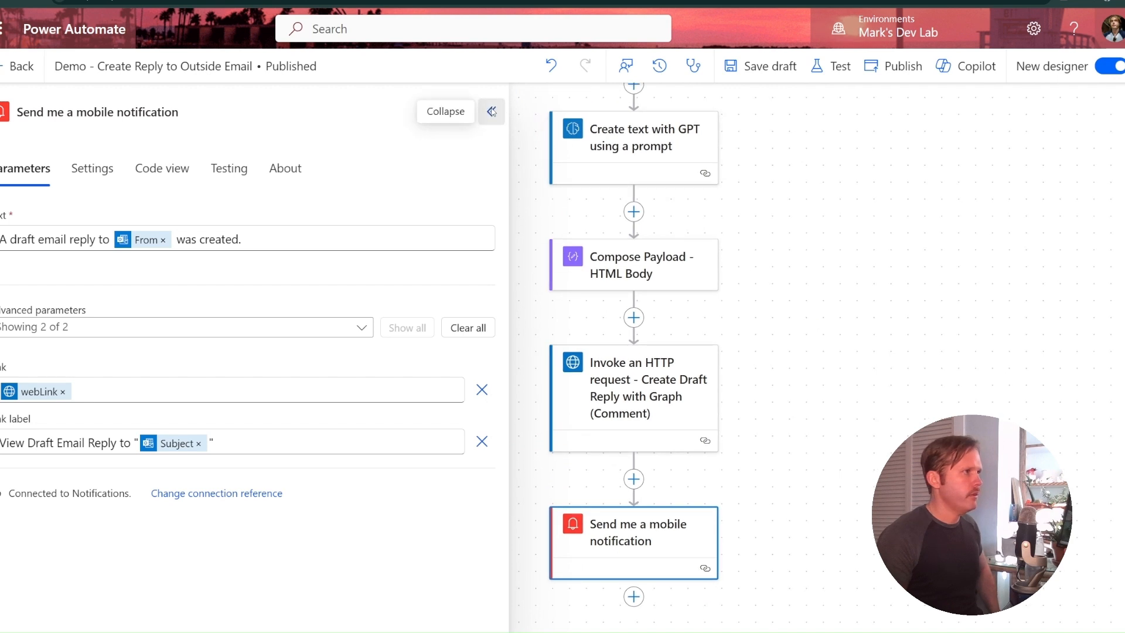
# - Collapse the notification action's details and review the full flow from the new-email trigger down
pyautogui.click(491, 111)
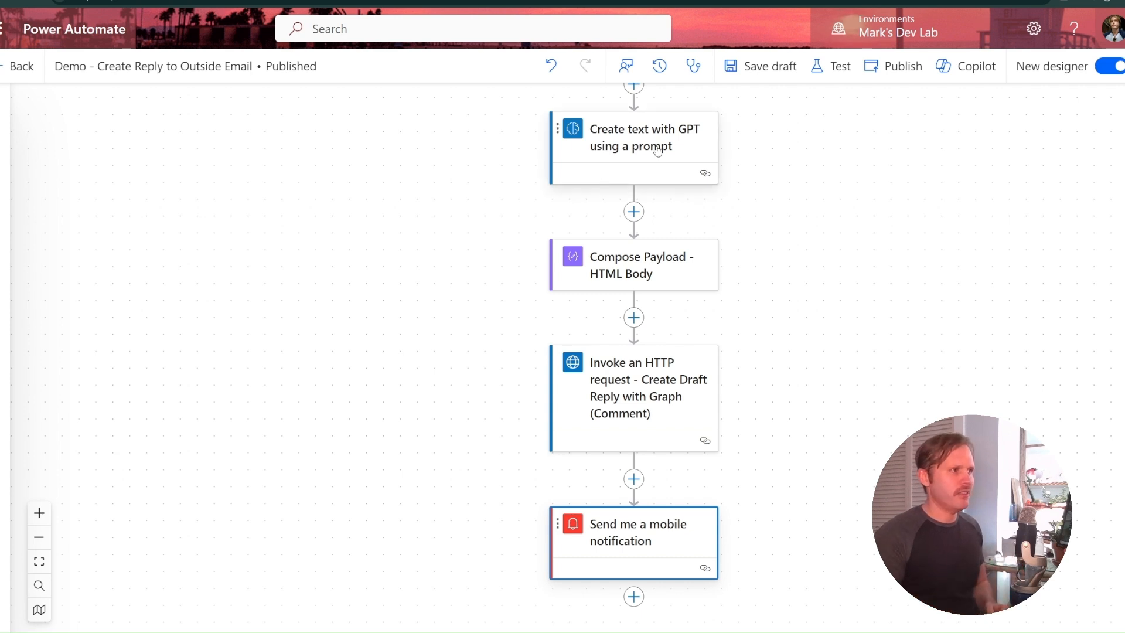
pyautogui.moveTo(733, 202)
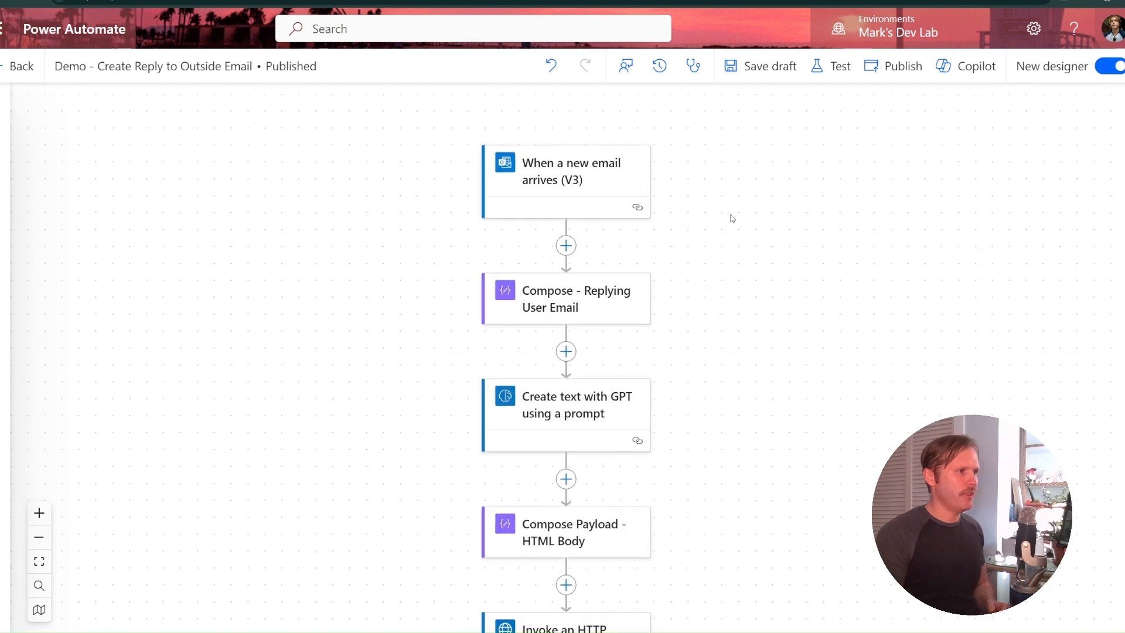
pyautogui.scroll(-3)
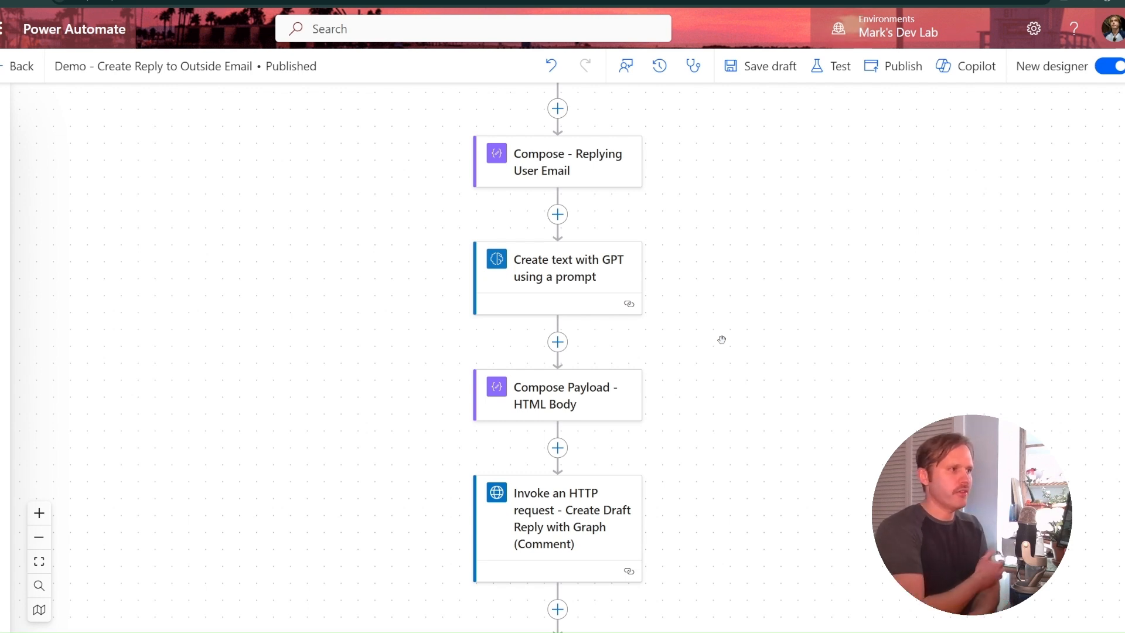
pyautogui.moveTo(758, 409)
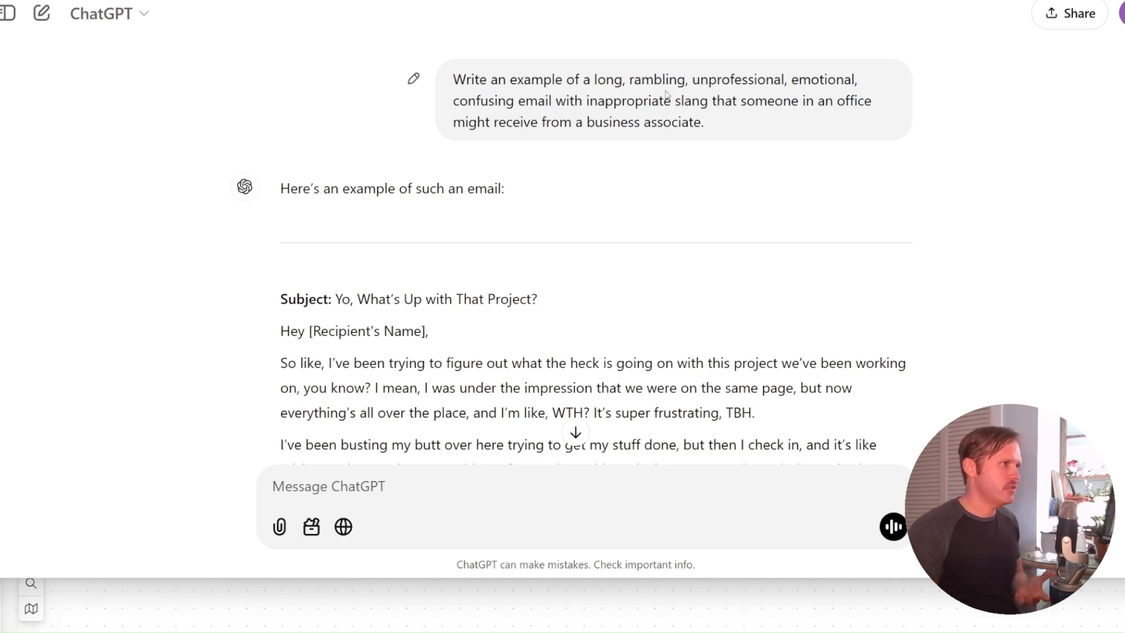
# - Read through ChatGPT's sample slang-filled email, highlighting 'inappropriate slang' and 'WTH', down to its sign-off
pyautogui.moveTo(586, 100); pyautogui.dragTo(702, 100)
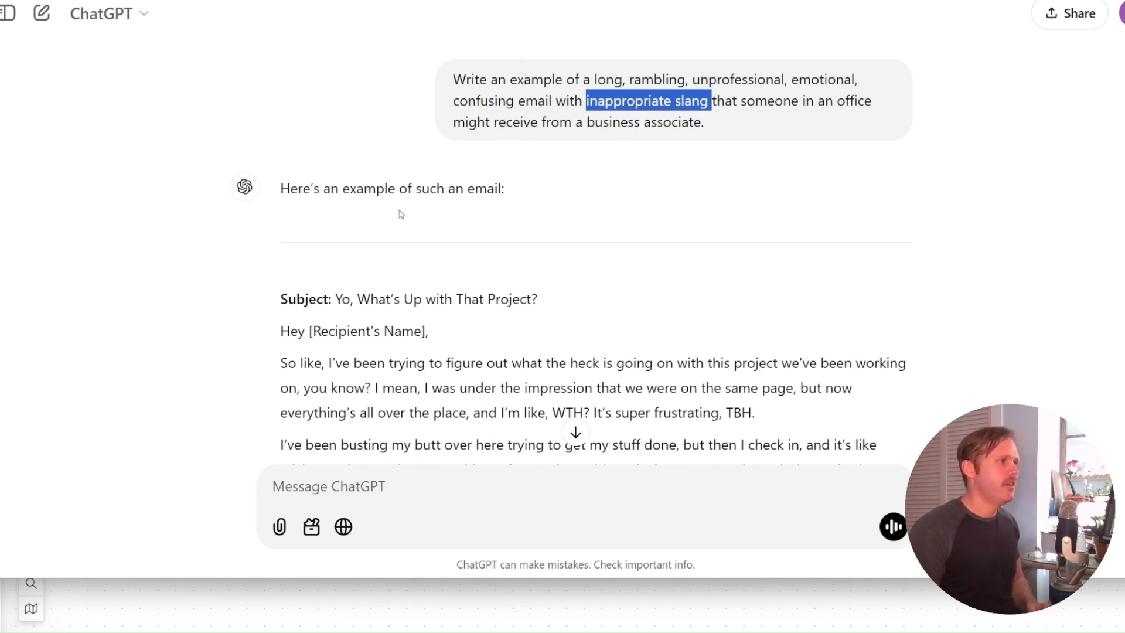
pyautogui.scroll(-3)
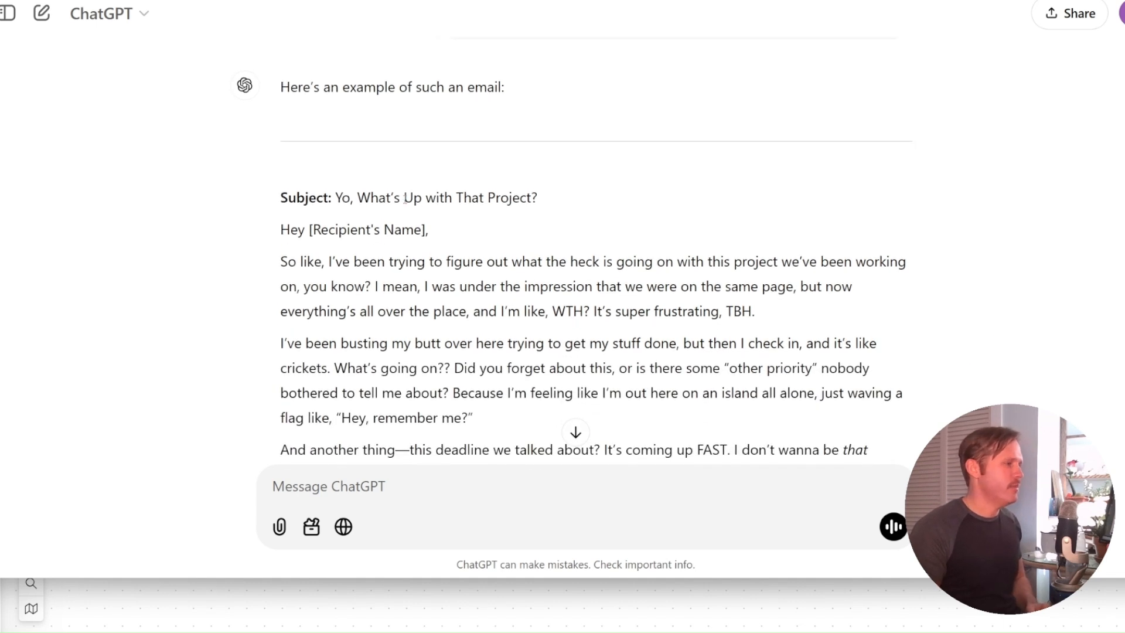
pyautogui.scroll(-3)
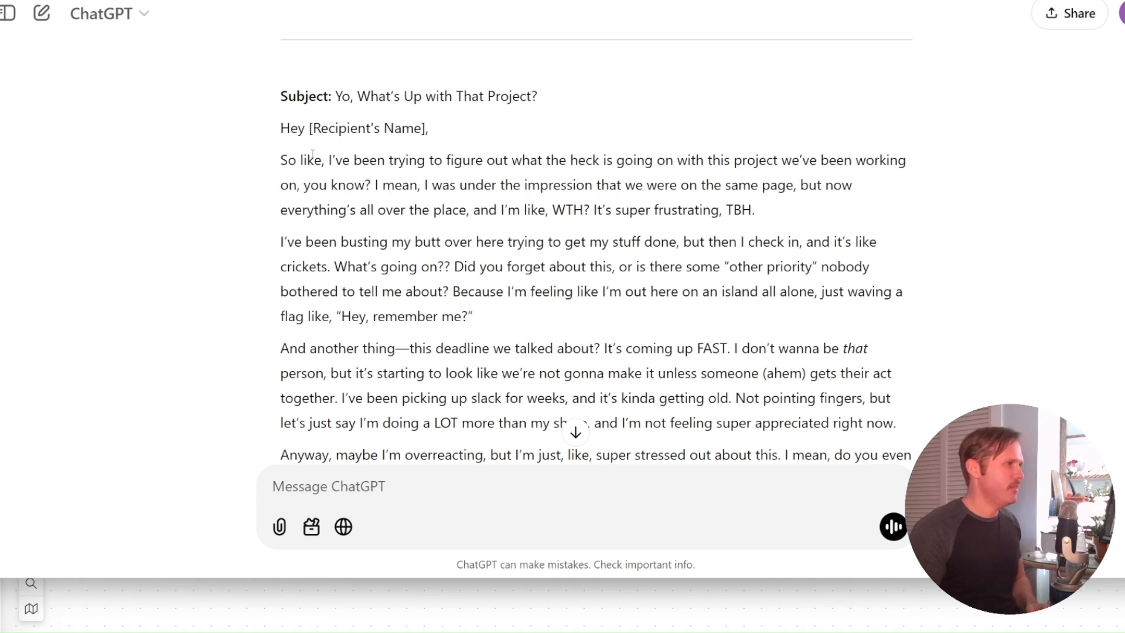
pyautogui.scroll(-3)
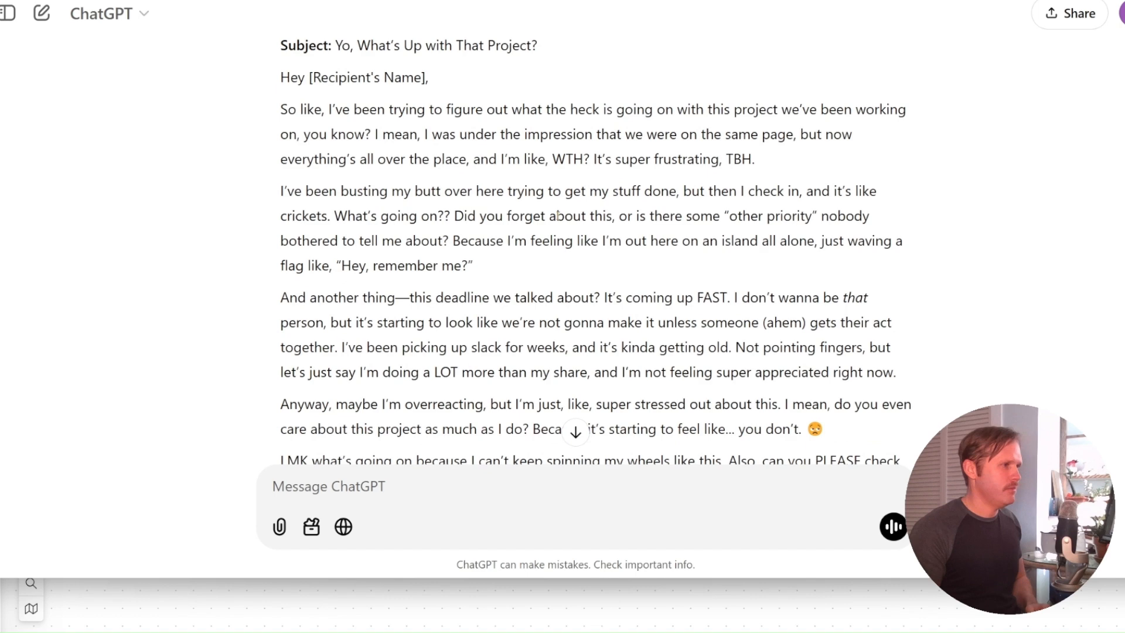
pyautogui.doubleClick(570, 159)
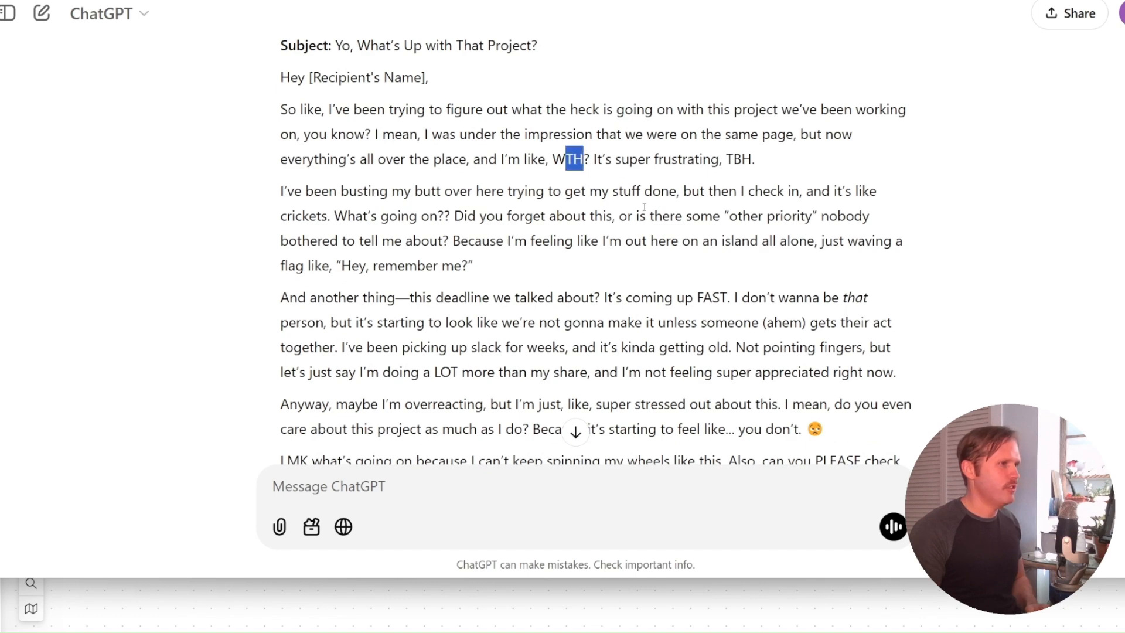
pyautogui.scroll(-3)
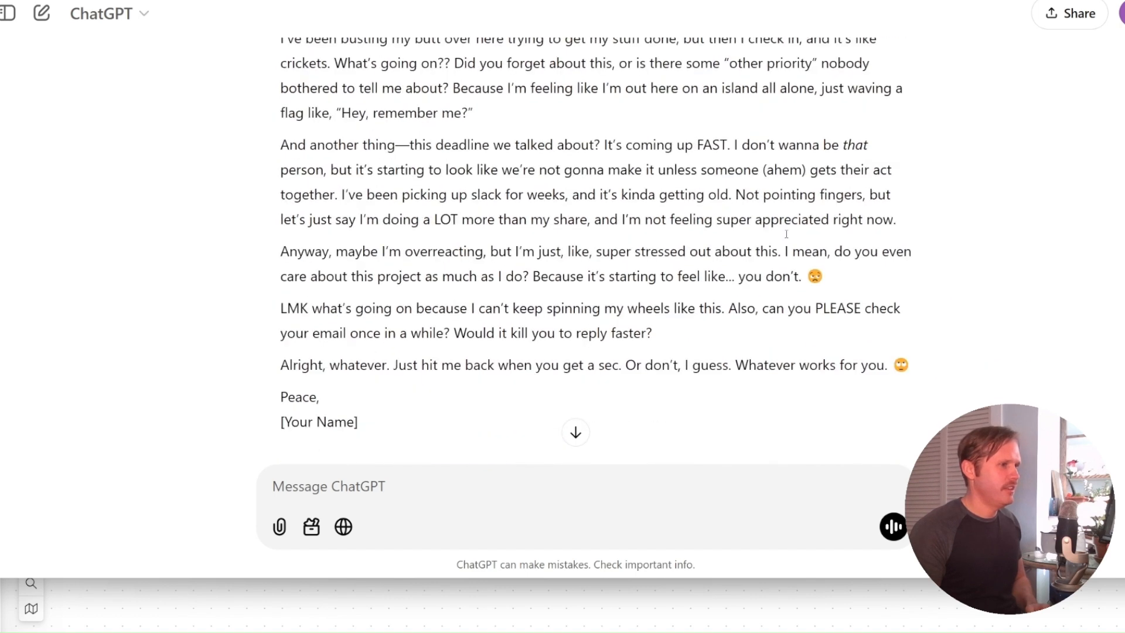
pyautogui.scroll(-3)
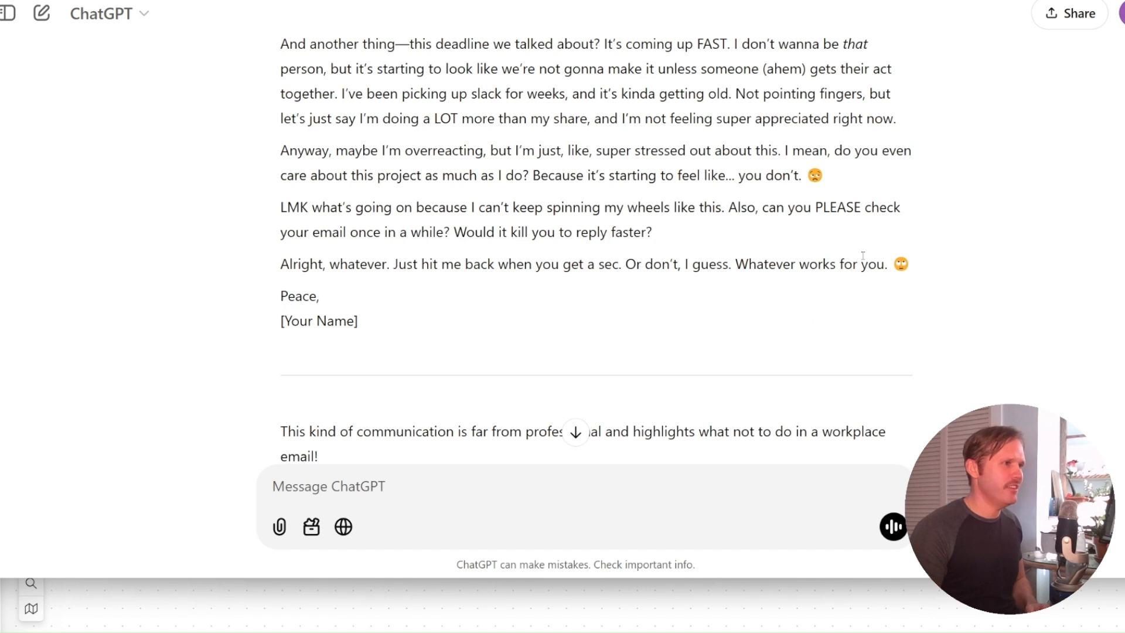
pyautogui.moveTo(258, 168)
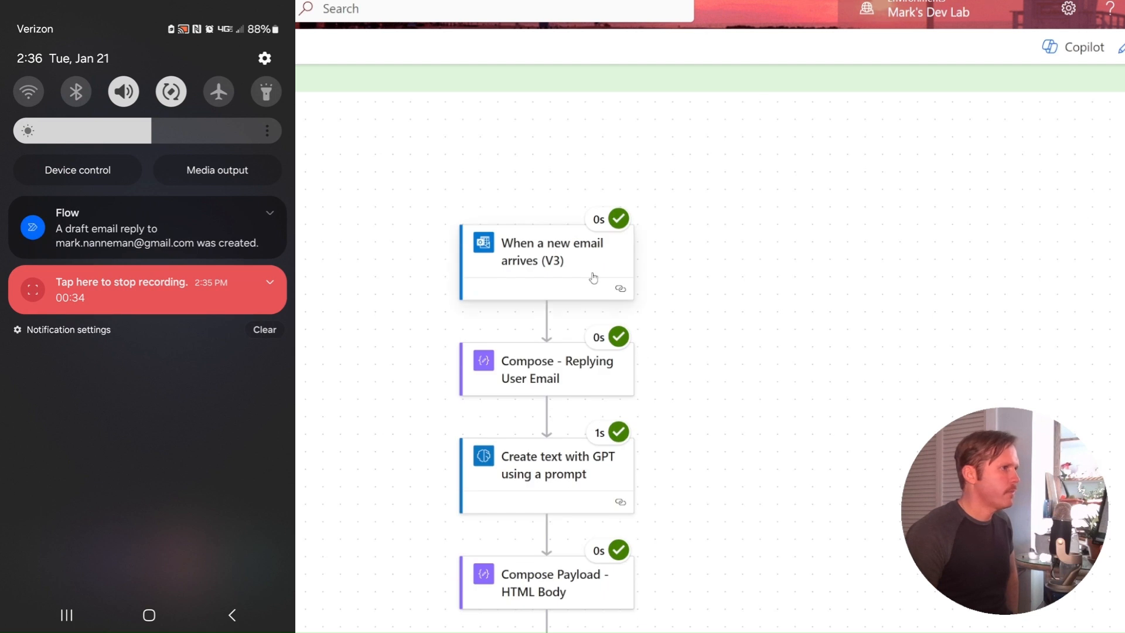
# - Review the successful flow run and the two GPT-written draft replies now in Outlook's Drafts
pyautogui.scroll(-3)
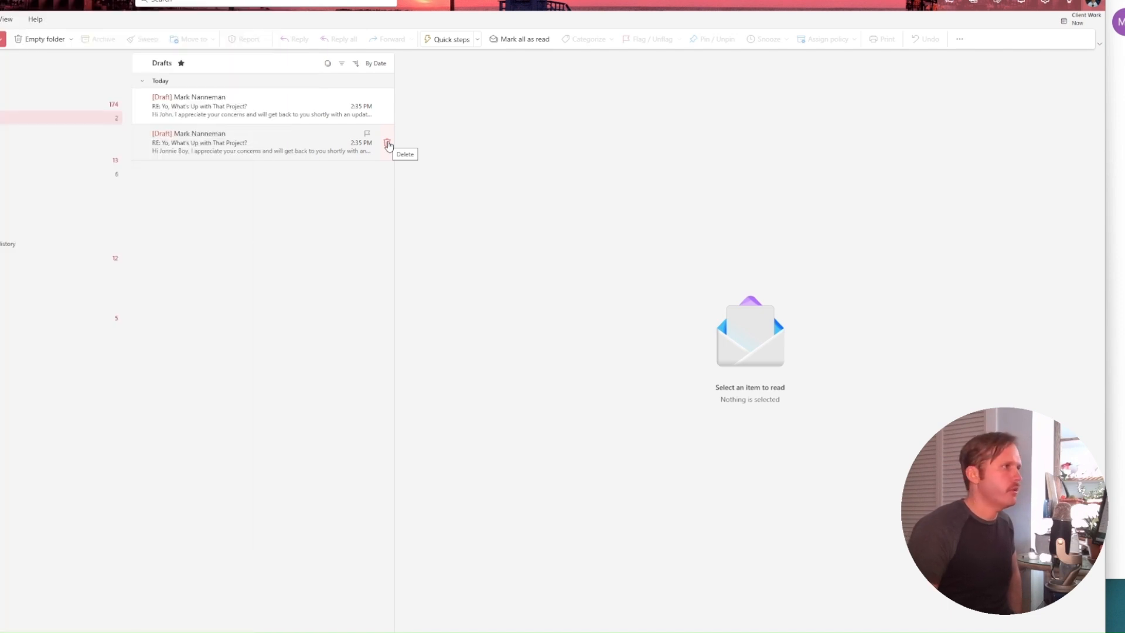
# - Delete the duplicate draft and highlight wording in the remaining polite reply to John
pyautogui.click(387, 144)
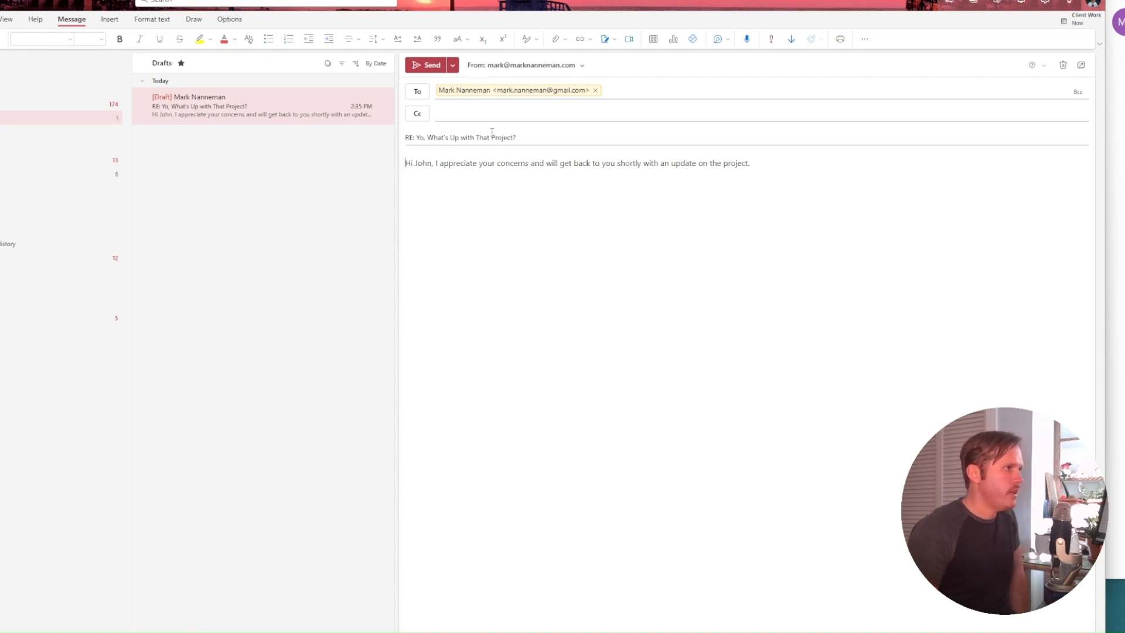
pyautogui.moveTo(448, 163); pyautogui.dragTo(494, 163)
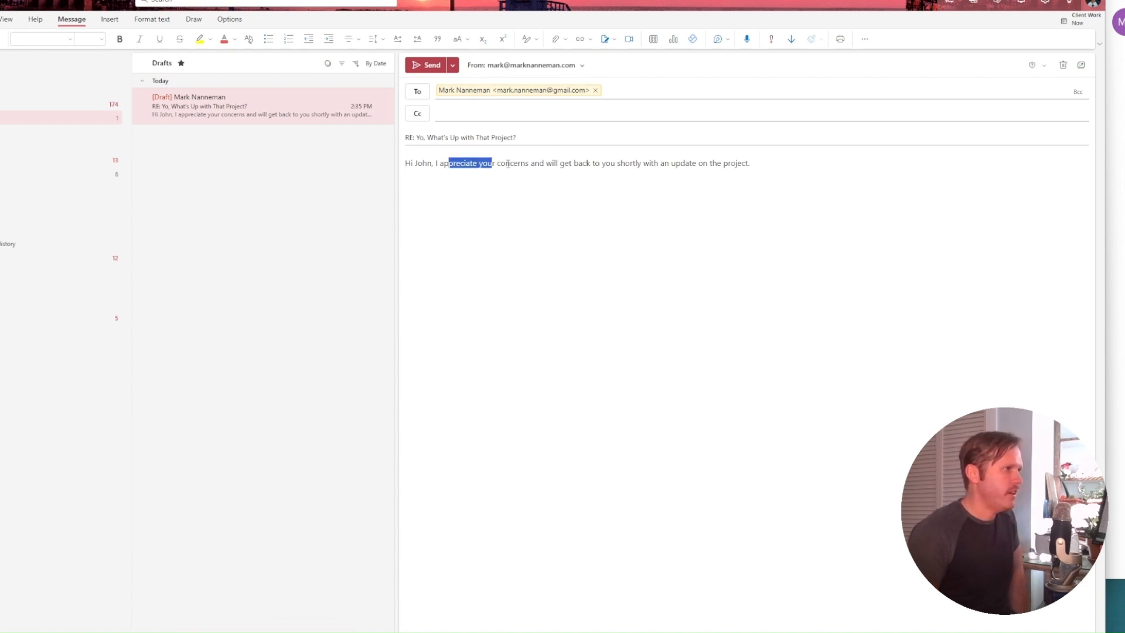
pyautogui.moveTo(447, 163); pyautogui.dragTo(750, 163)
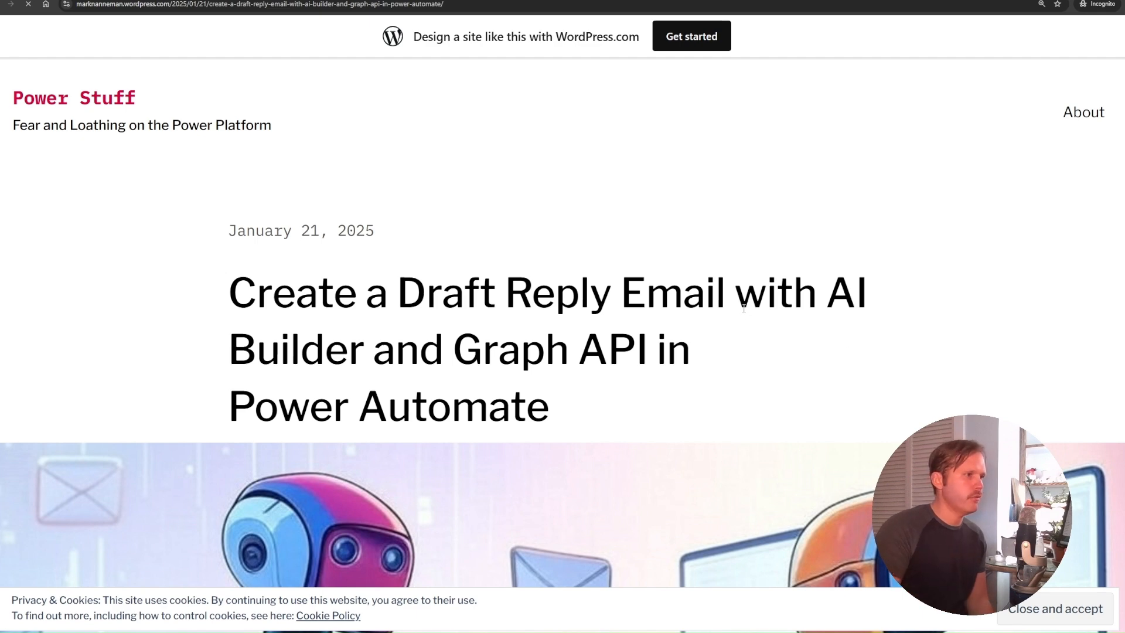
# - Scroll the blog post past its table of contents to The Challenge section on automated draft replies
pyautogui.scroll(-3)
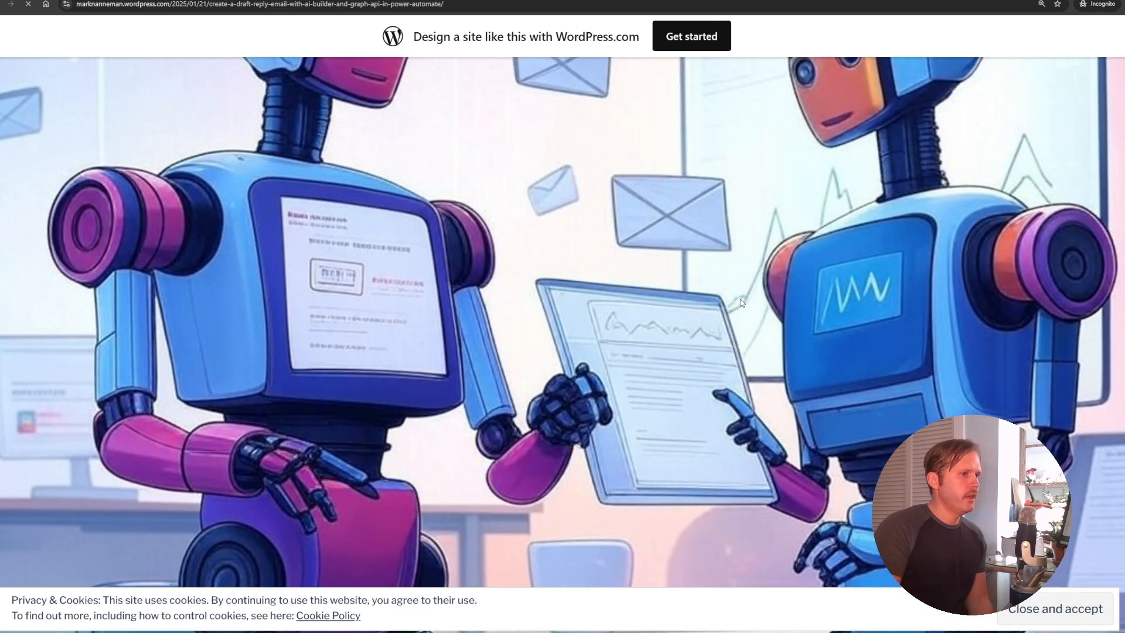
pyautogui.scroll(-3)
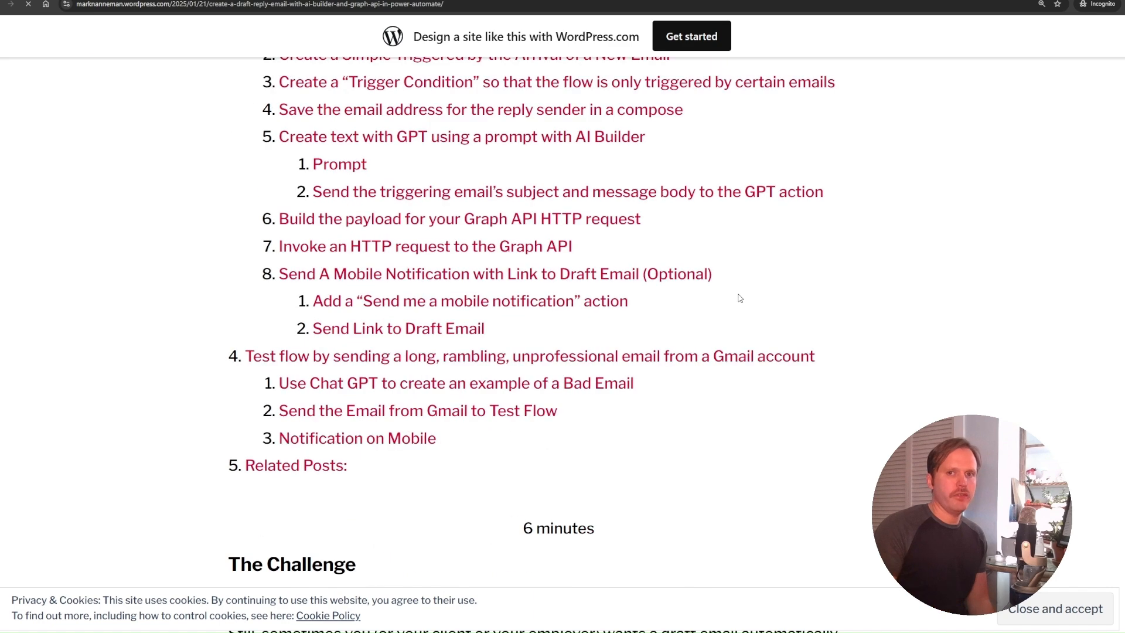
pyautogui.scroll(-3)
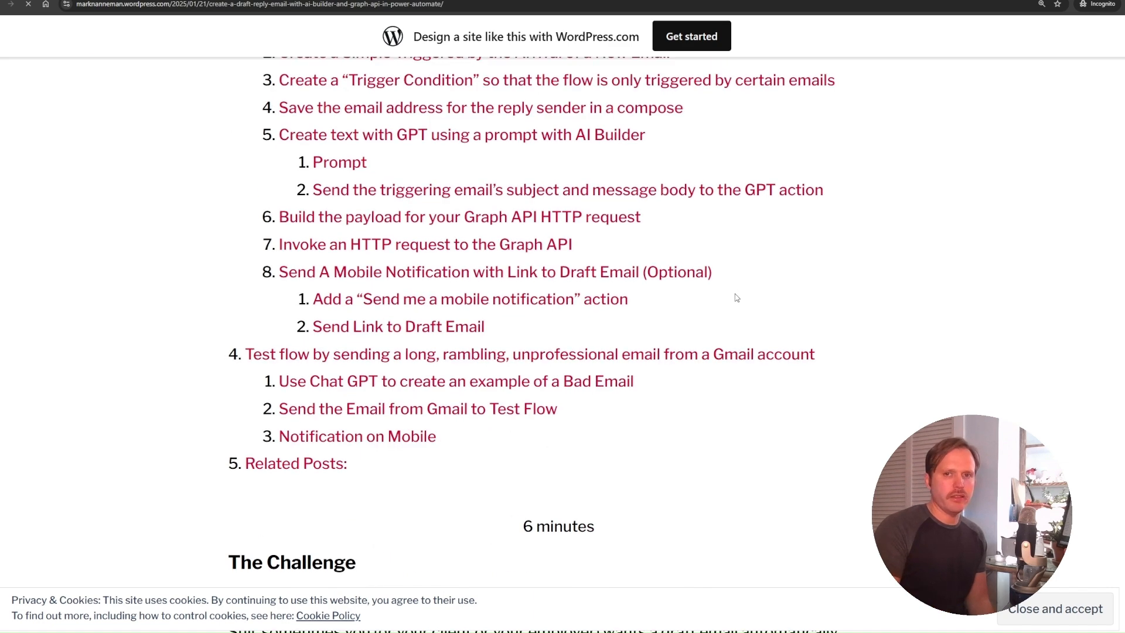
pyautogui.scroll(-3)
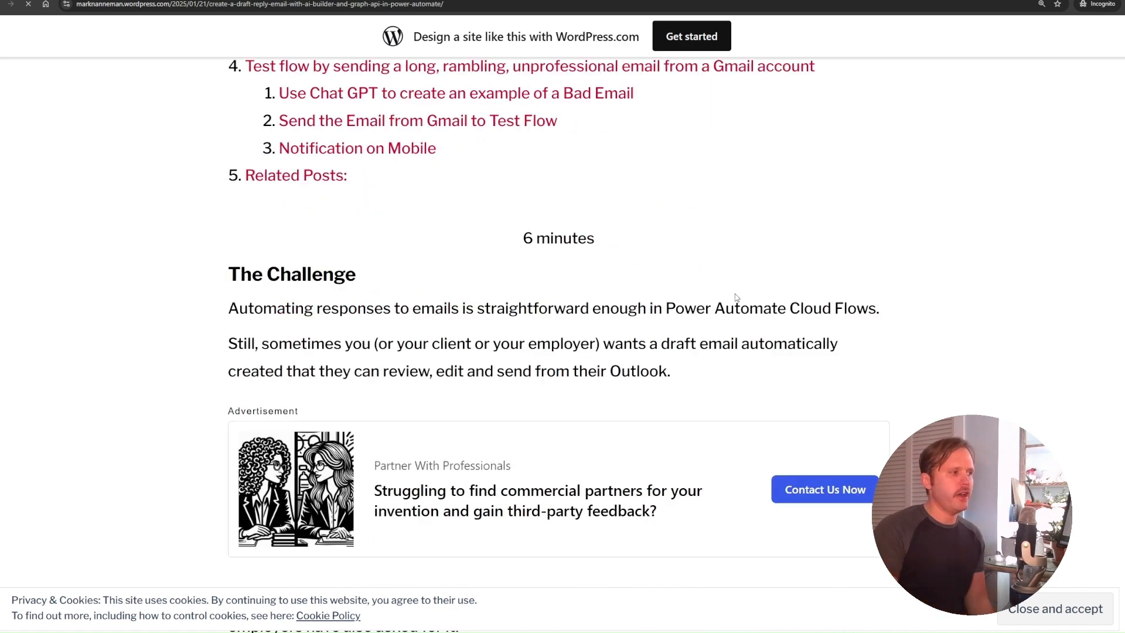